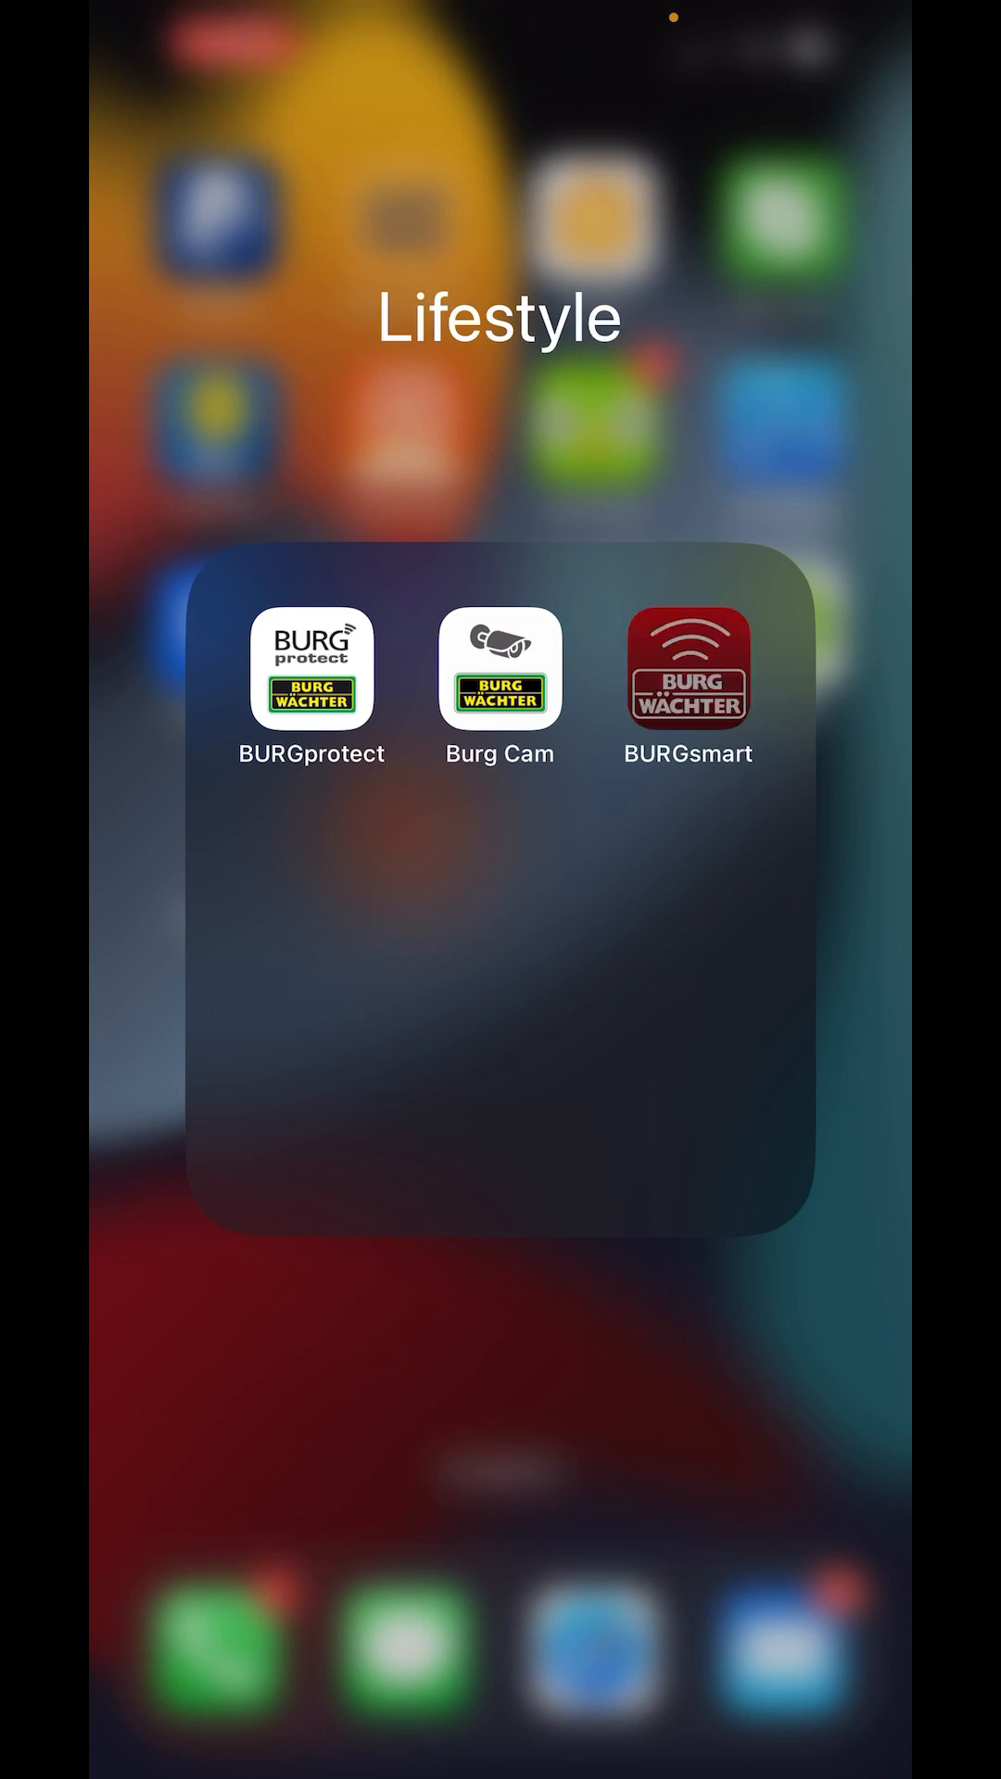
Step: Launch BURGsmart, allow Bluetooth access and scroll the licence agreement to its end
left_click(686, 669)
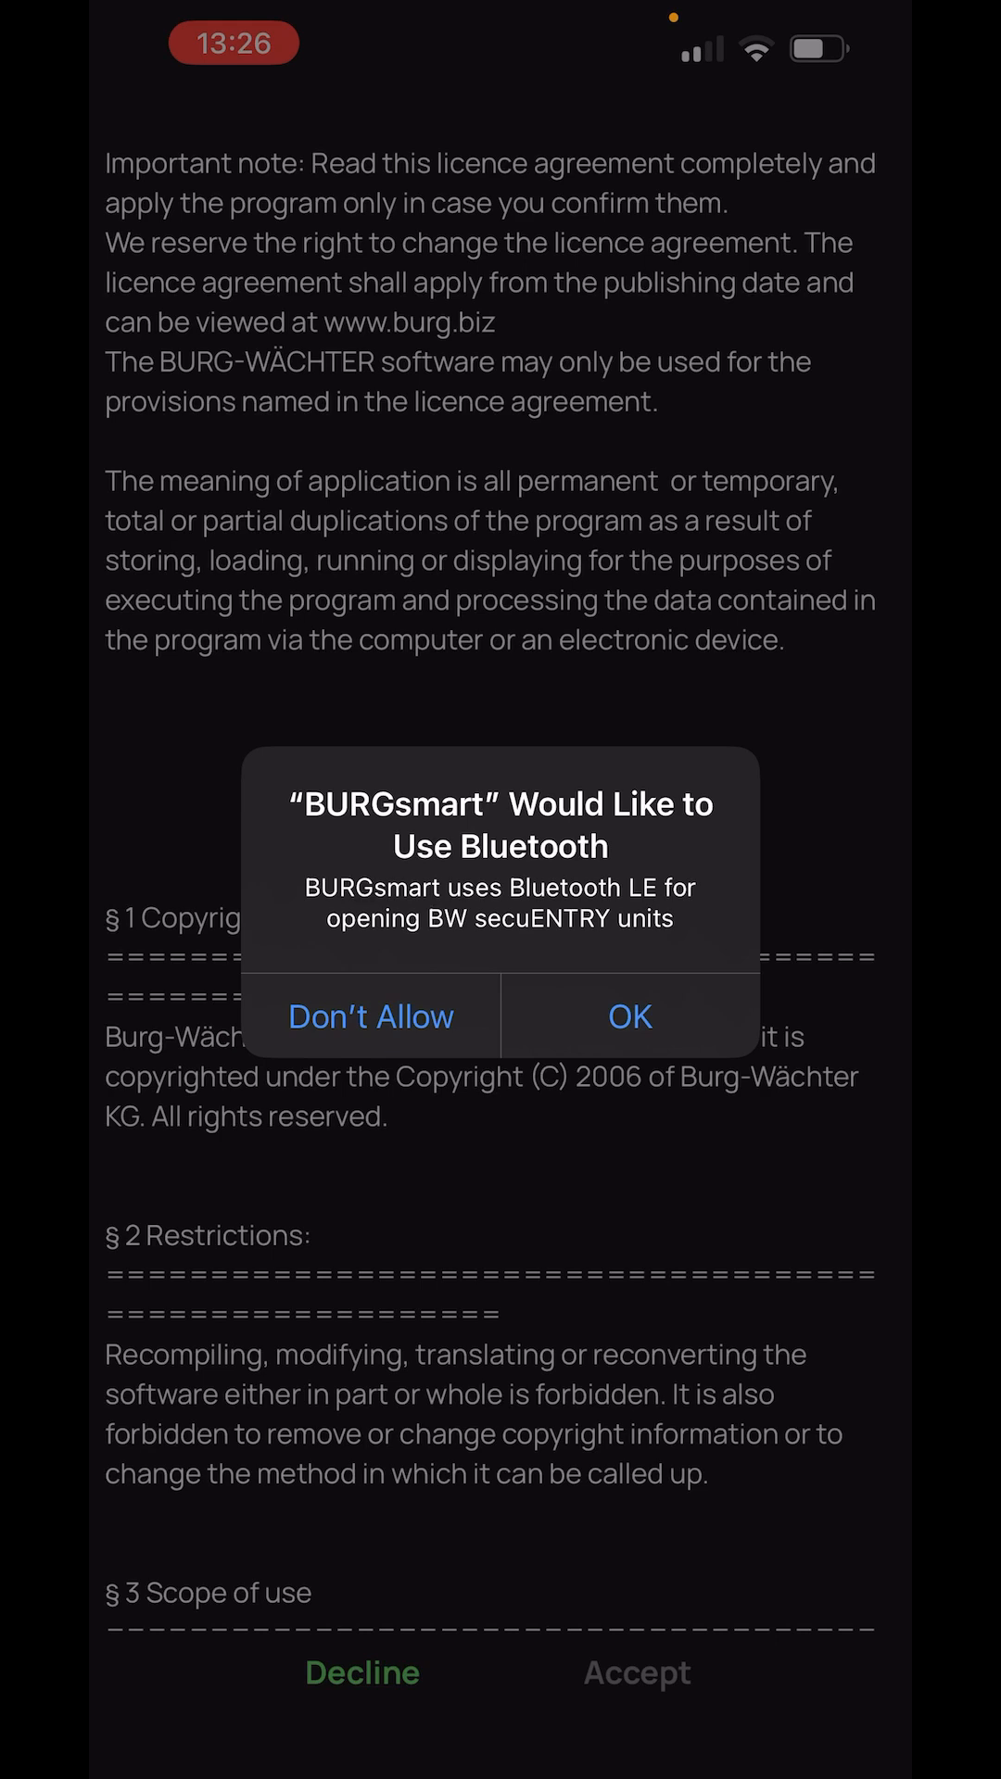
left_click(631, 1016)
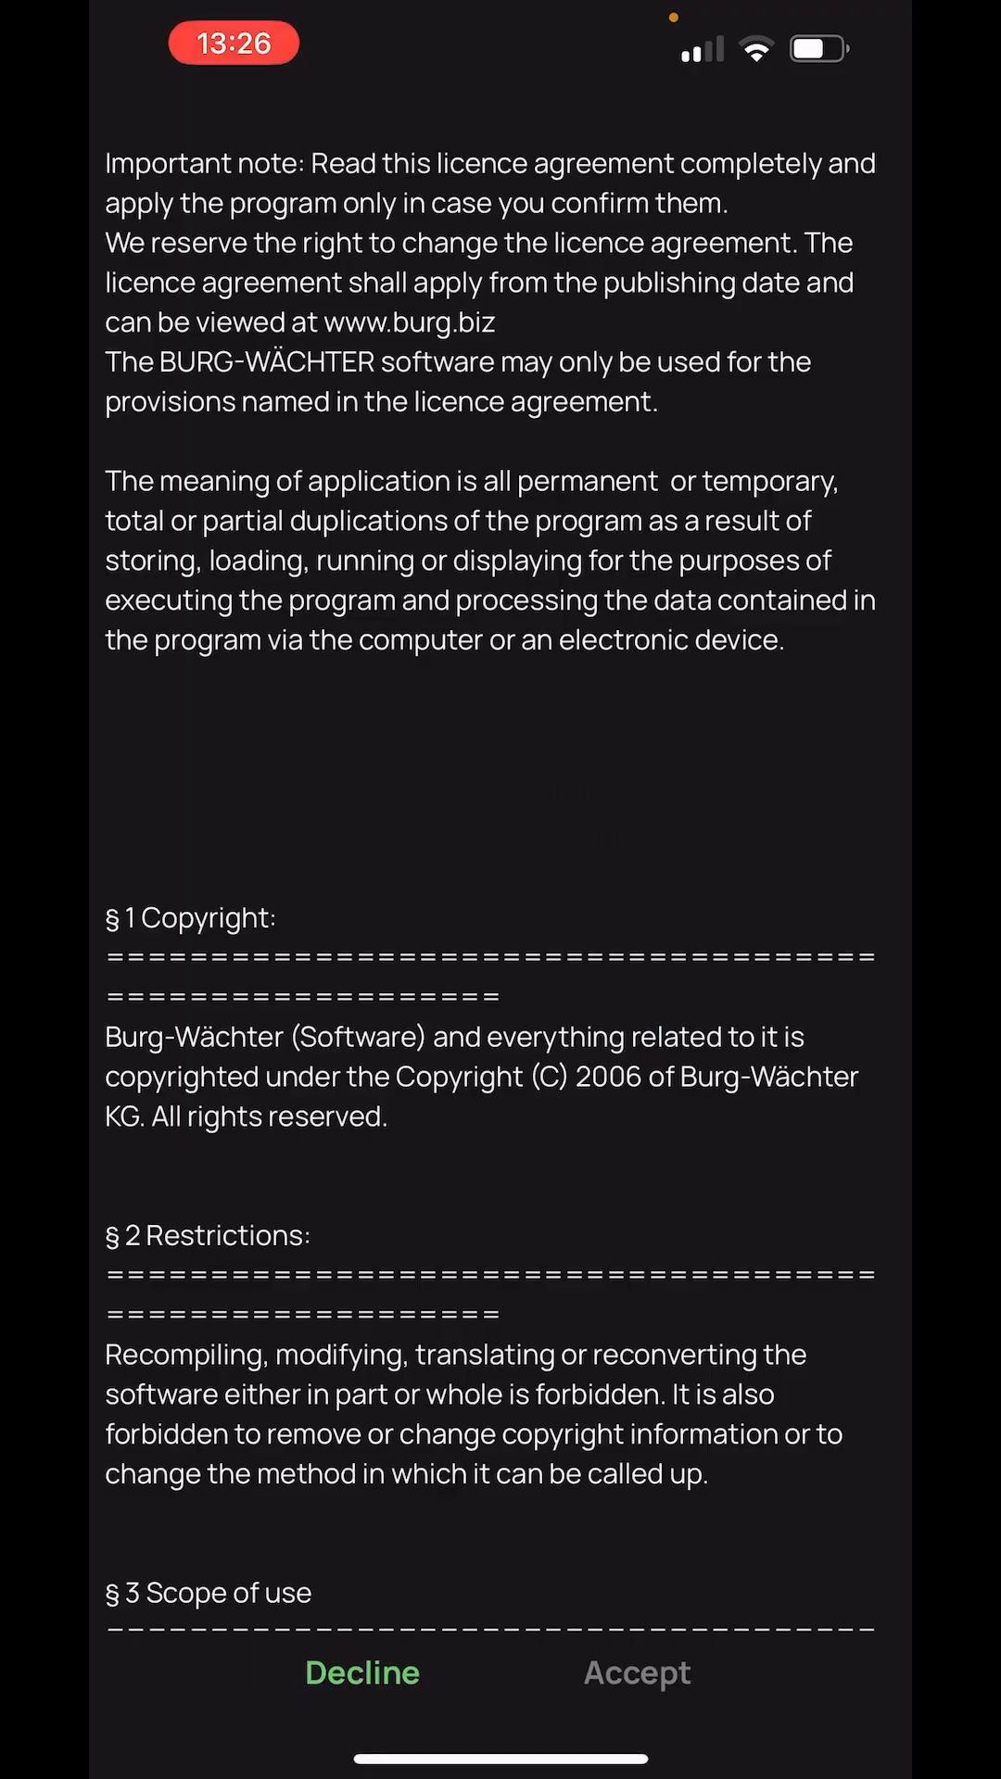
scroll("down", 3)
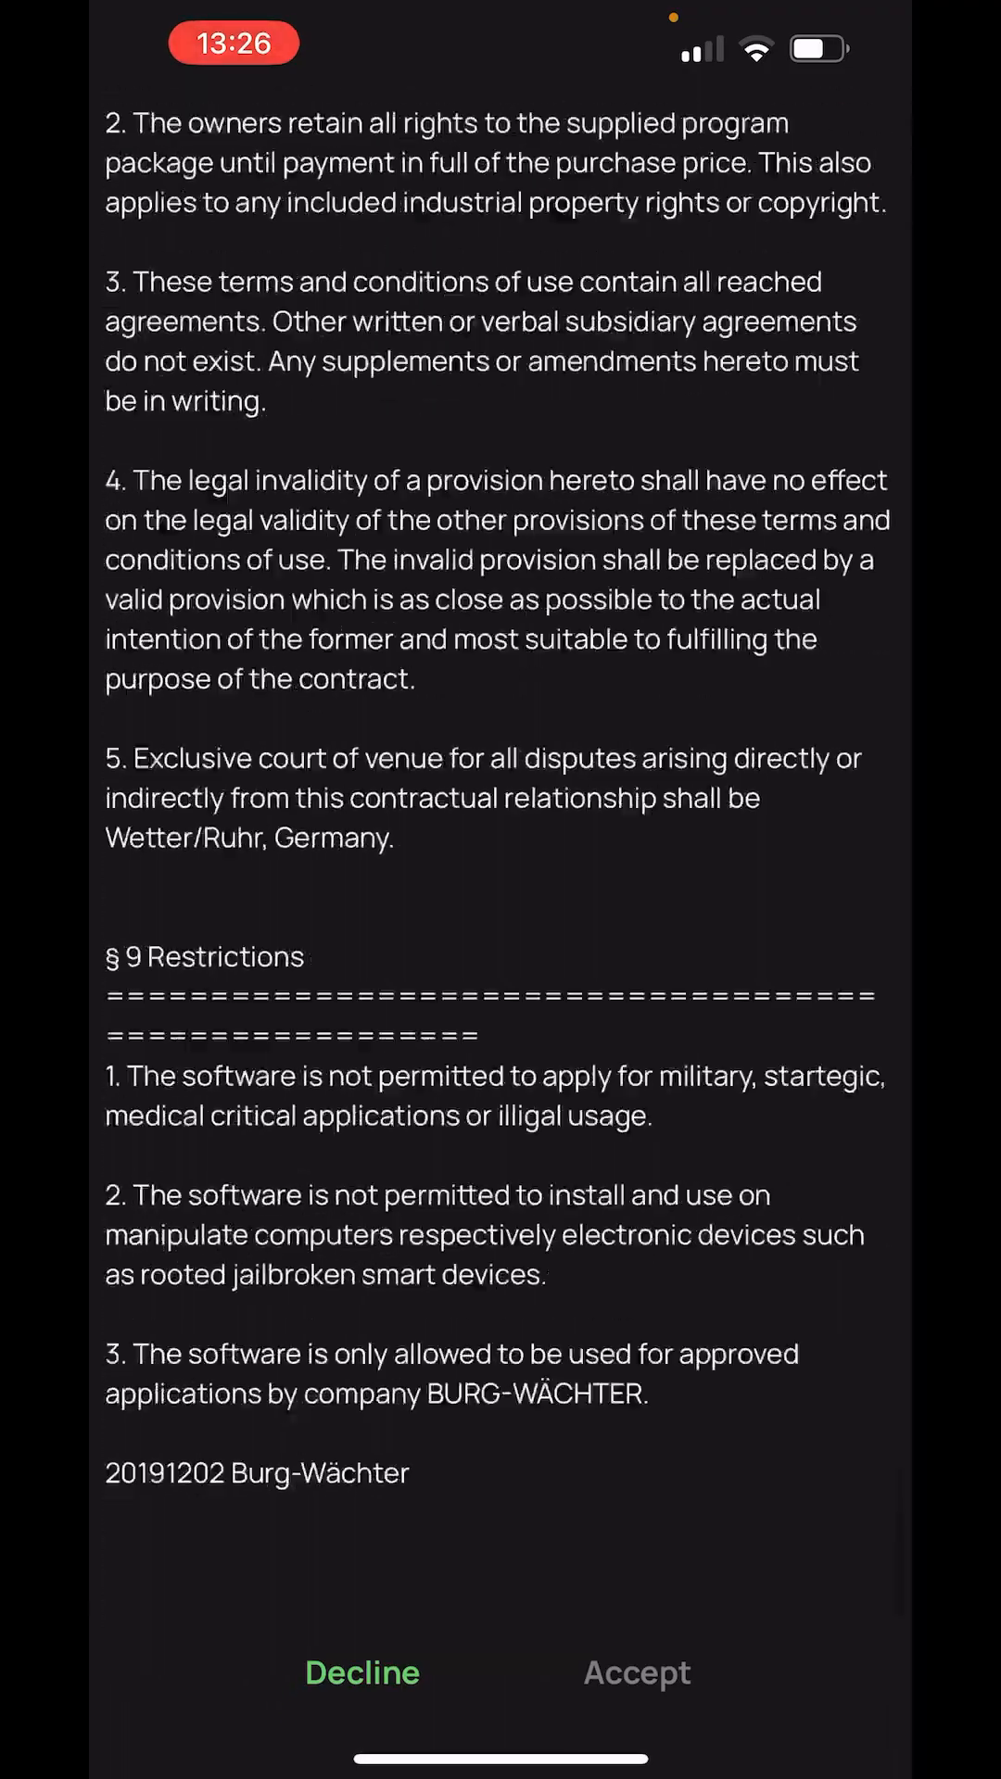
Step: Accept the licence, enter owner Max Mustermann with e-mail, agree to the privacy policy and complete settings
left_click(636, 1672)
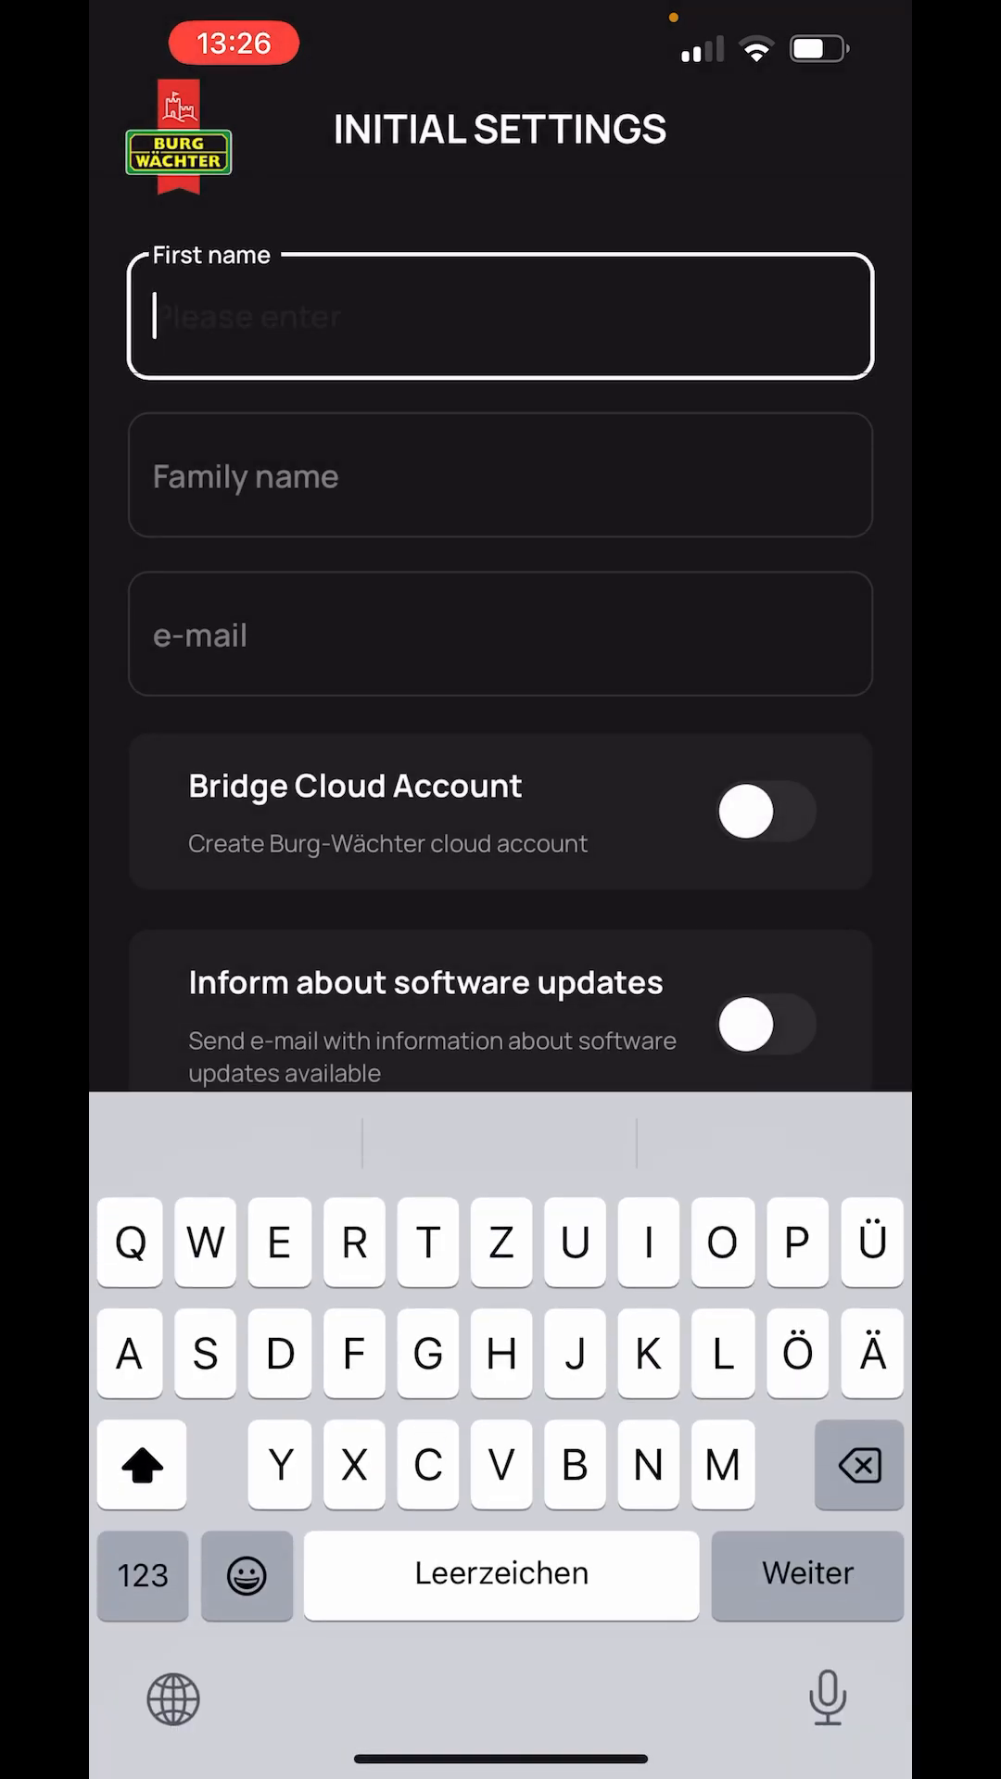
type("Max")
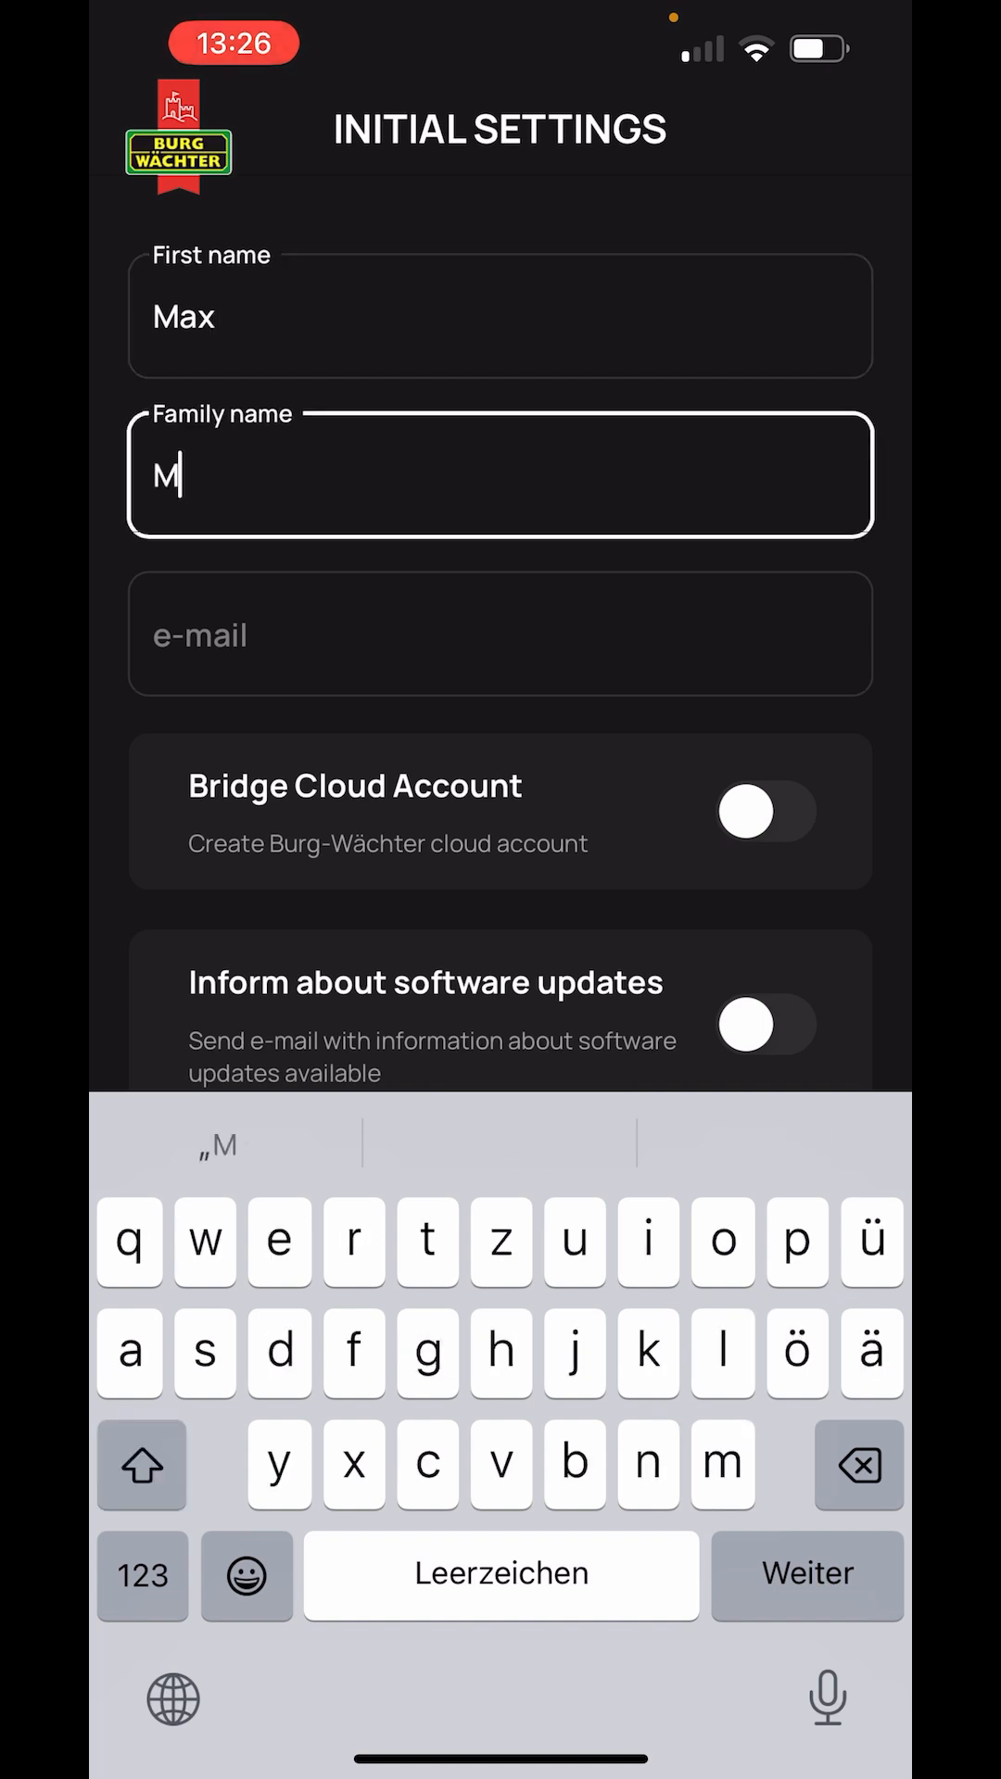
type("uster")
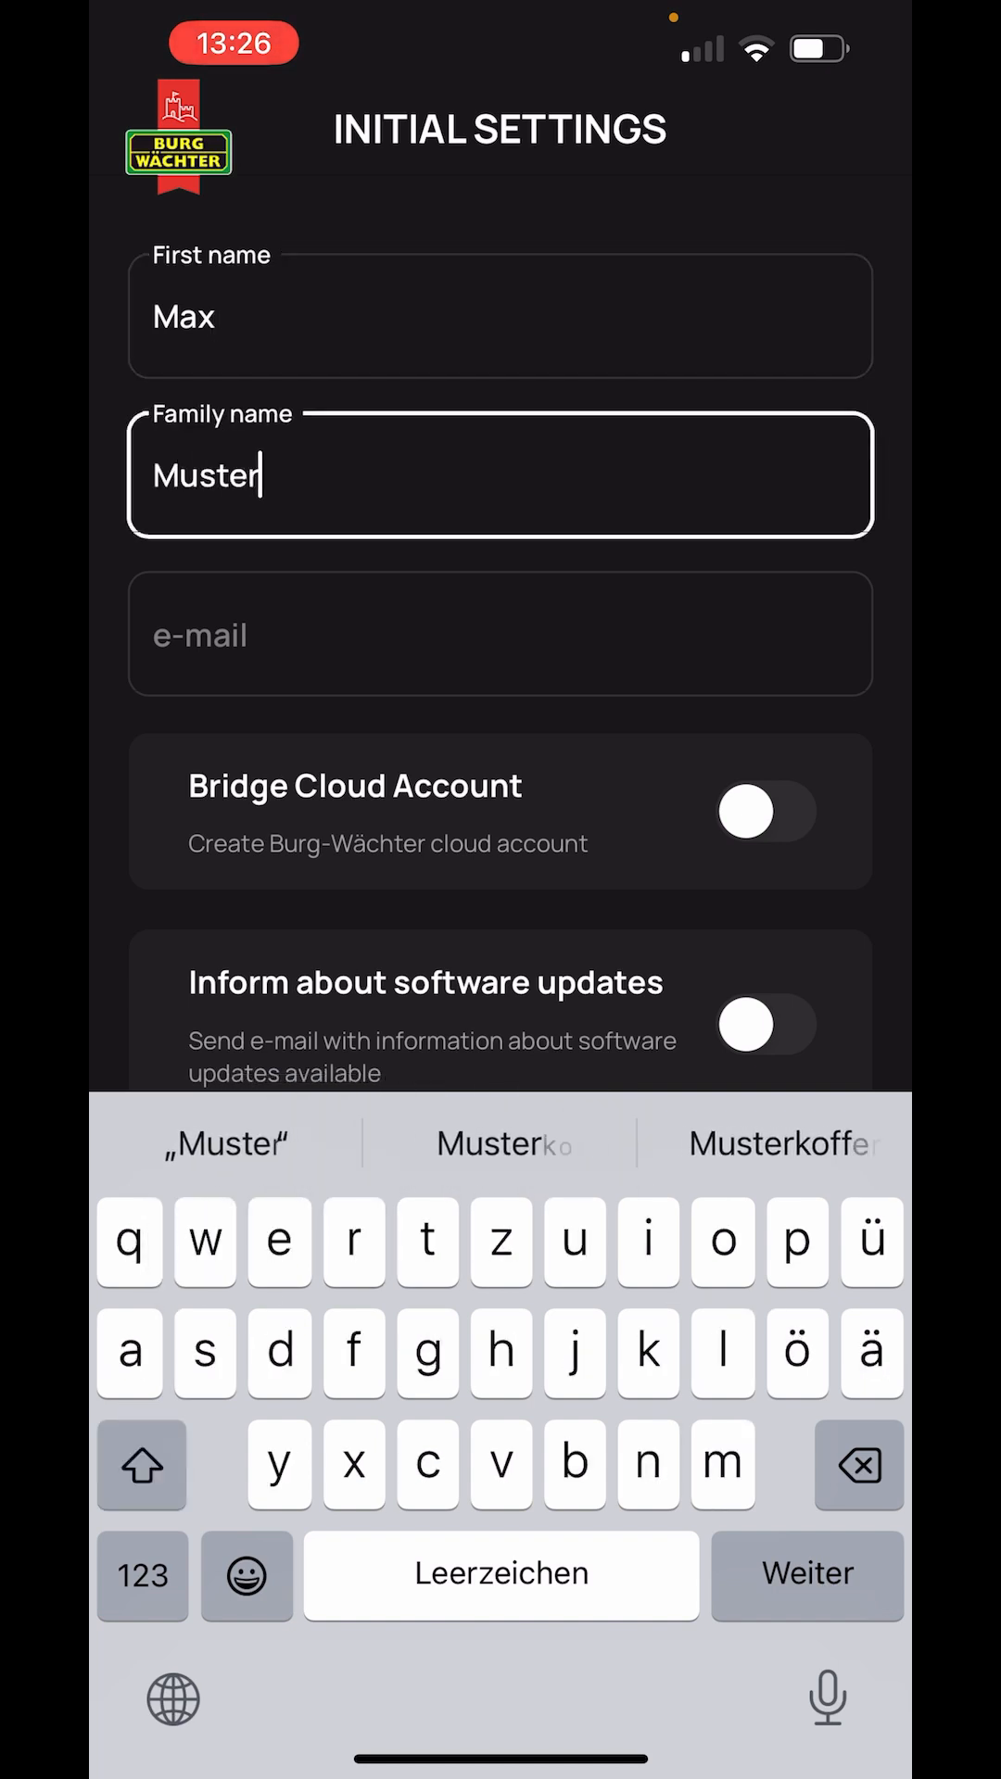
type("mann")
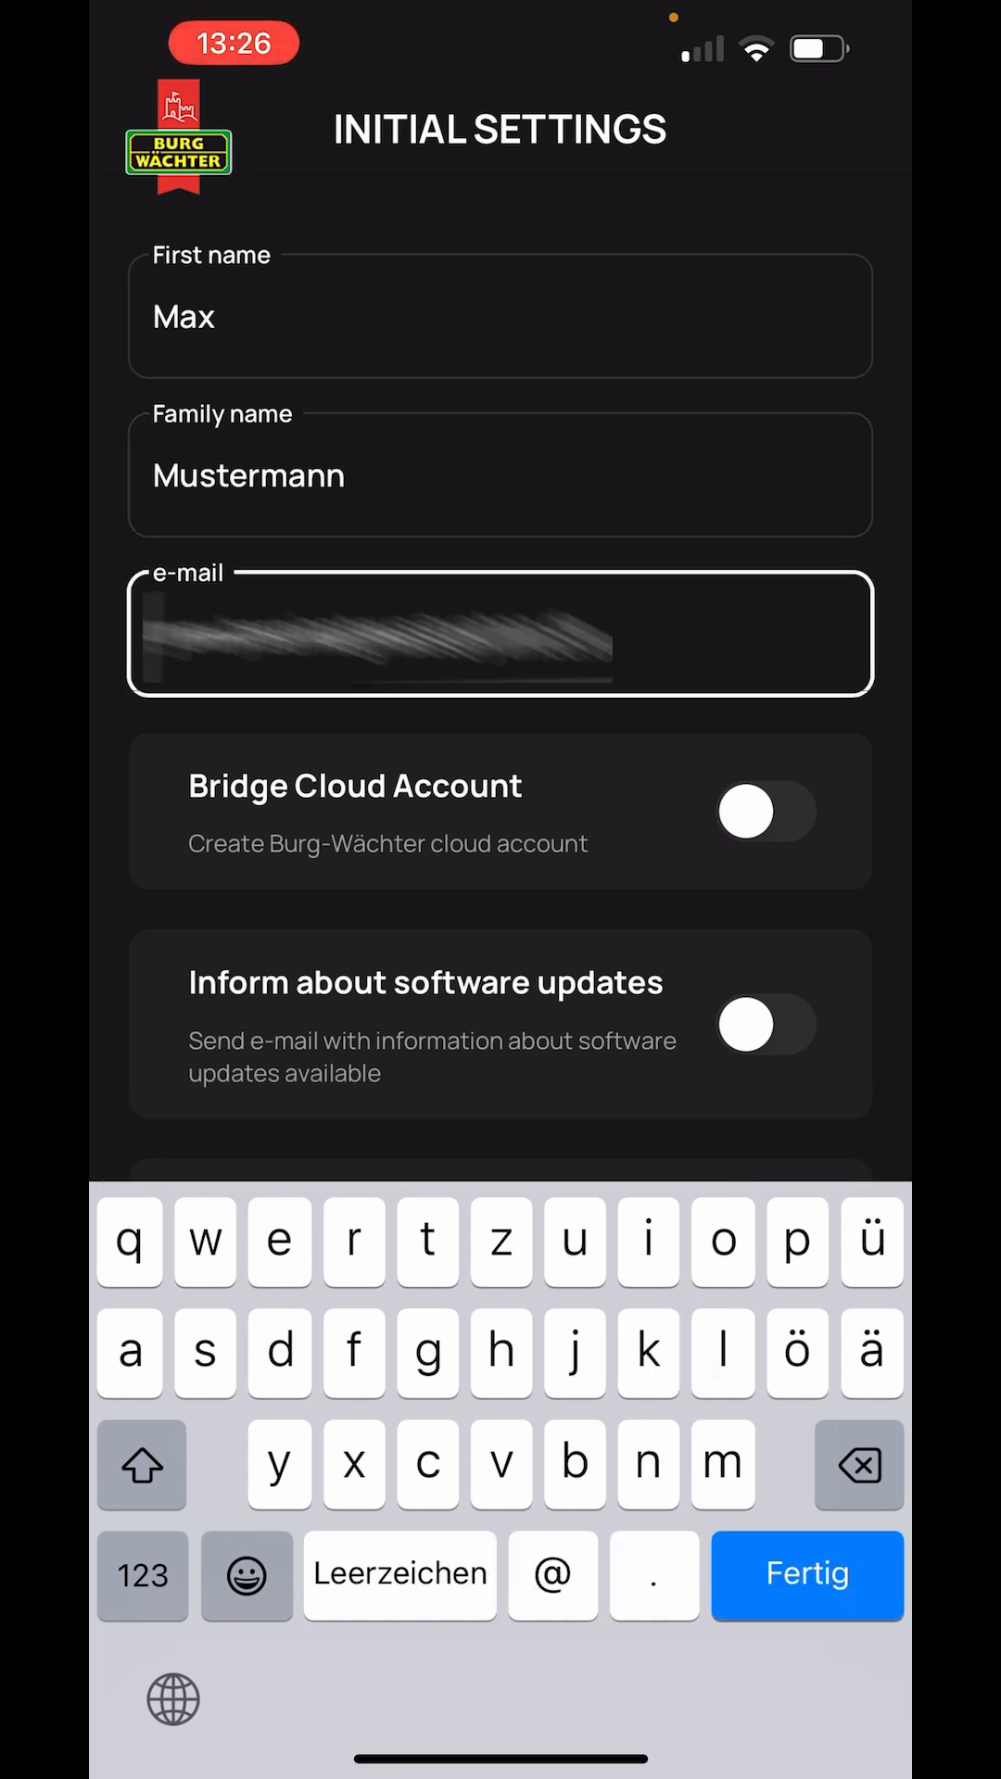
left_click(806, 1575)
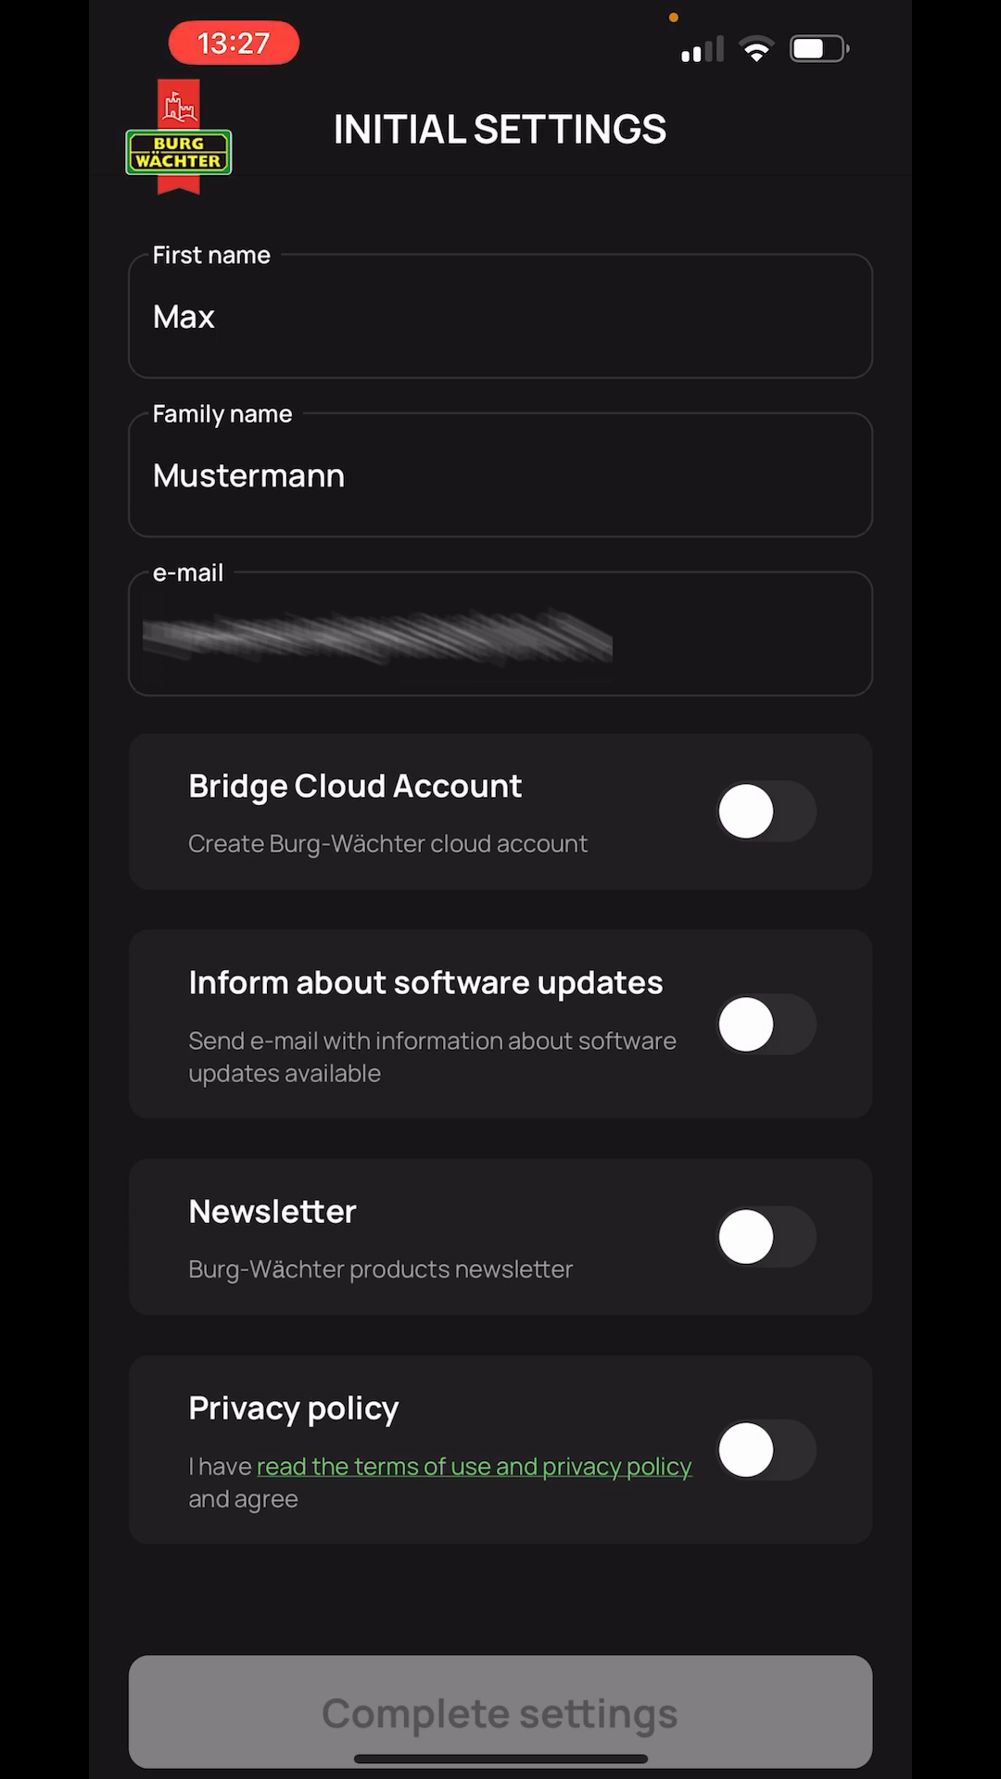
left_click(766, 1040)
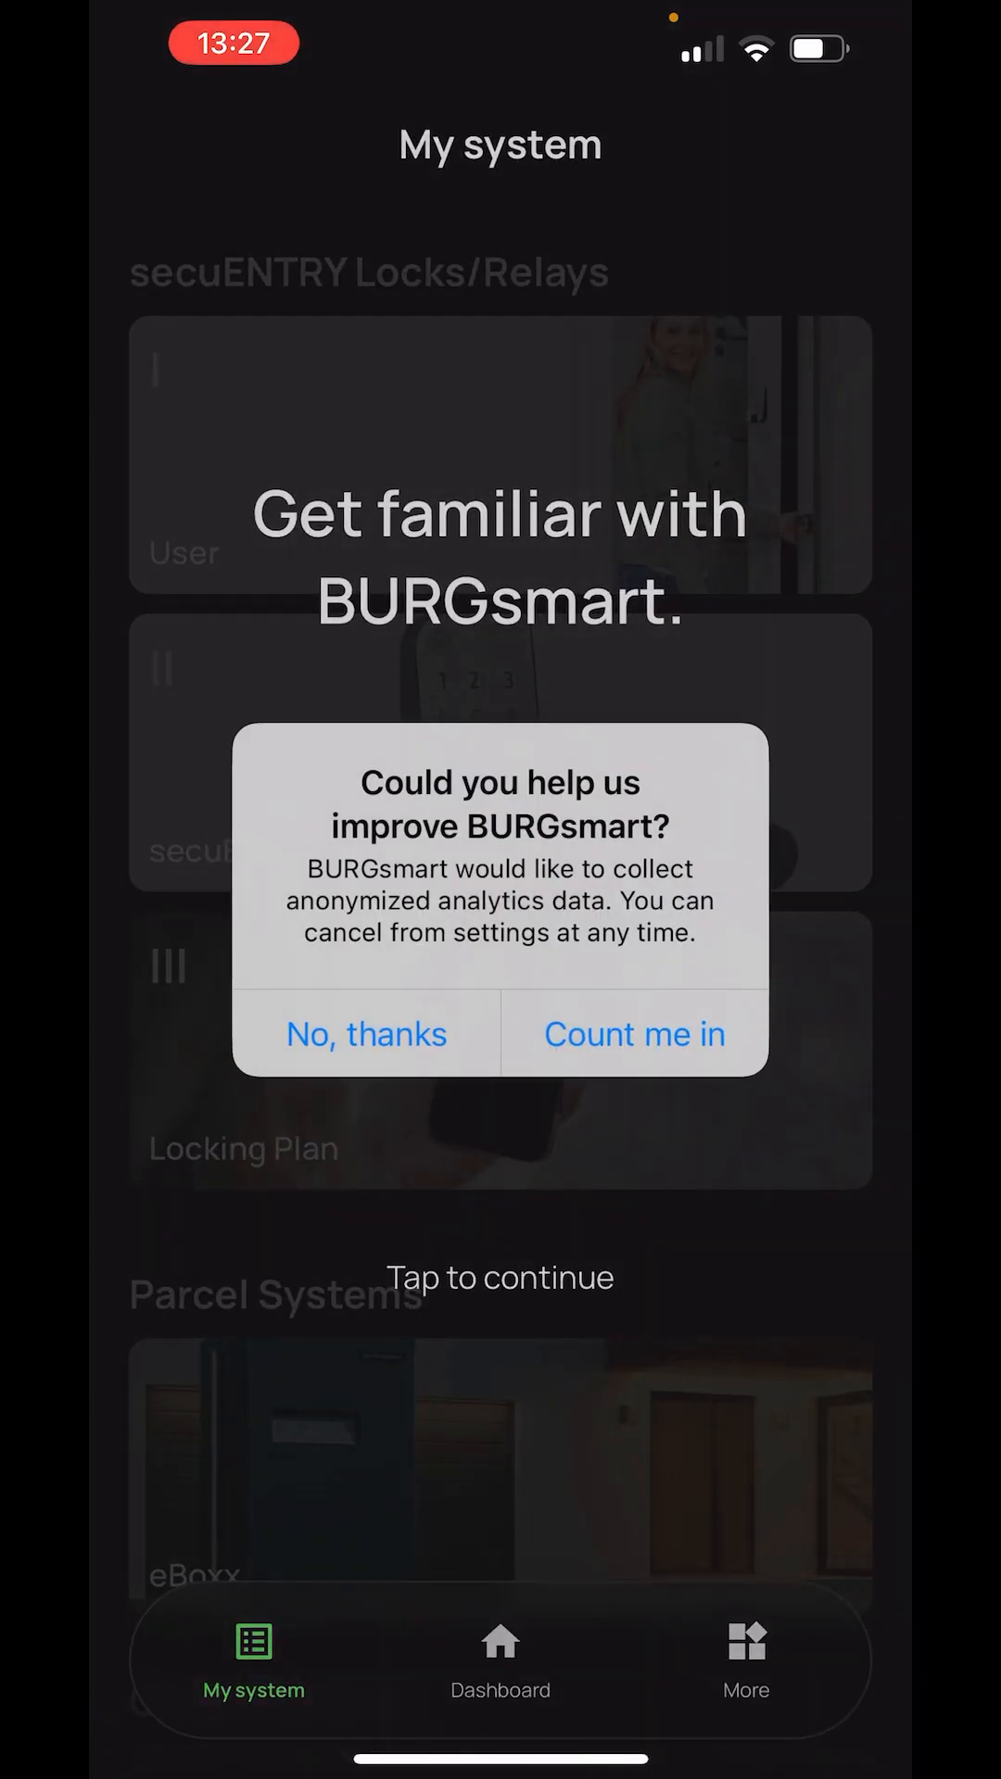
Step: Answer the analytics request and dismiss the getting-started overlay to reach the owner's profile
left_click(365, 1034)
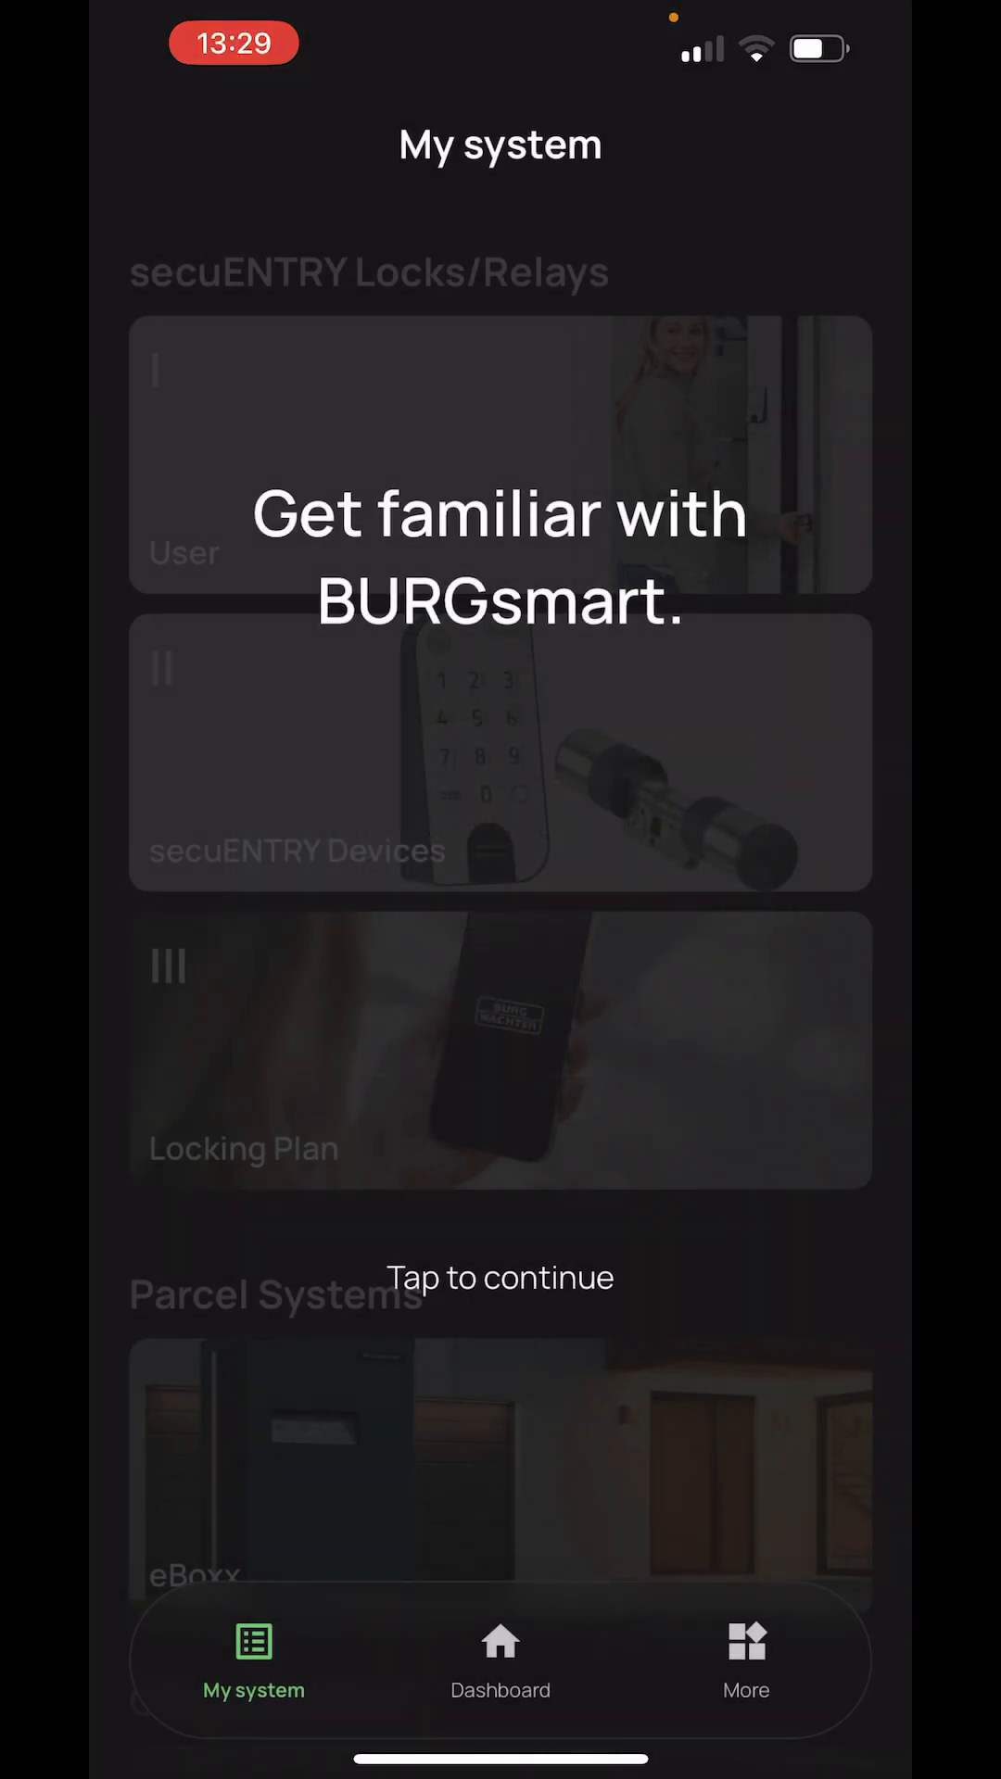
left_click(498, 1277)
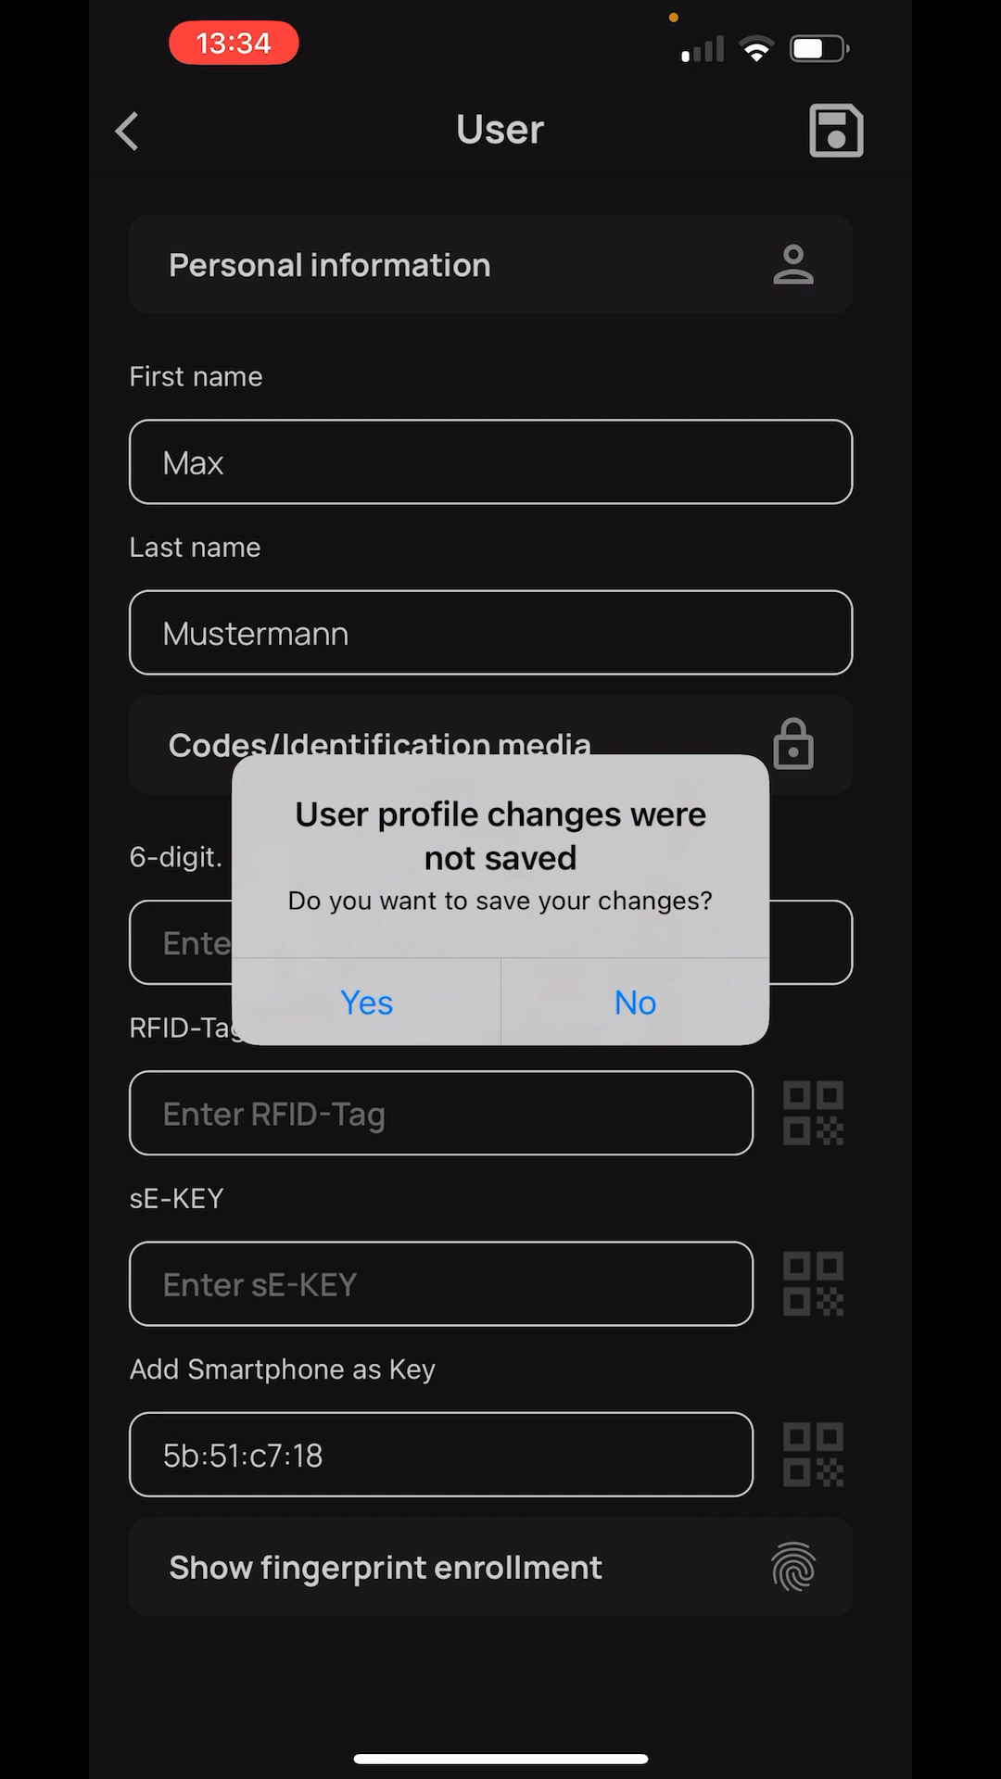
left_click(634, 1003)
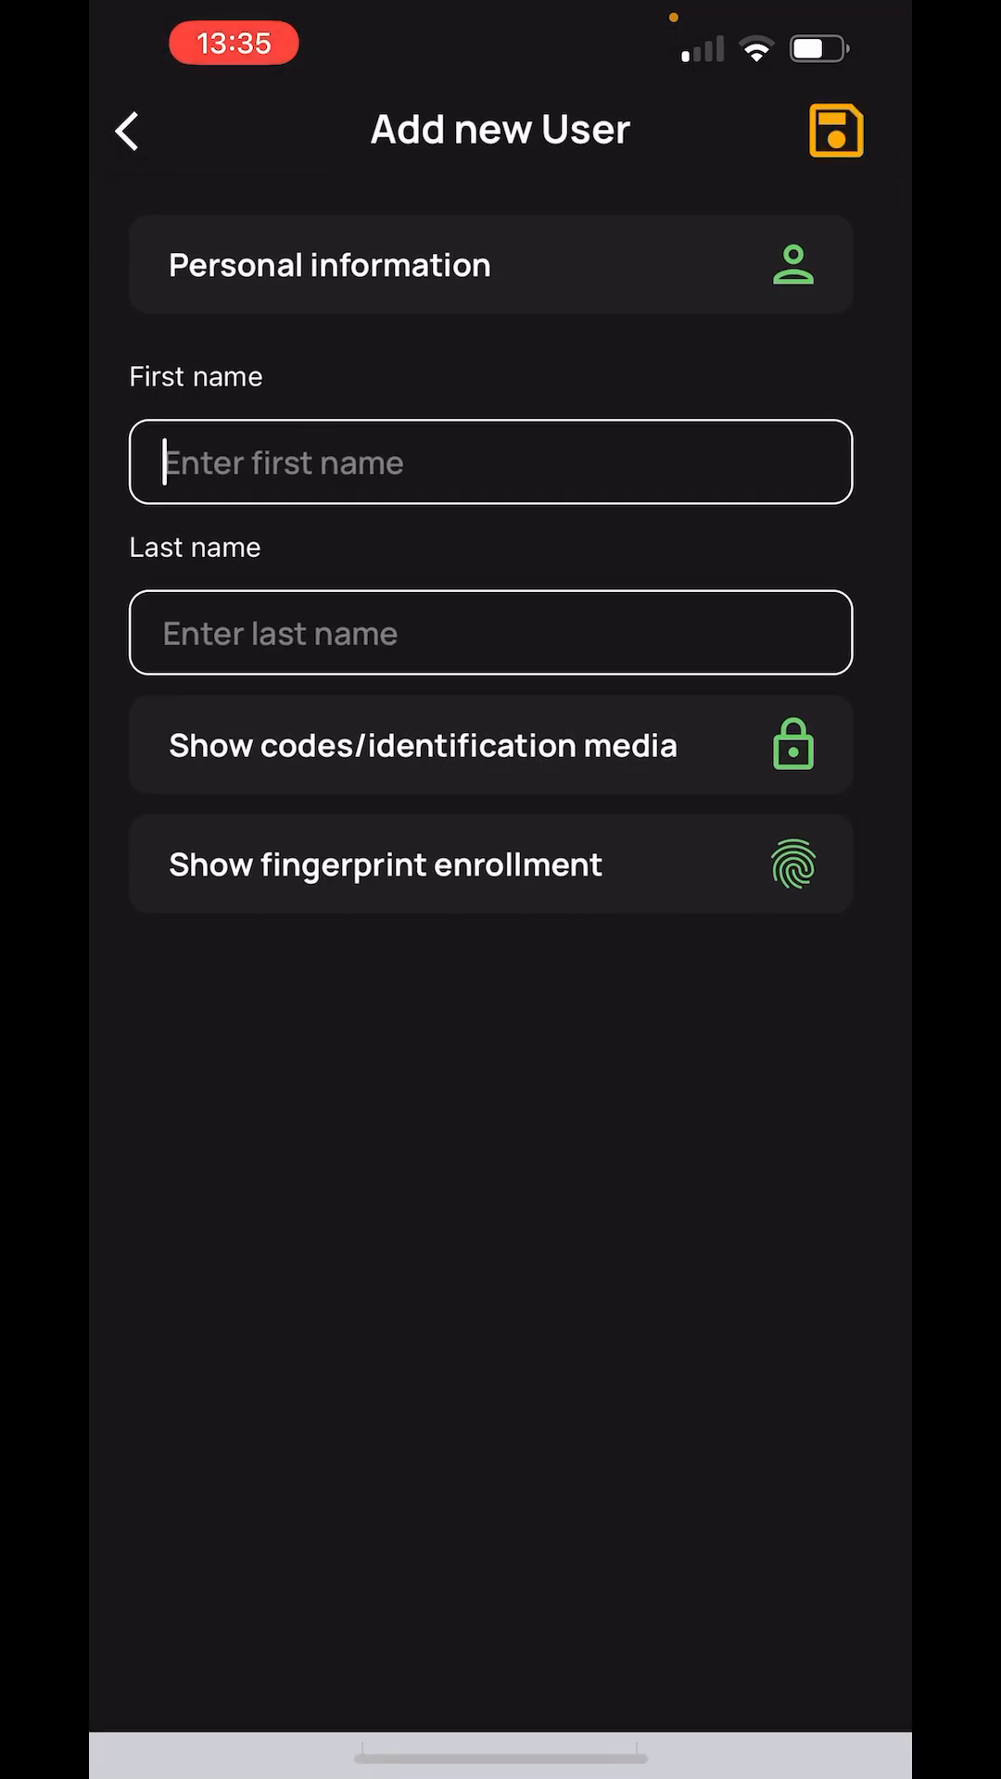
type("Pin")
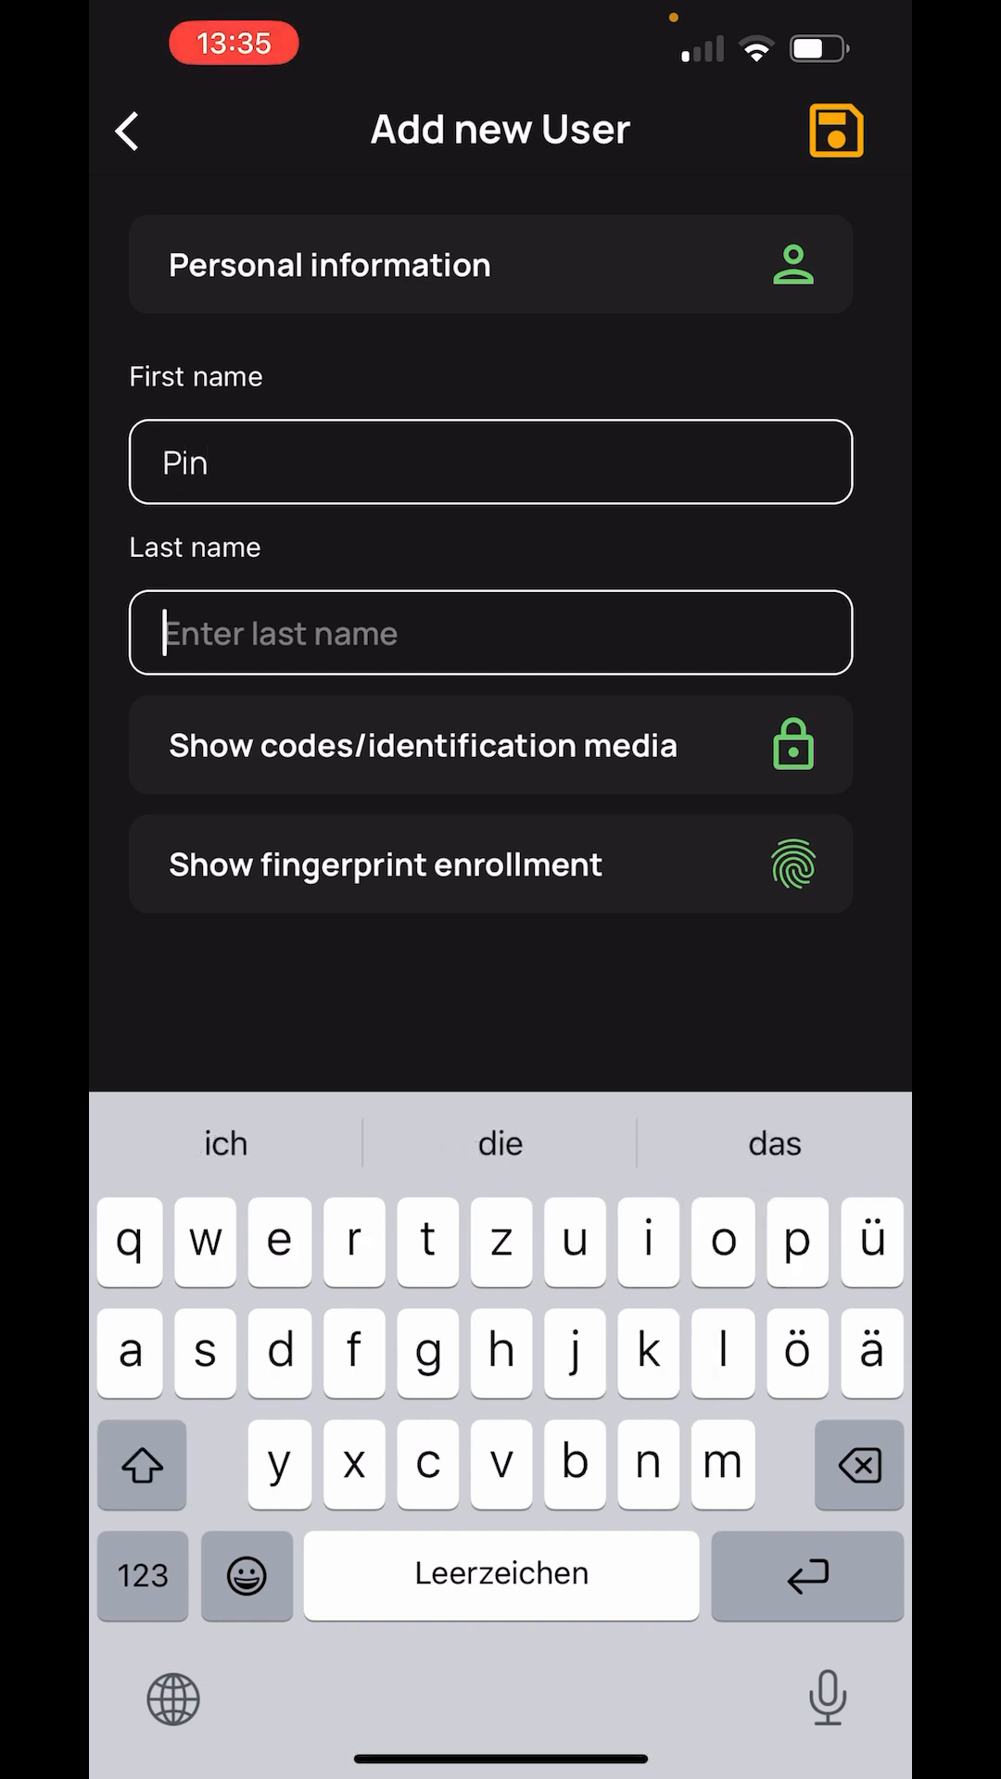
type("User")
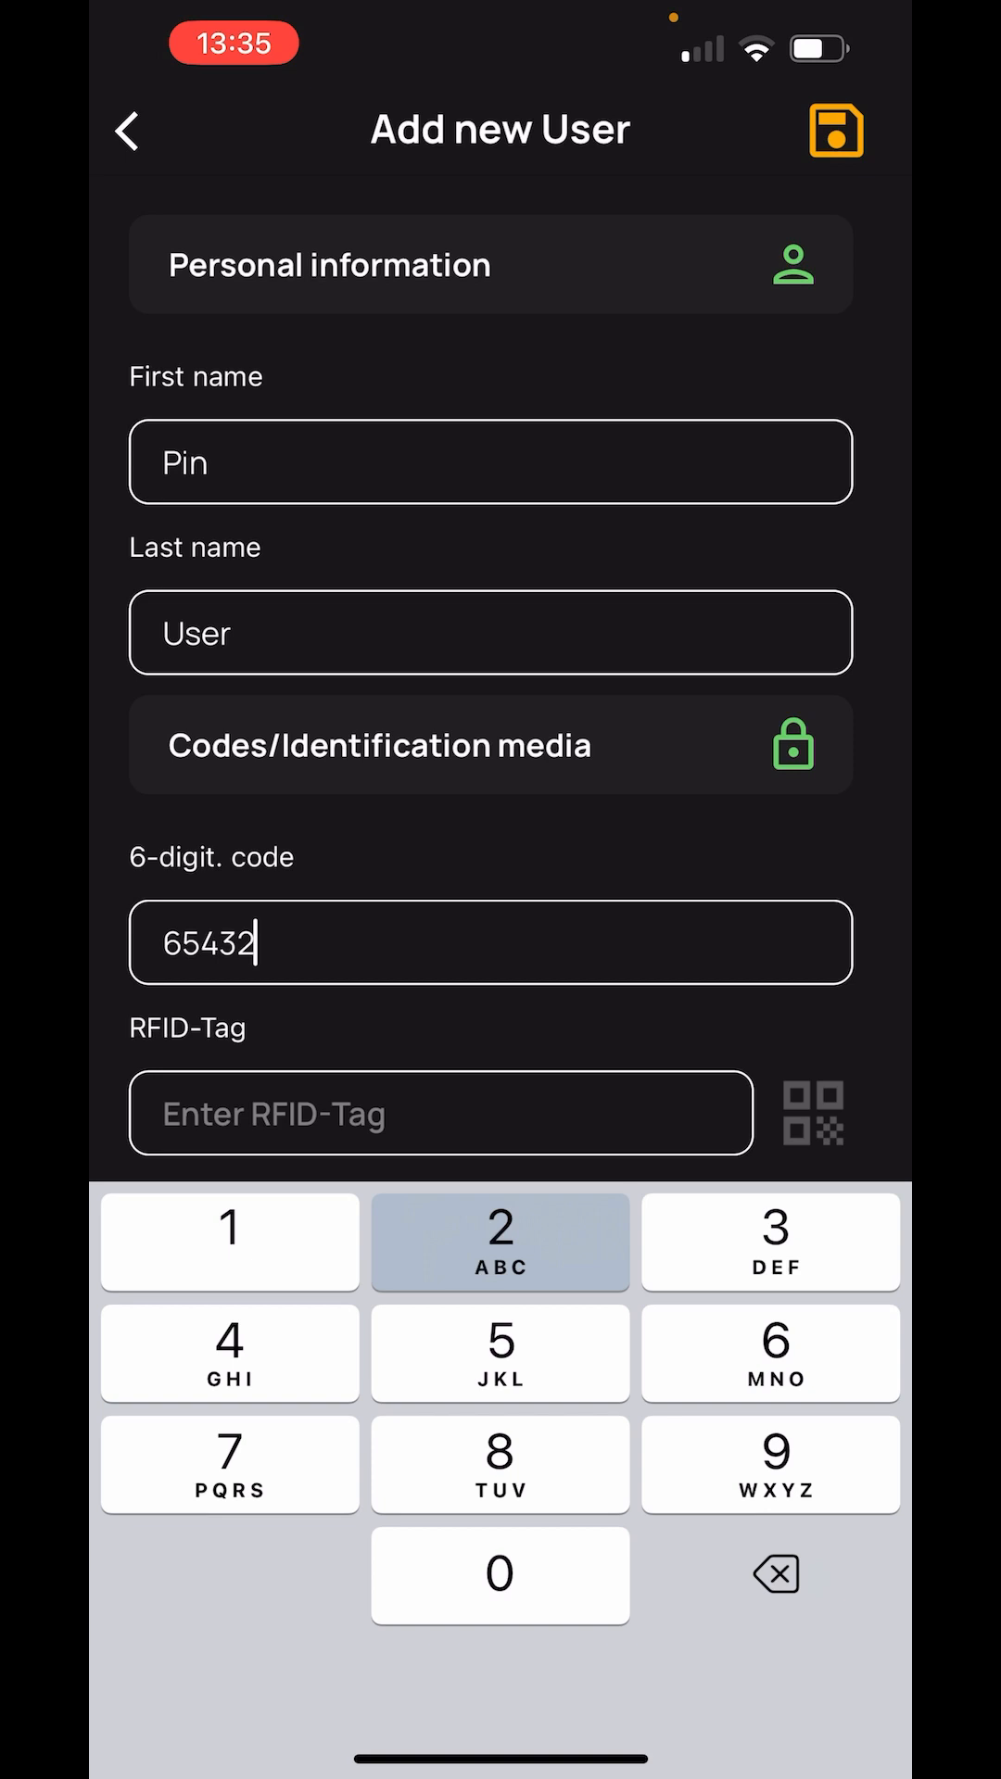
left_click(230, 1242)
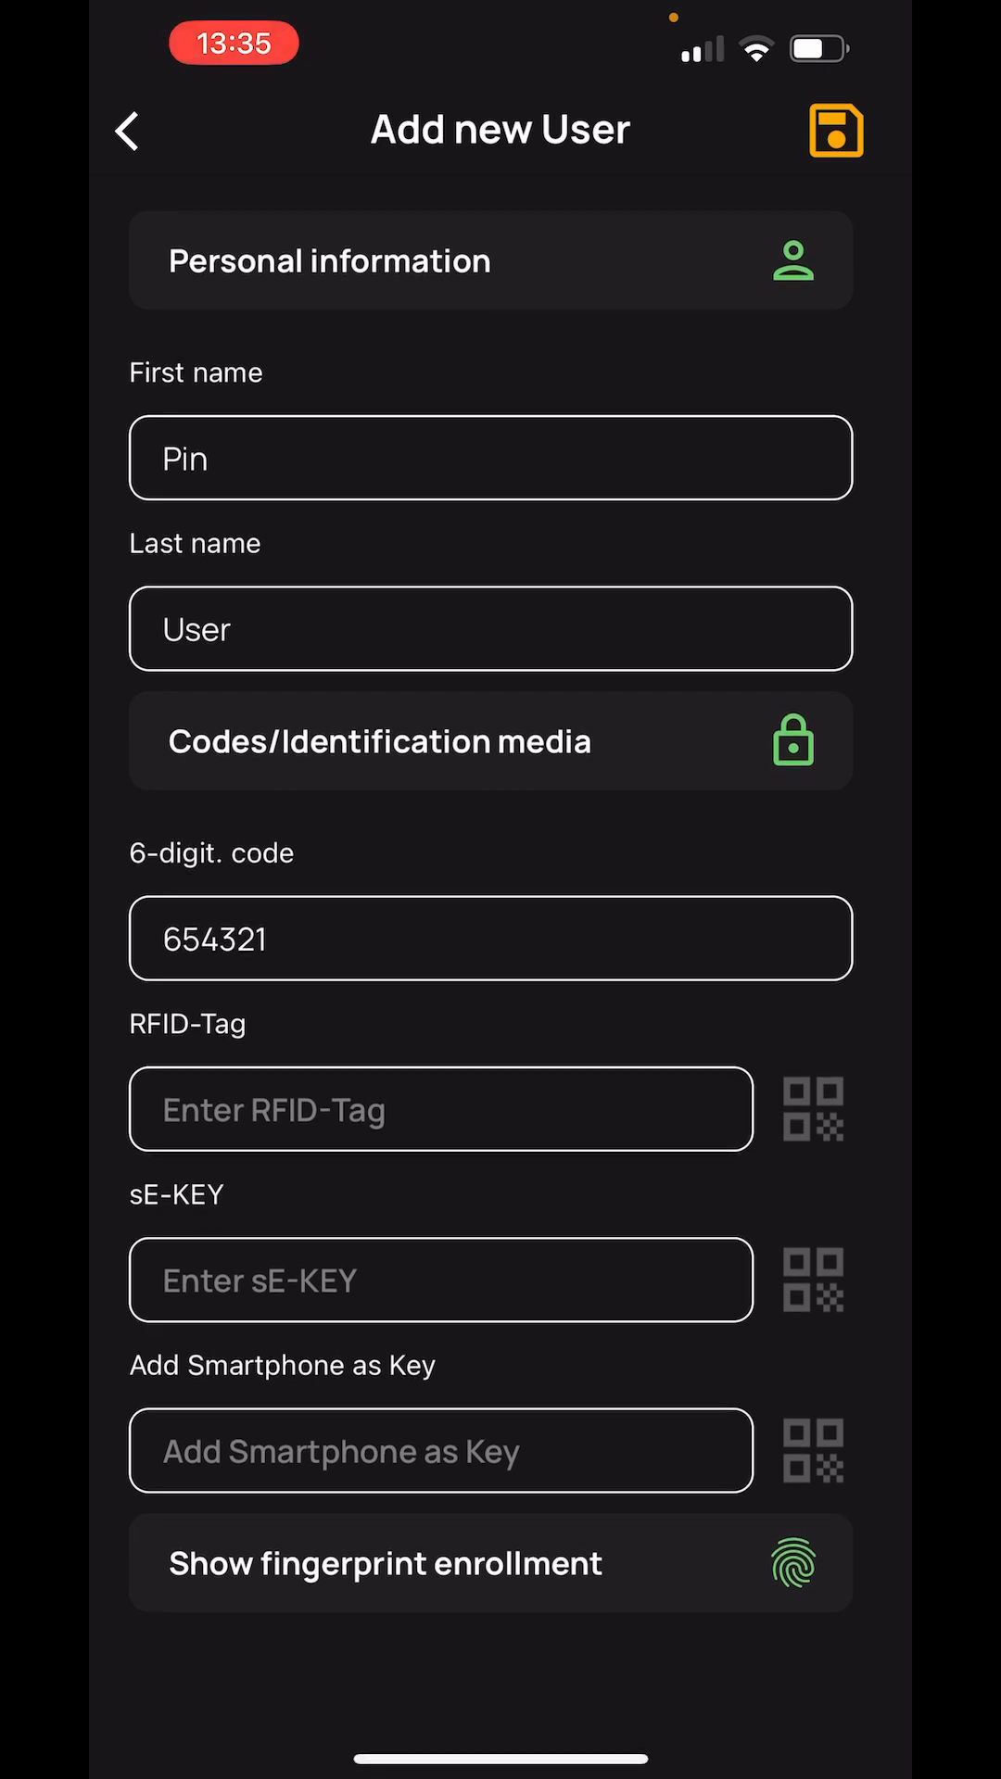
left_click(834, 130)
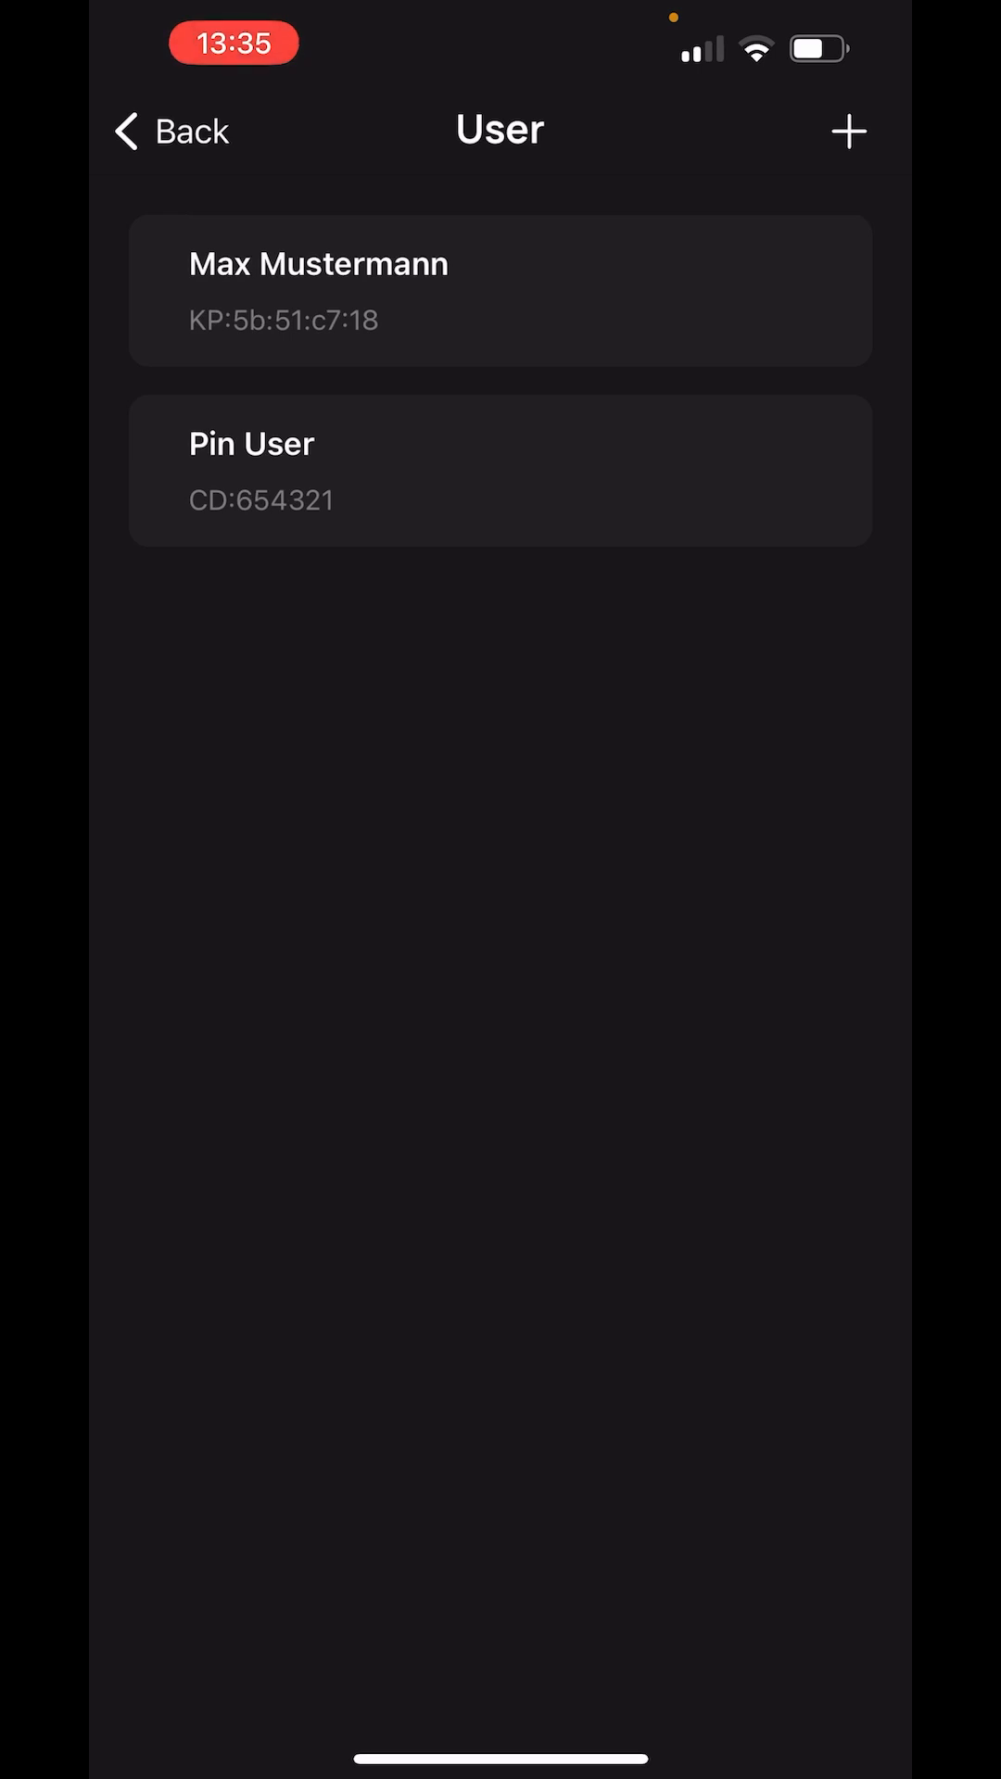
left_click(847, 132)
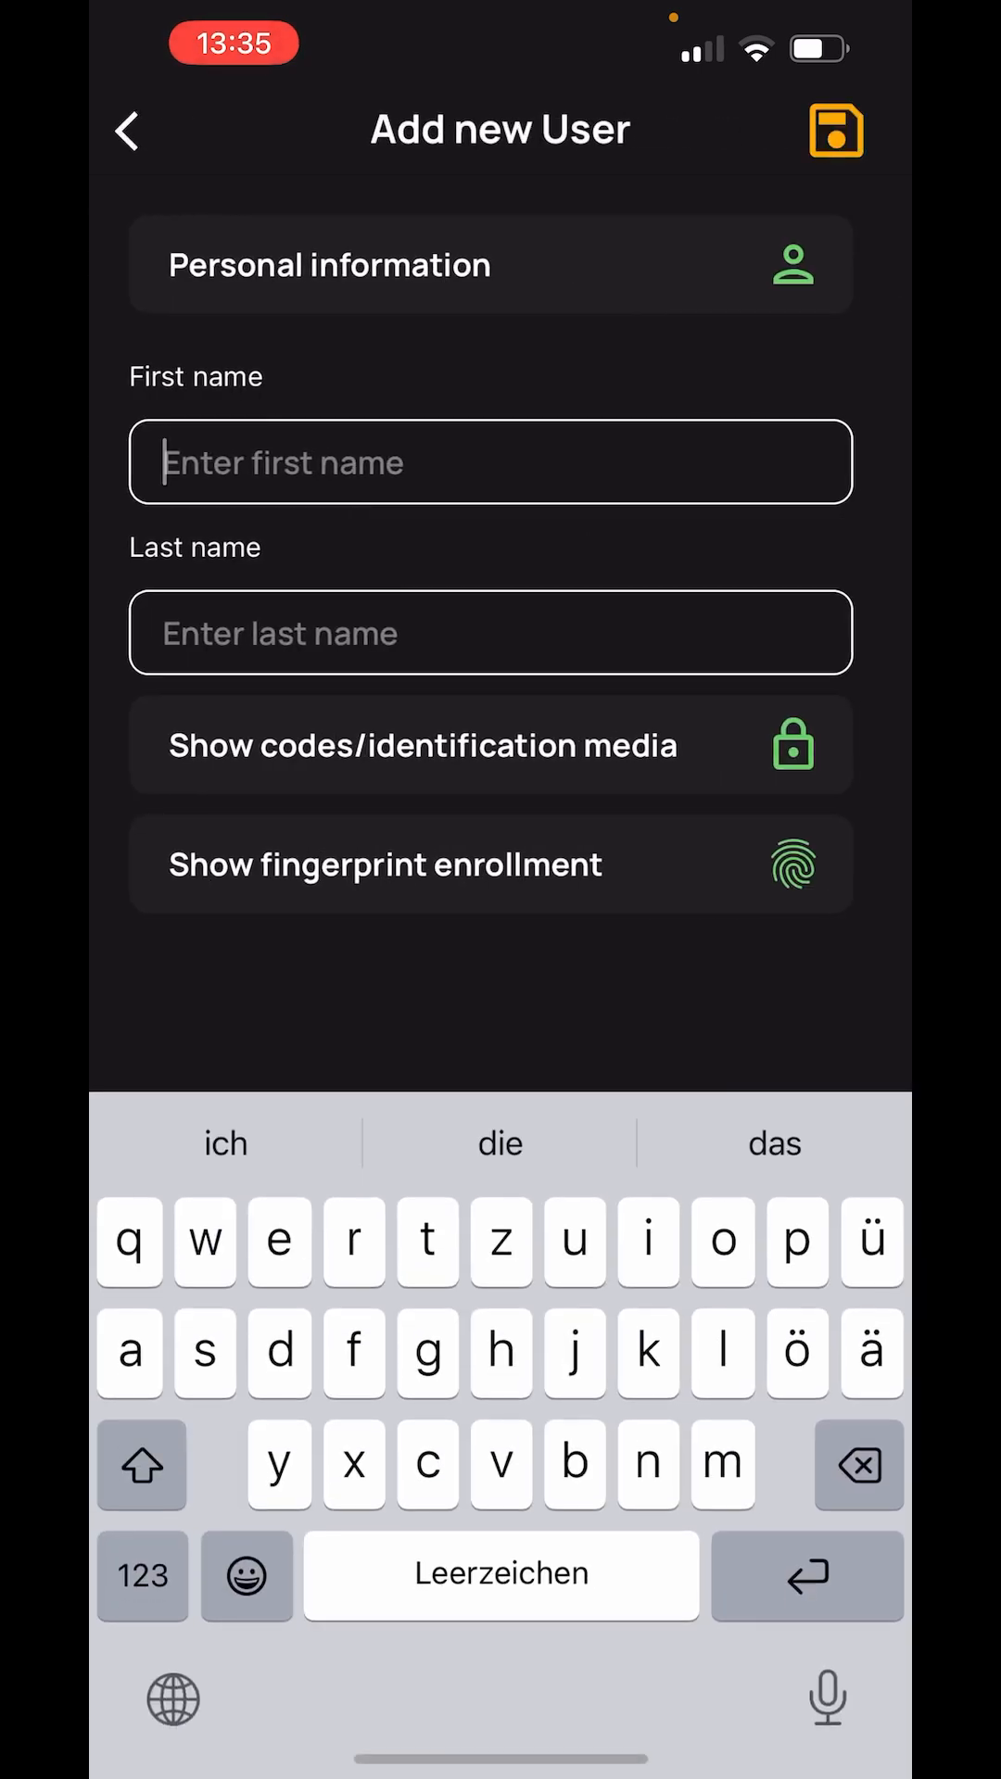
type("rad")
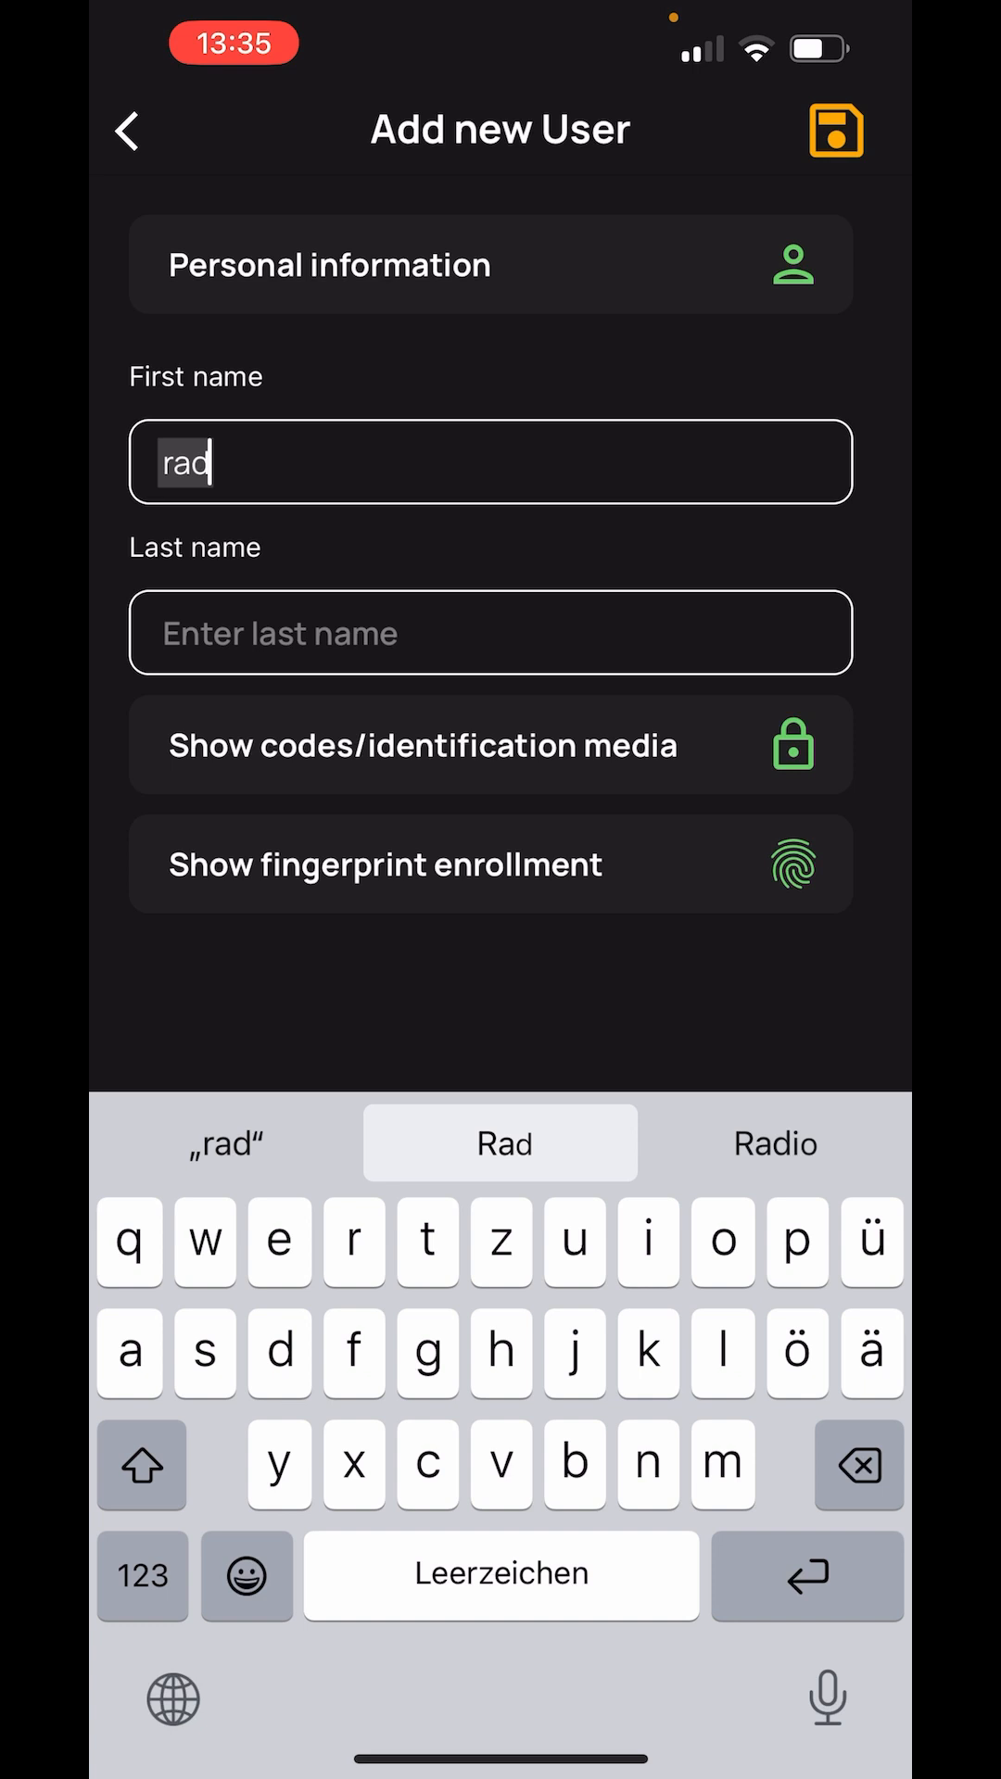
type("io")
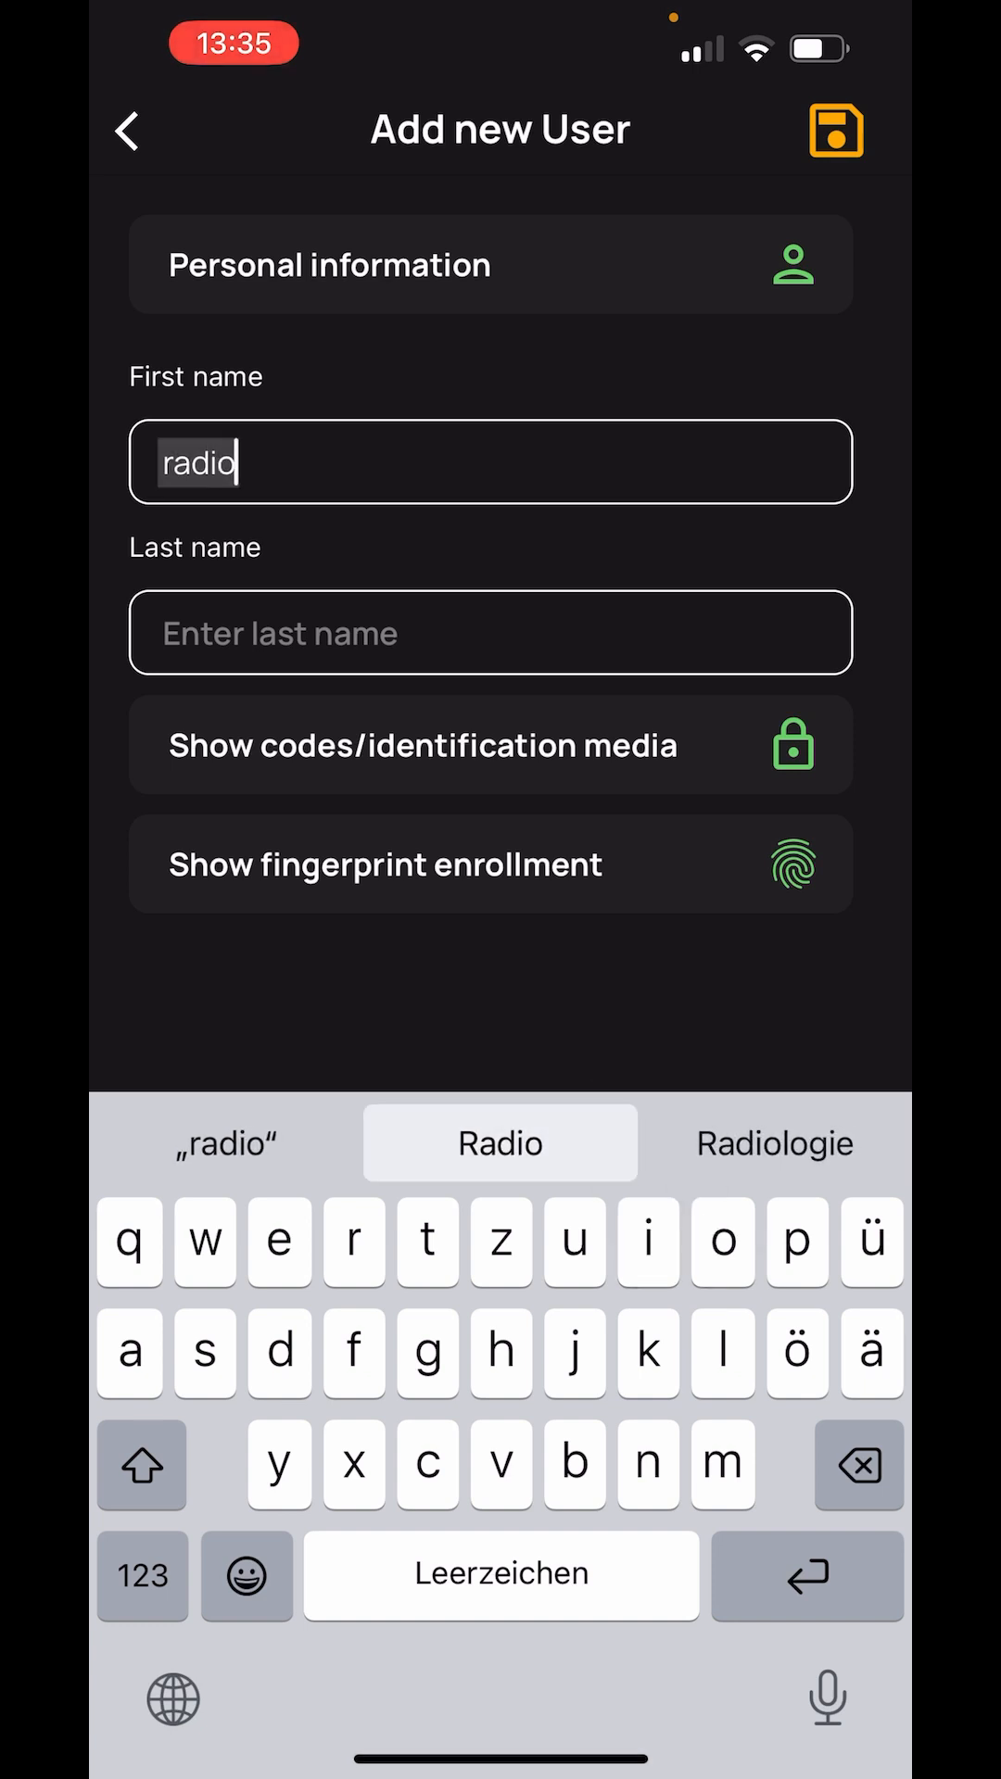
type("key")
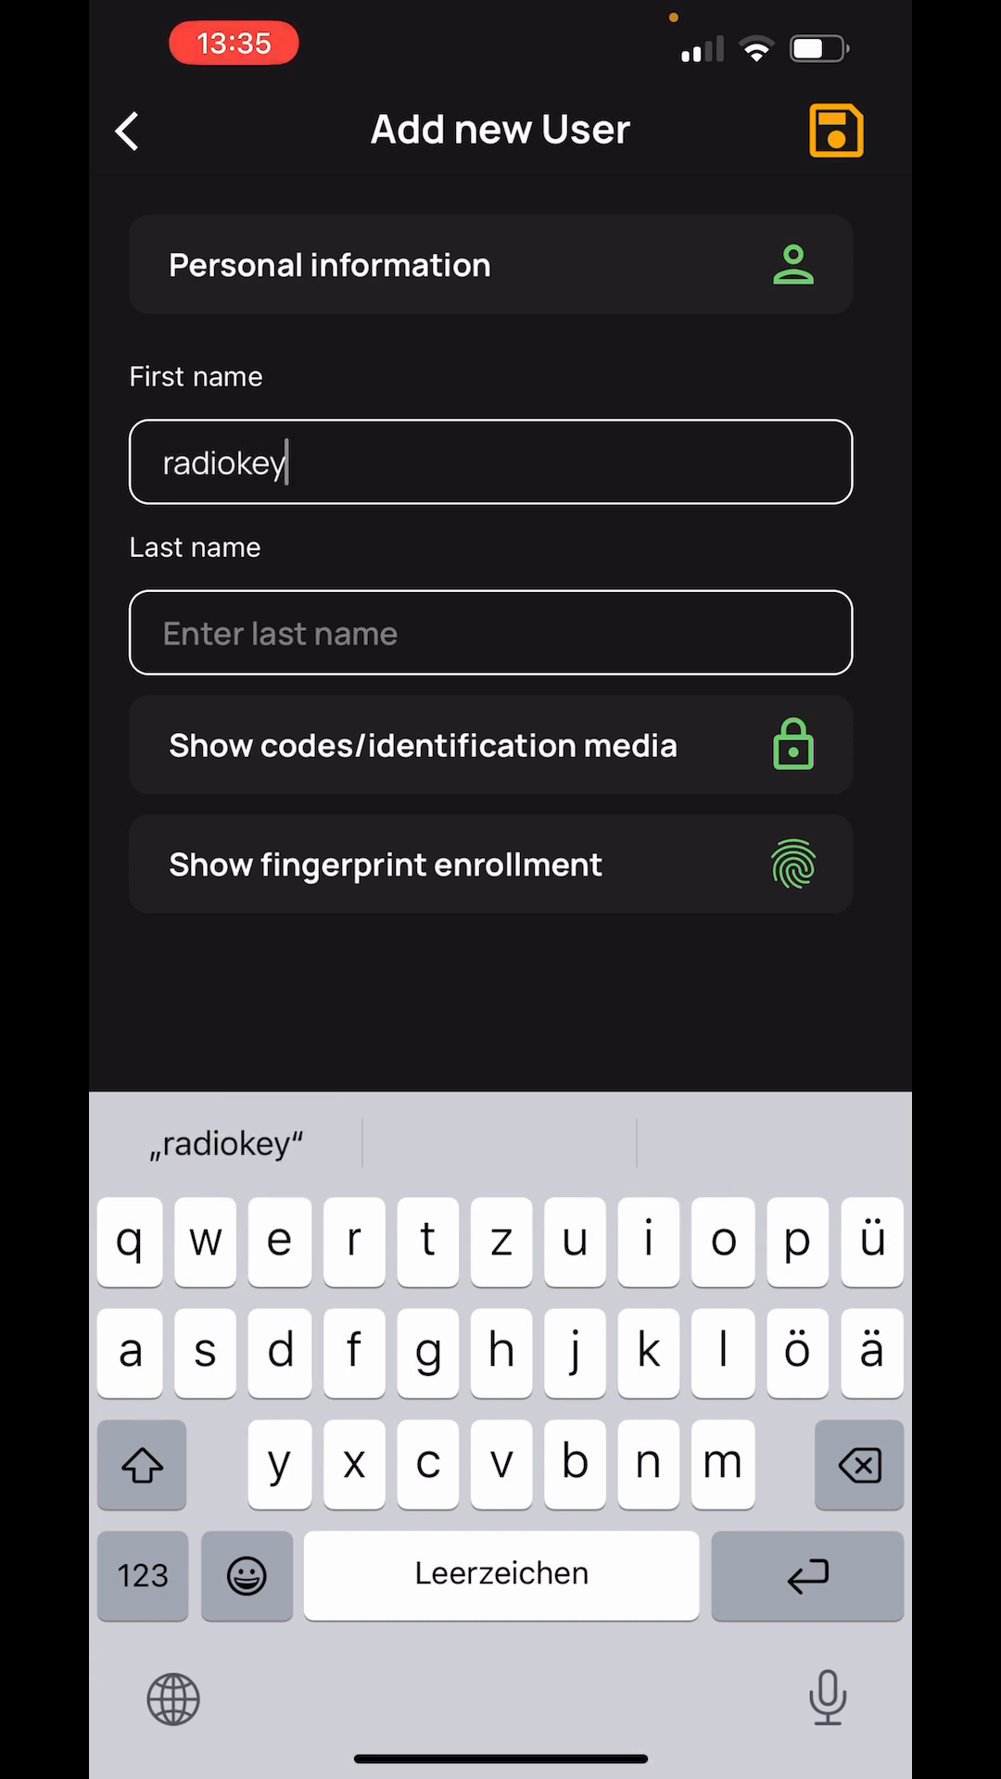
type("se")
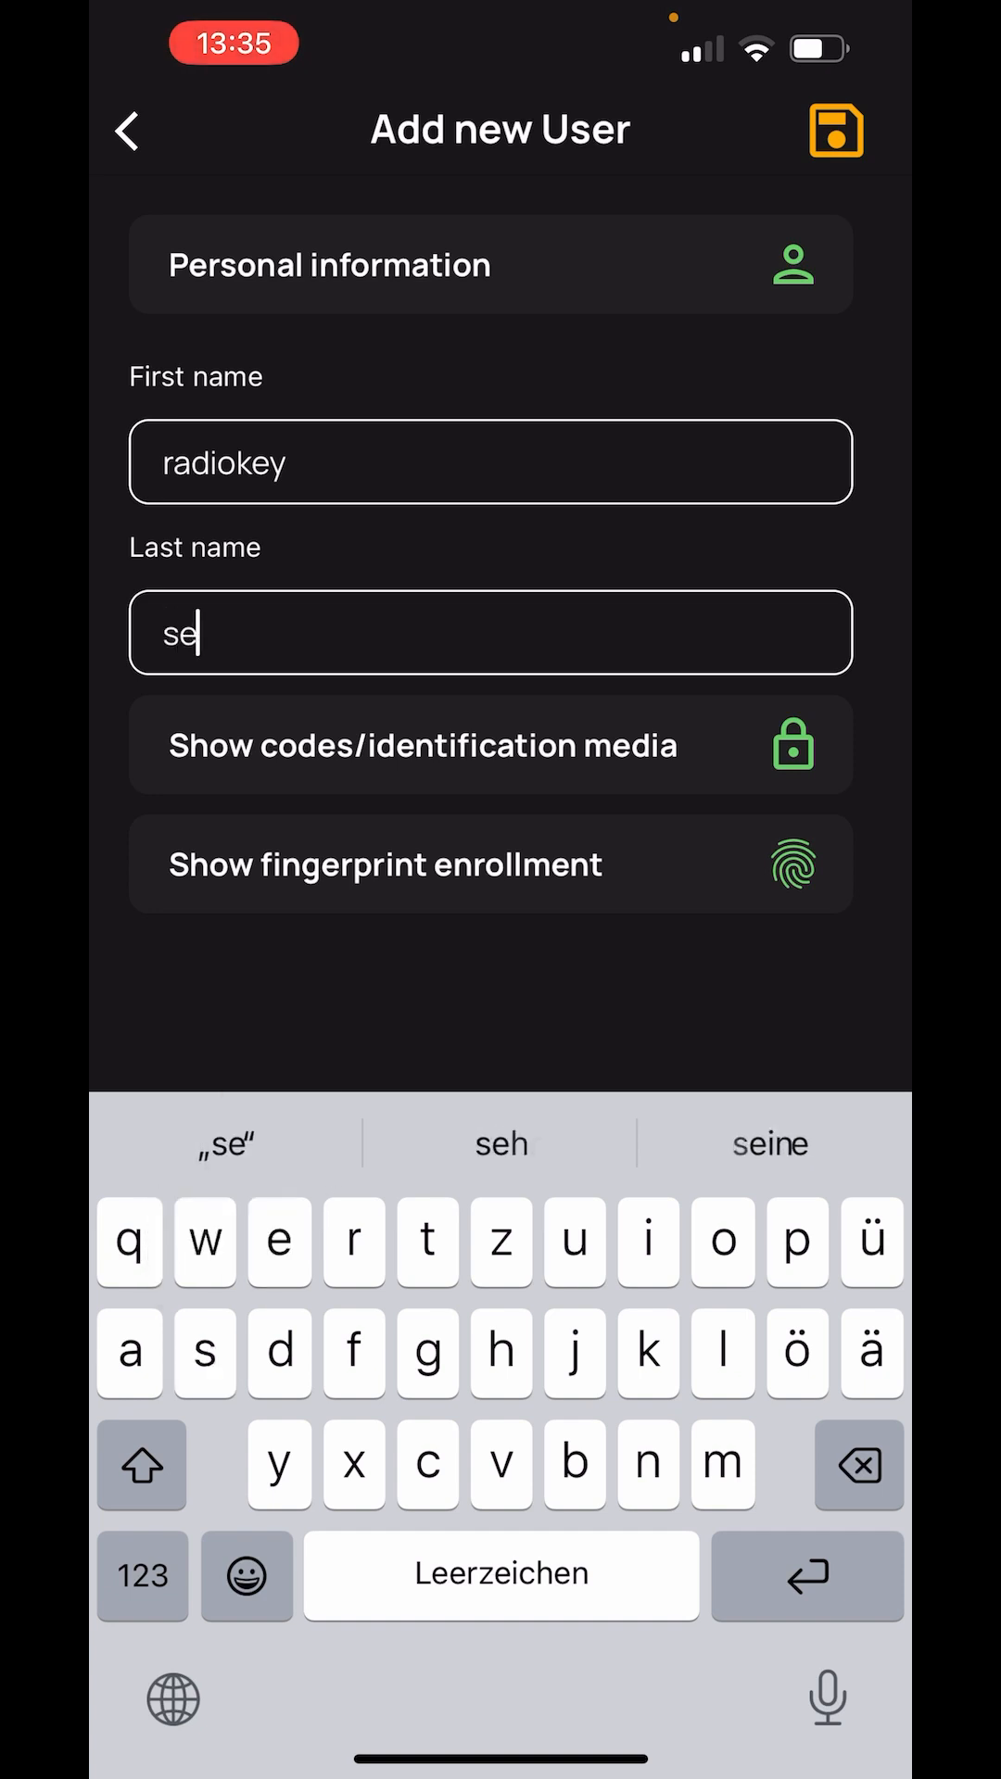
type("key")
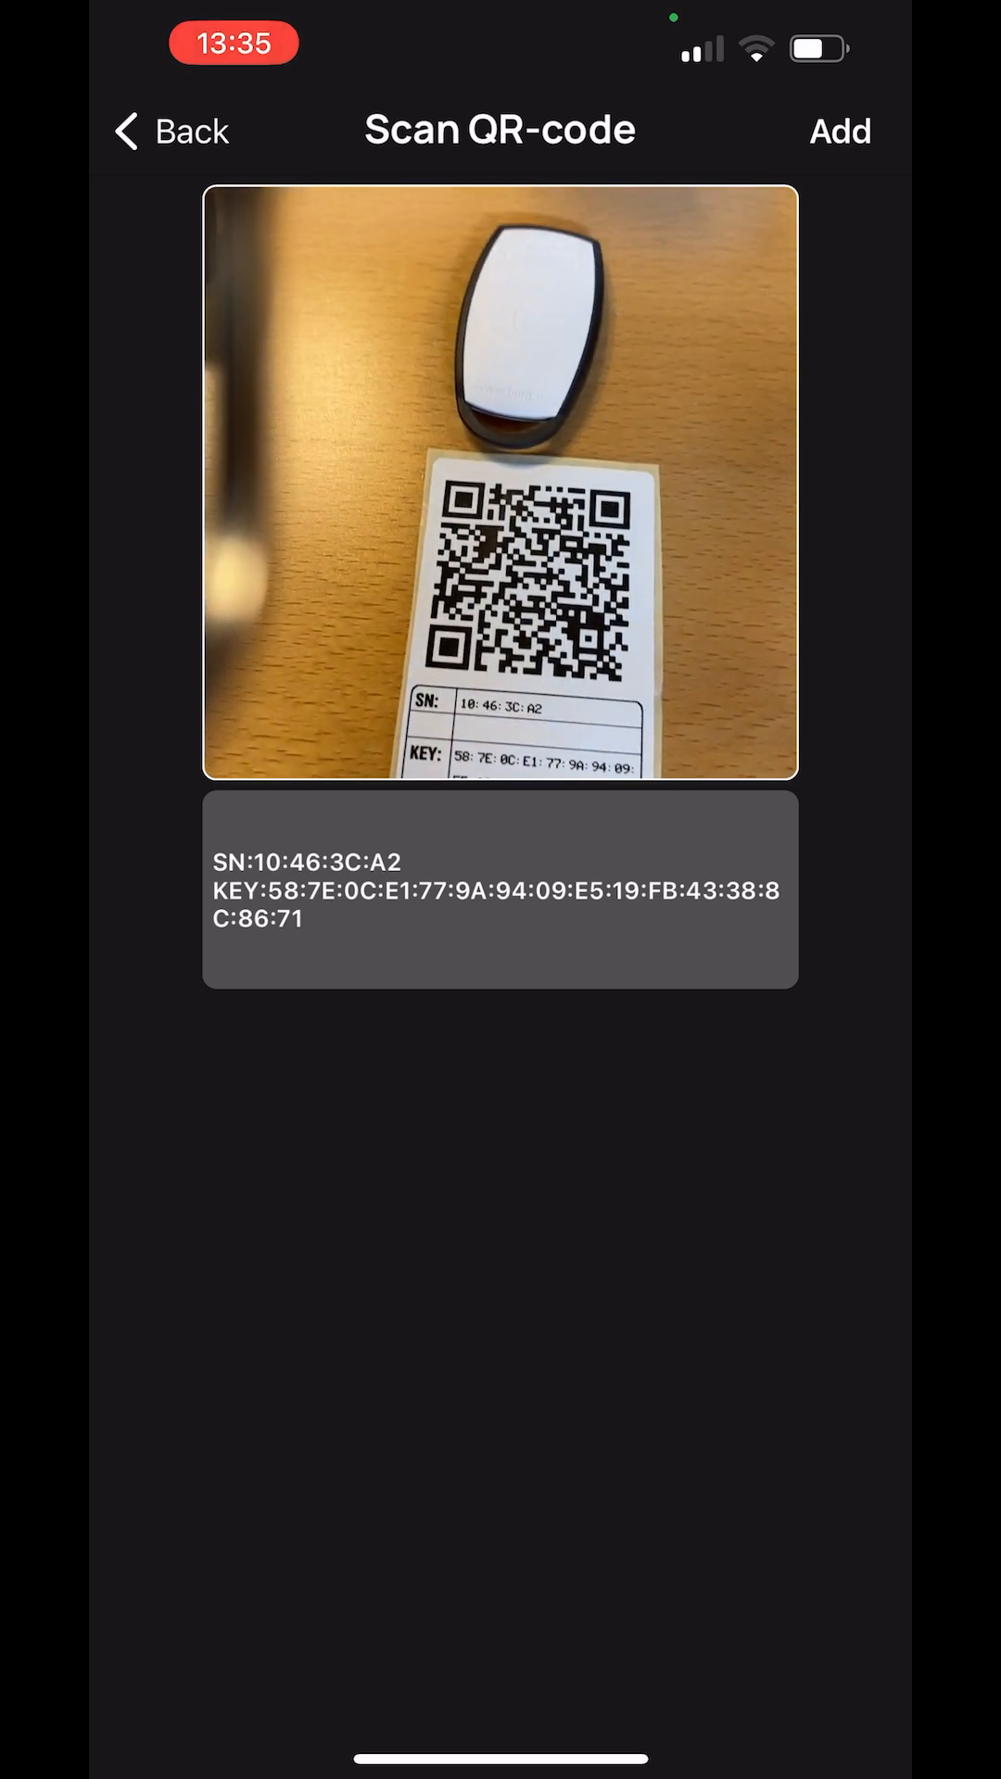
left_click(840, 130)
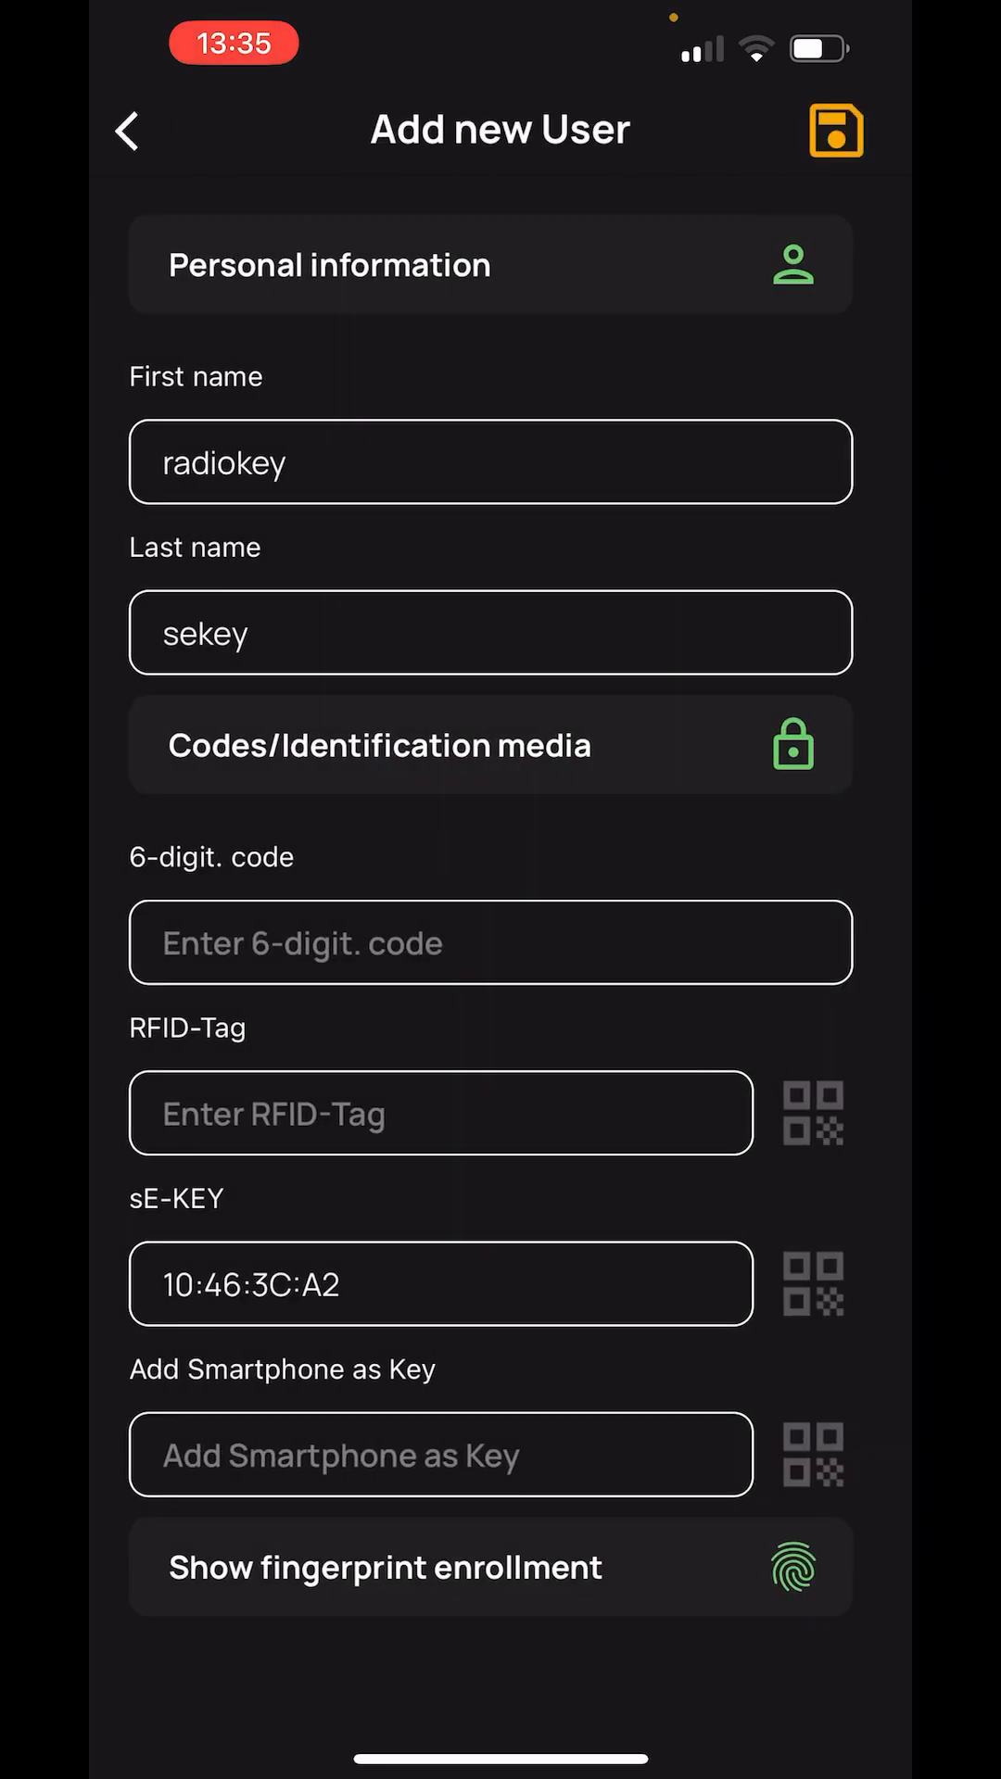
left_click(836, 132)
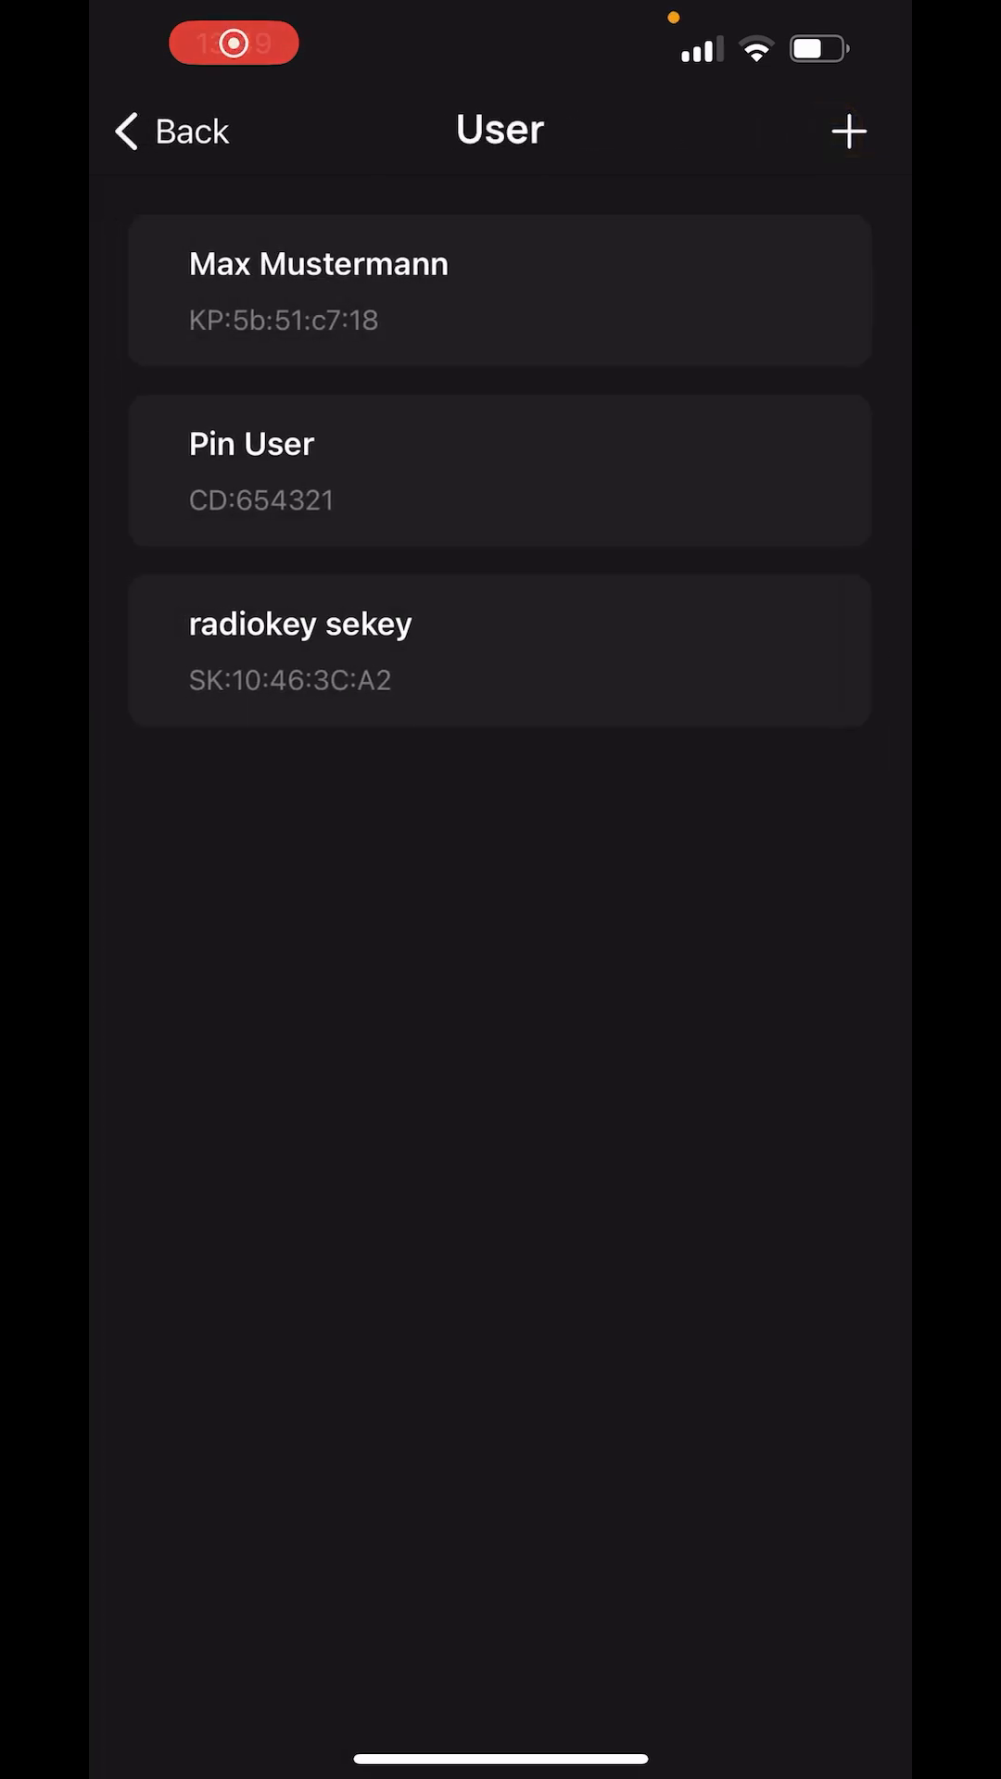
Step: From the locks list, register the QR-scanned profile cylinder as a lock named Frontdoor
left_click(170, 132)
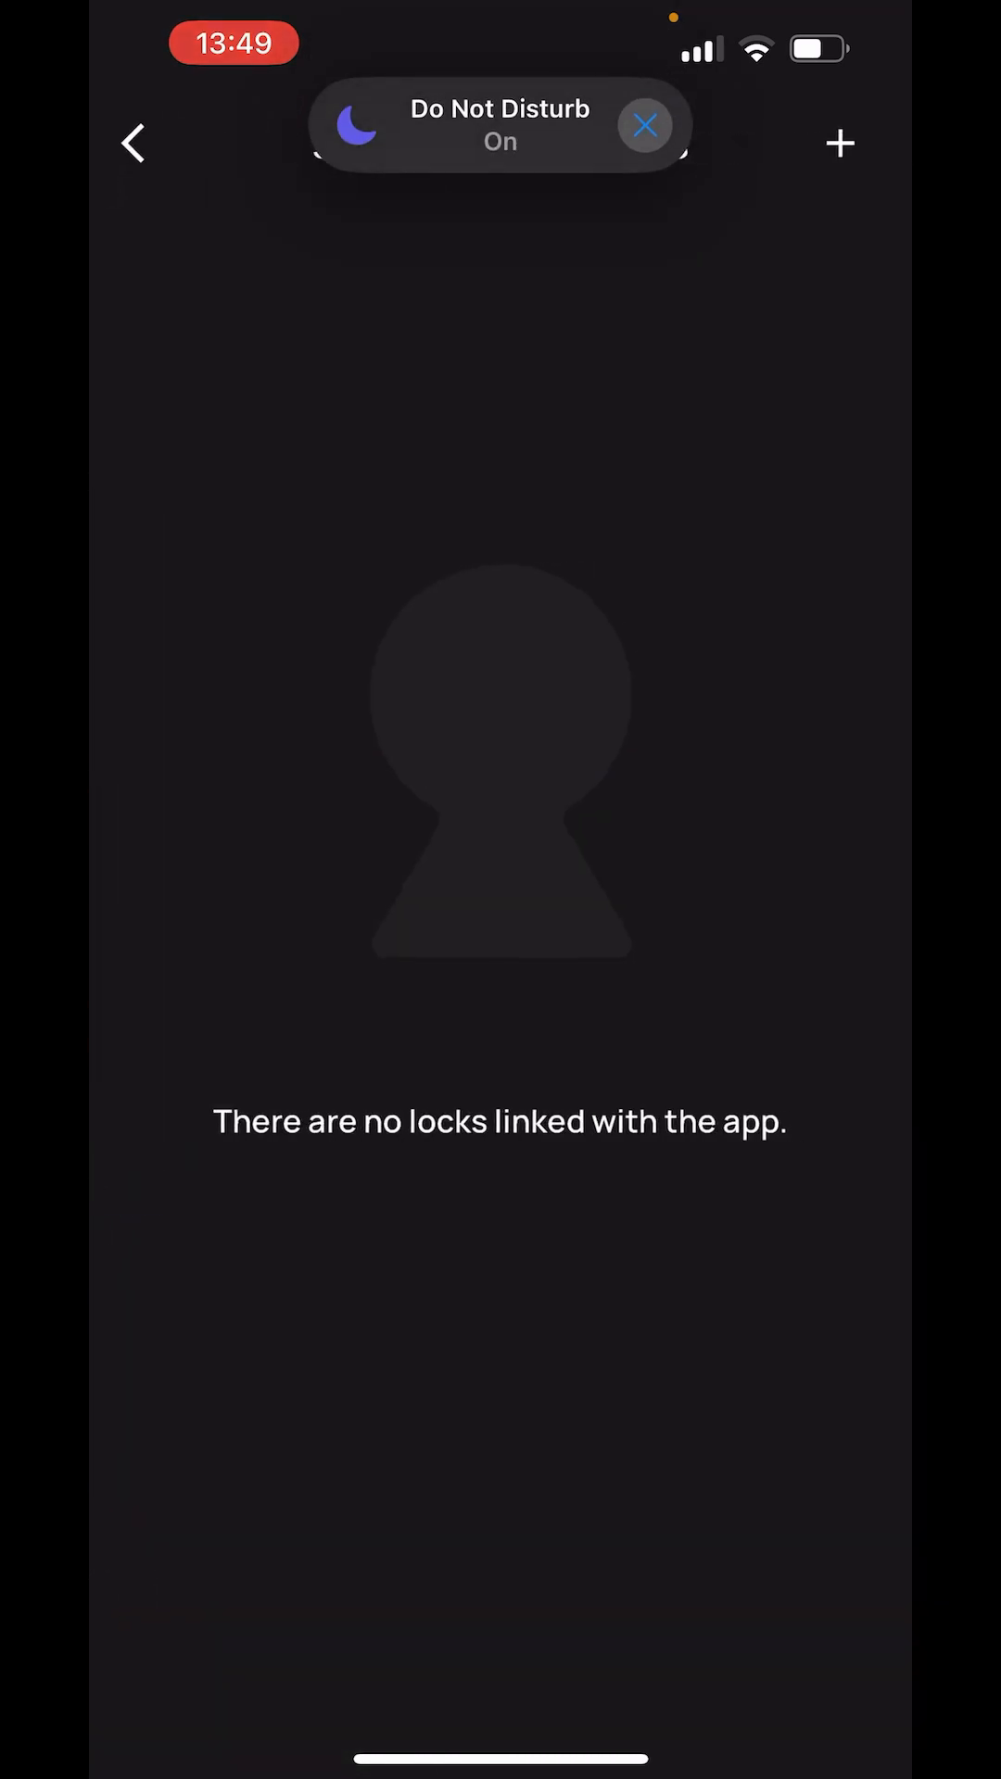
left_click(840, 144)
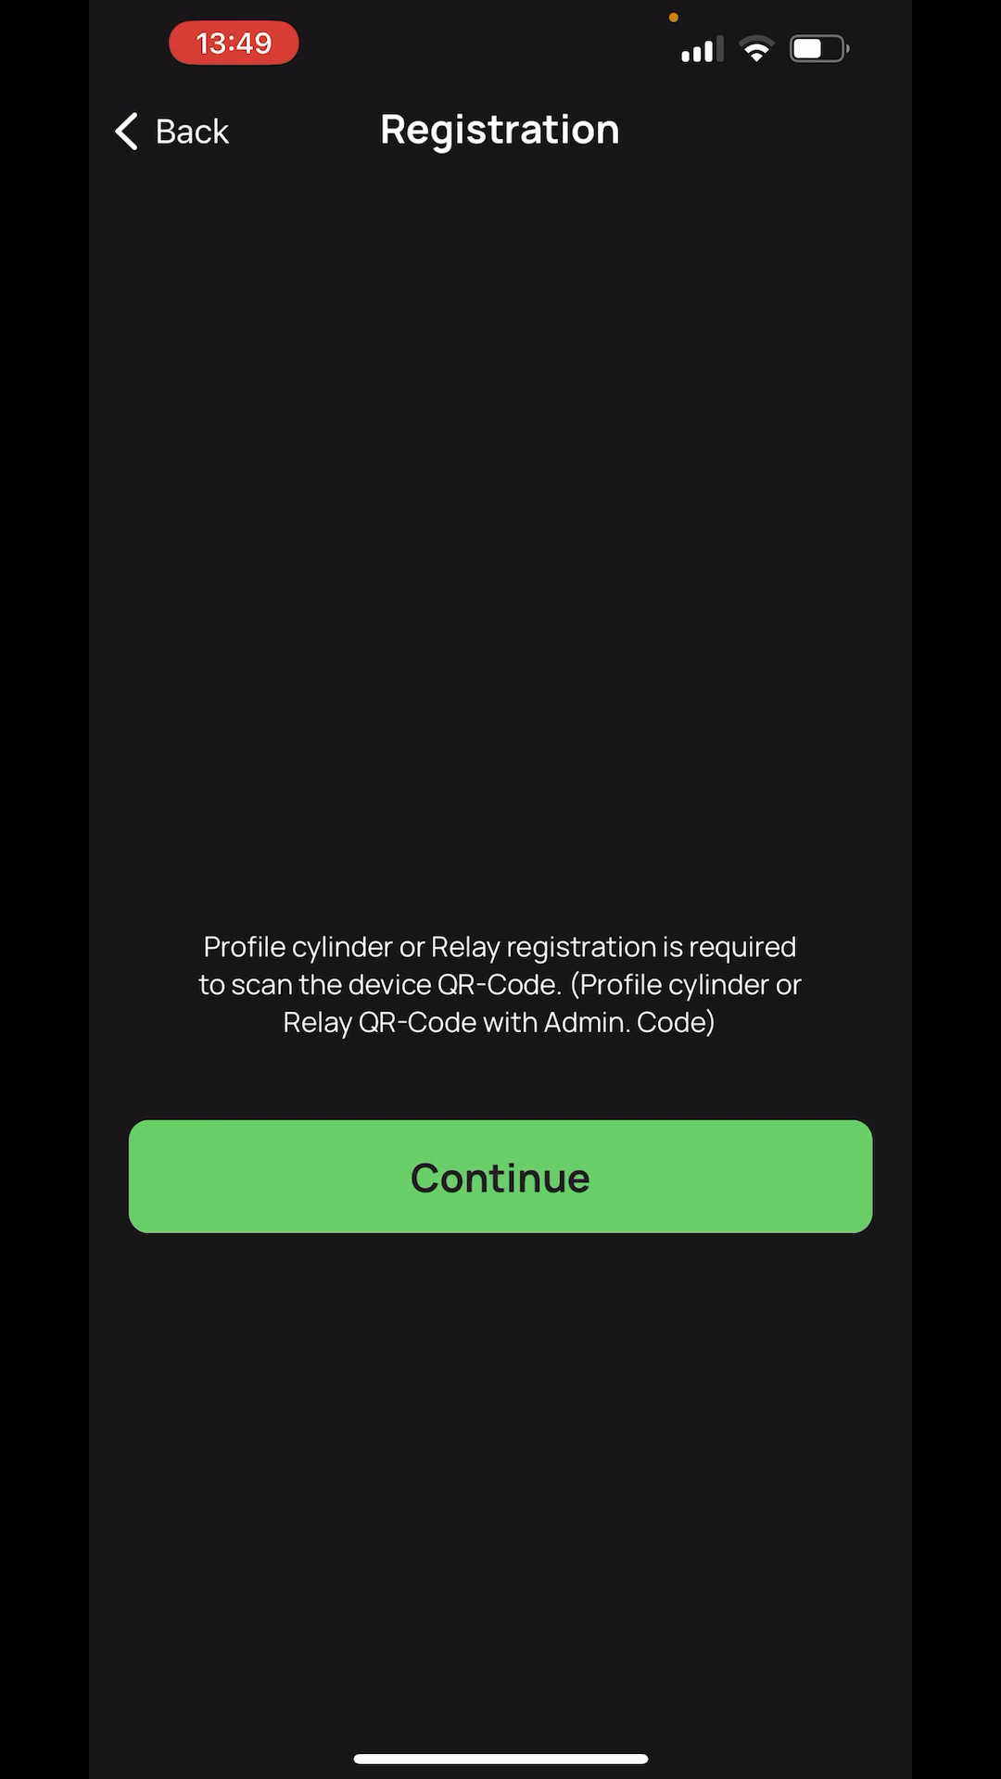
left_click(498, 1175)
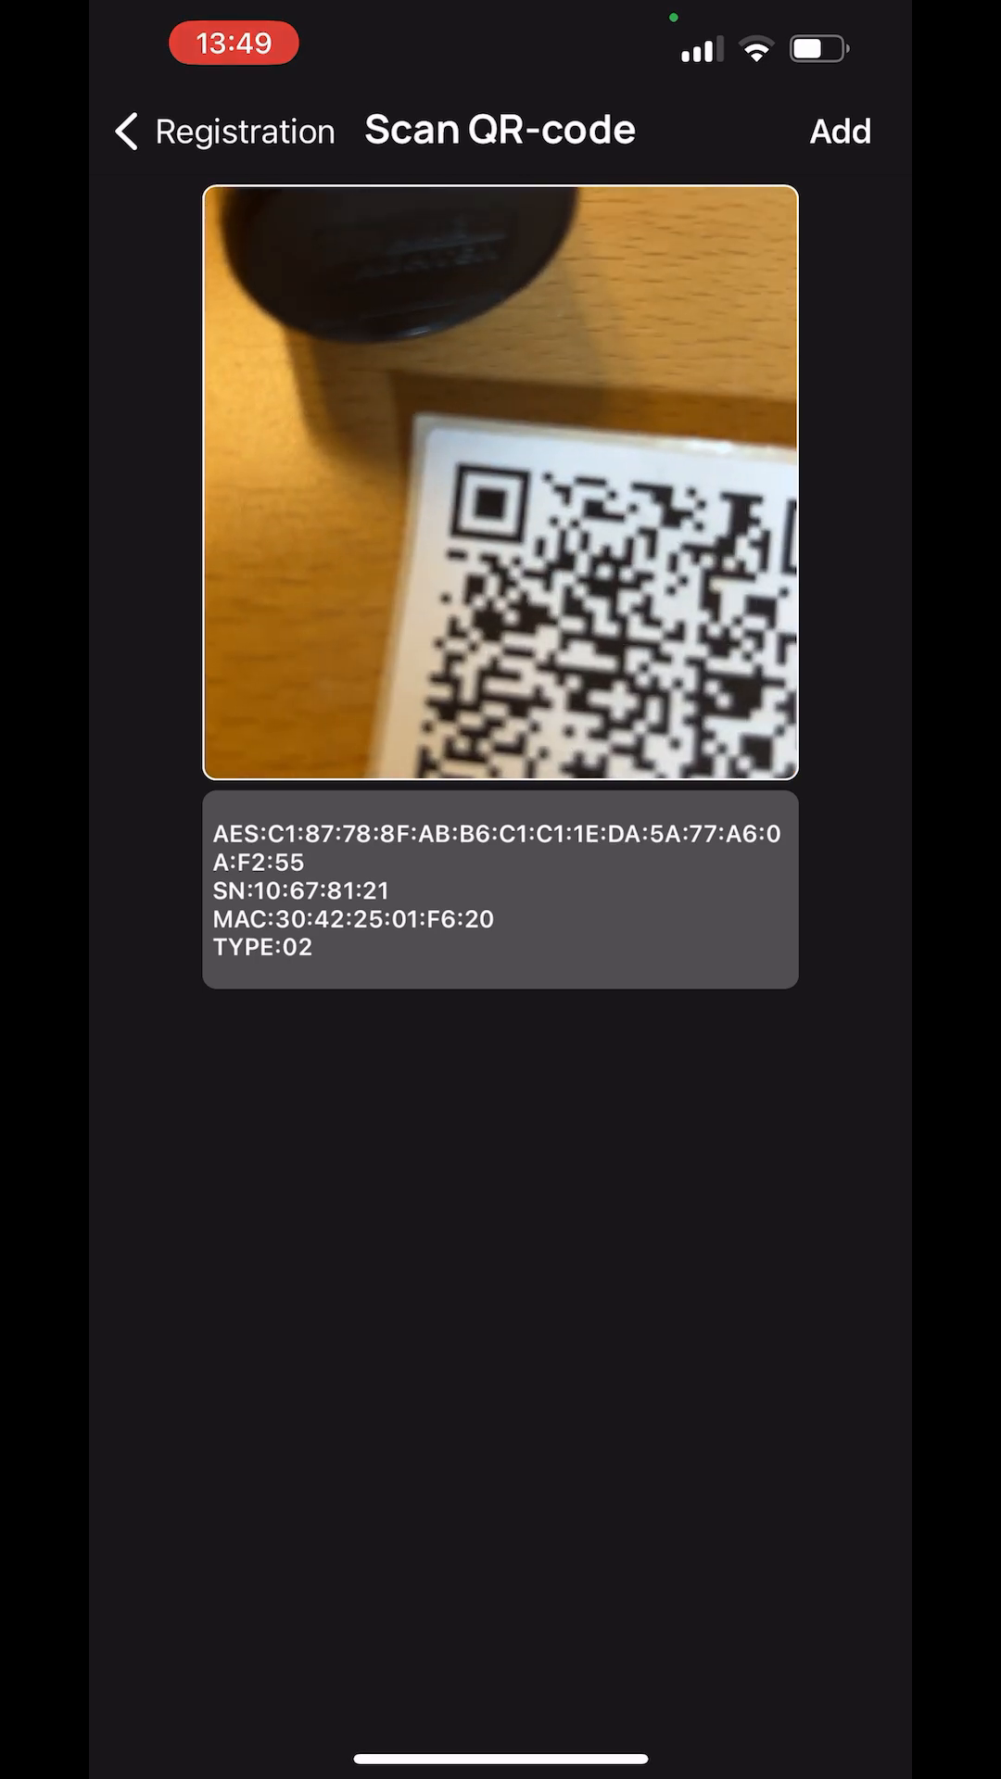
left_click(838, 131)
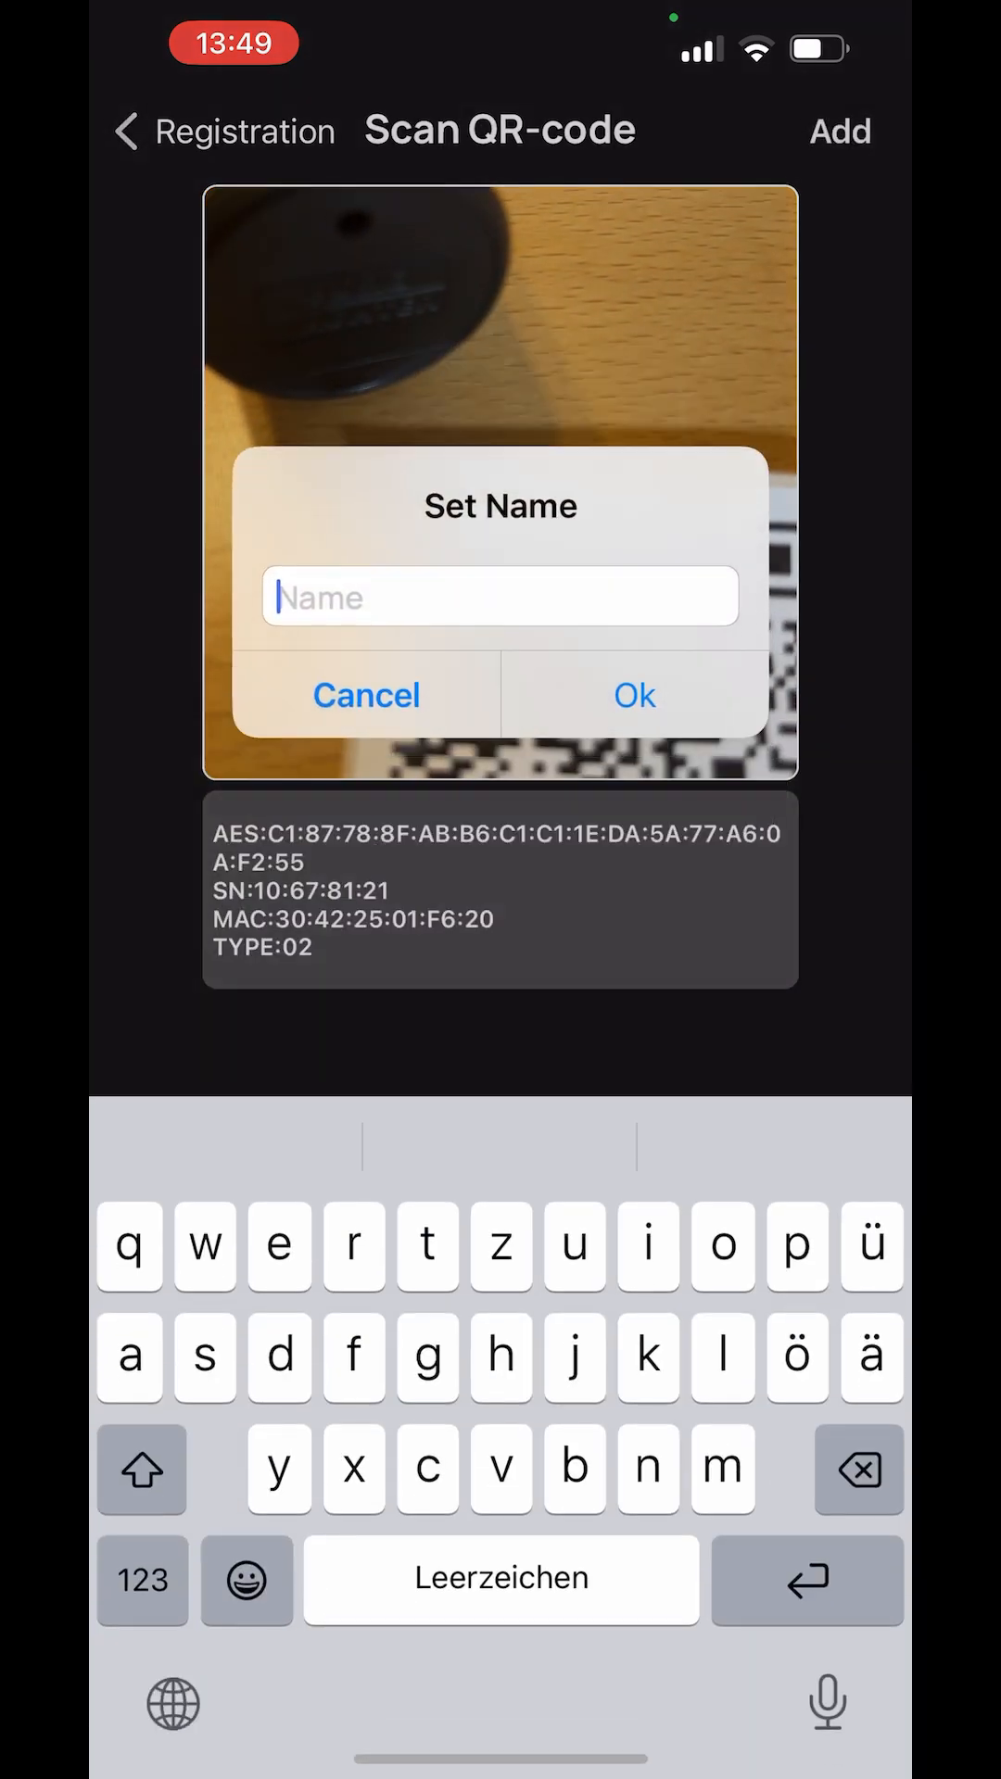
type("Frontdoo")
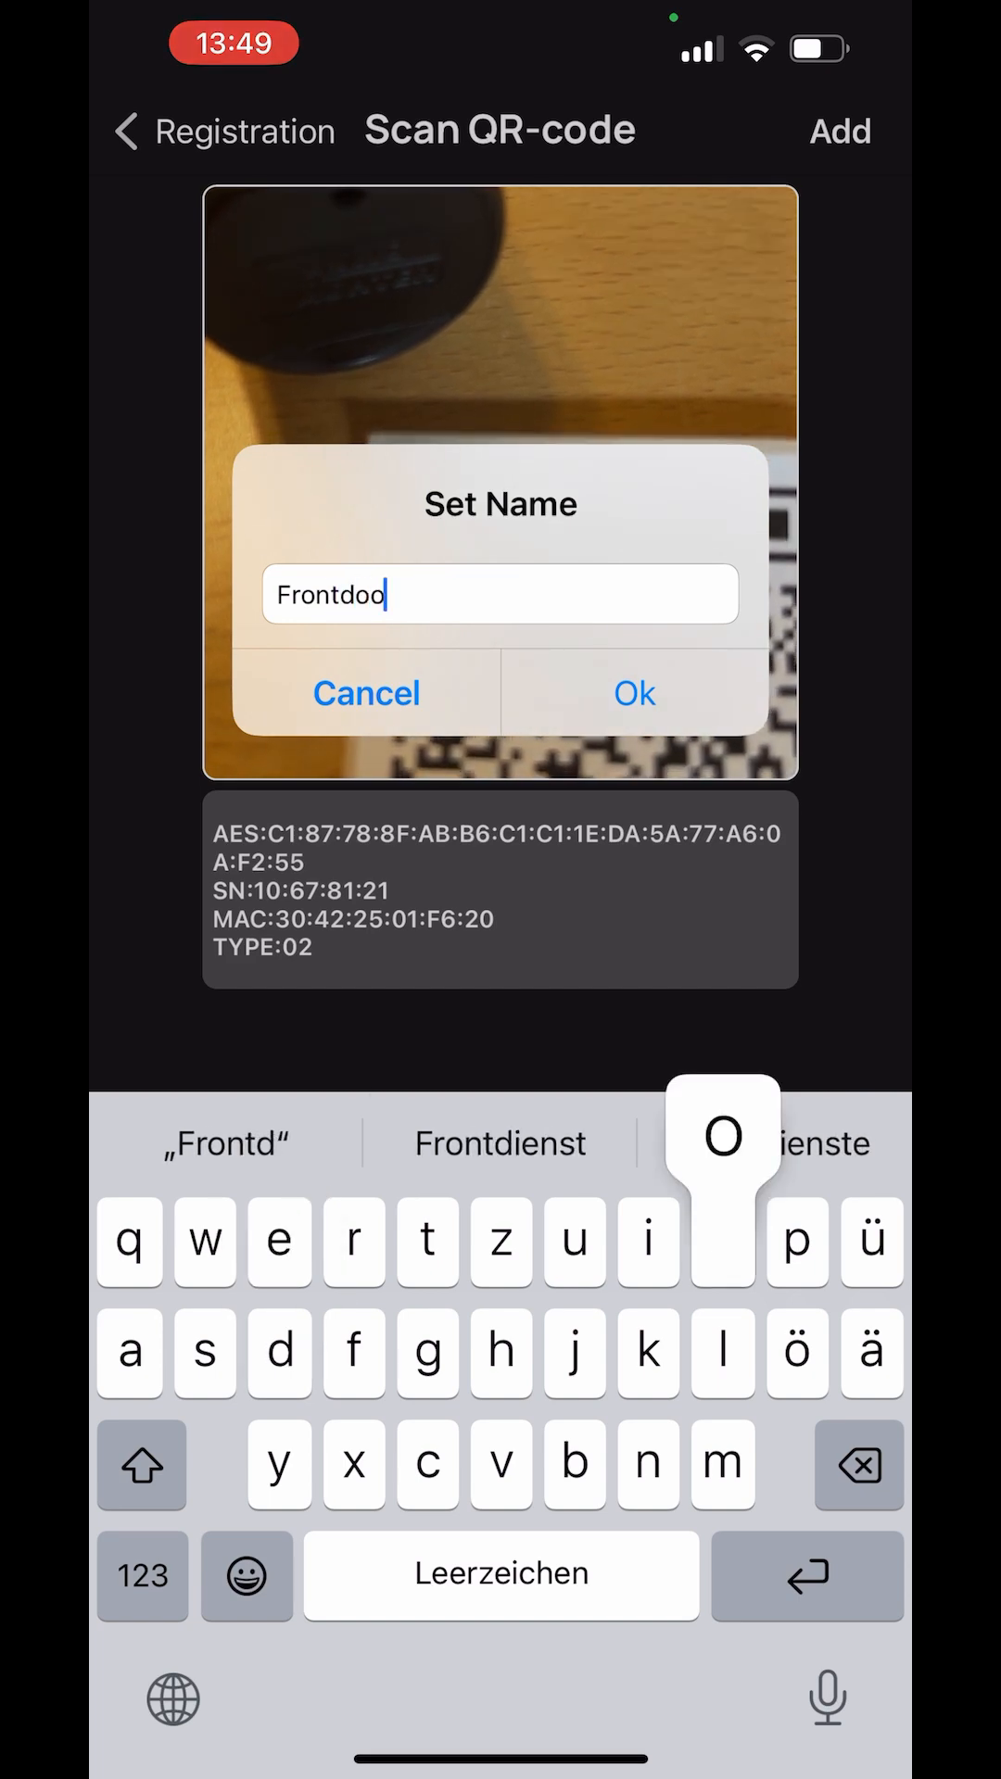
left_click(634, 692)
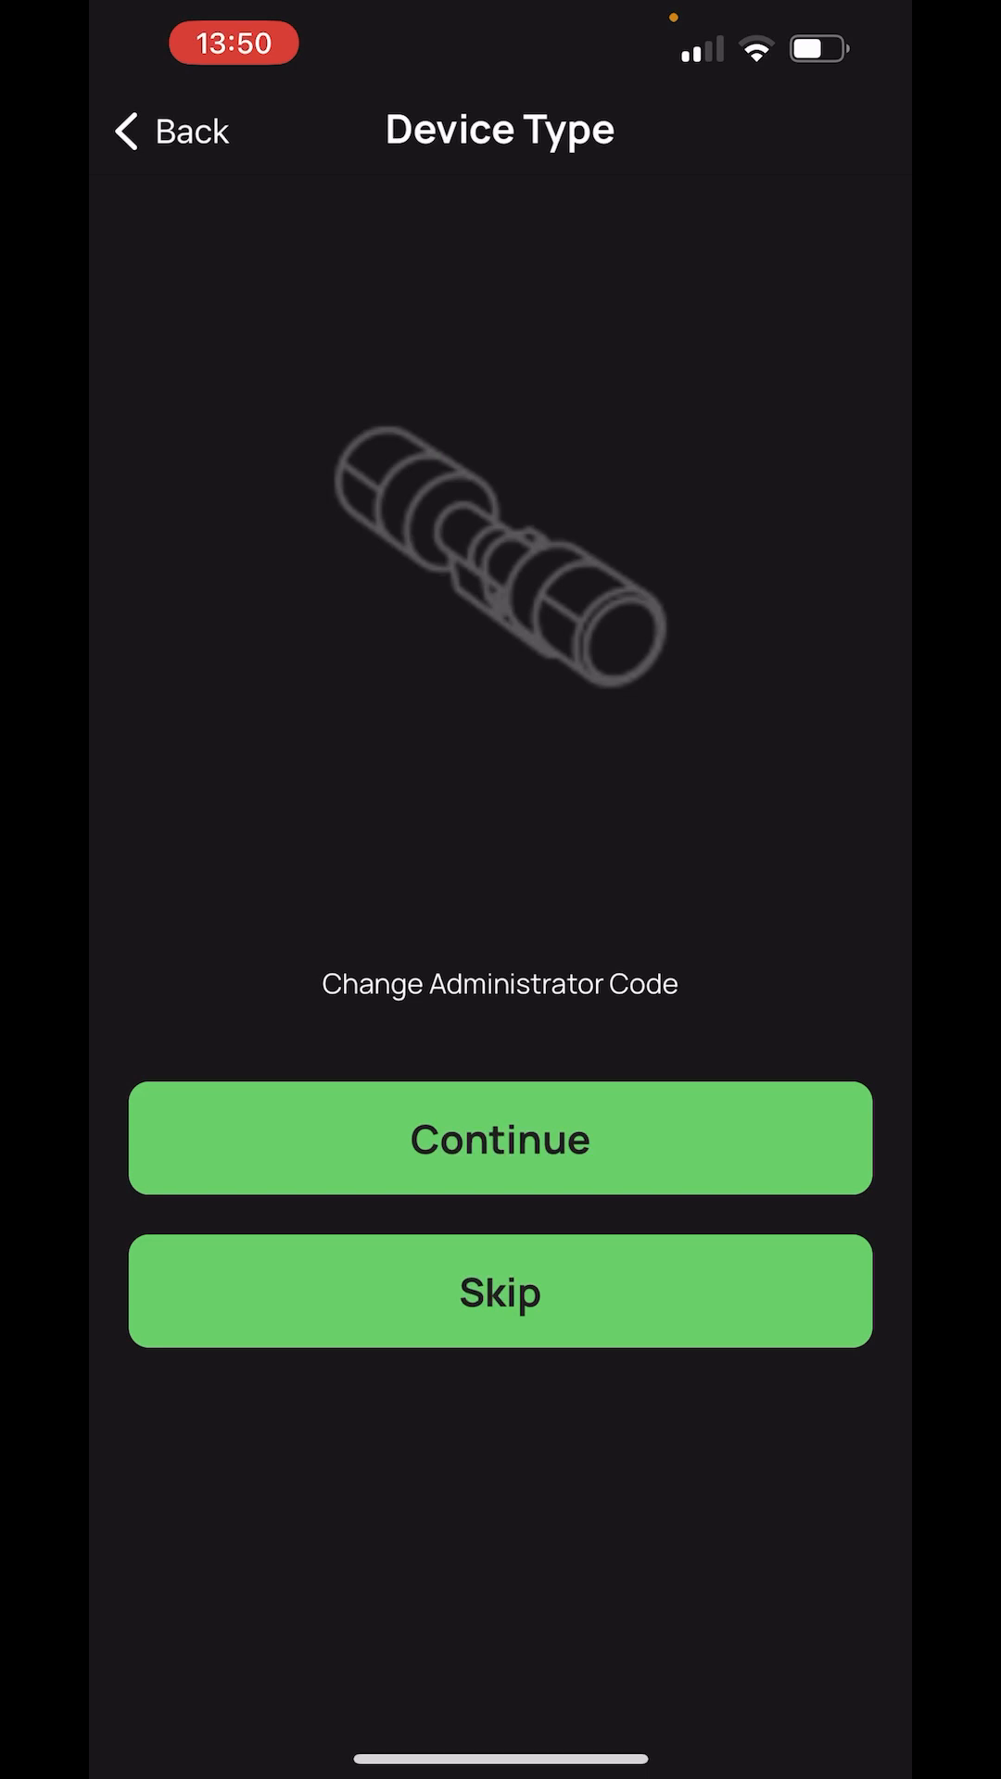
Step: Move past the administrator code and keypad allocation steps to finish Frontdoor setup
left_click(499, 1138)
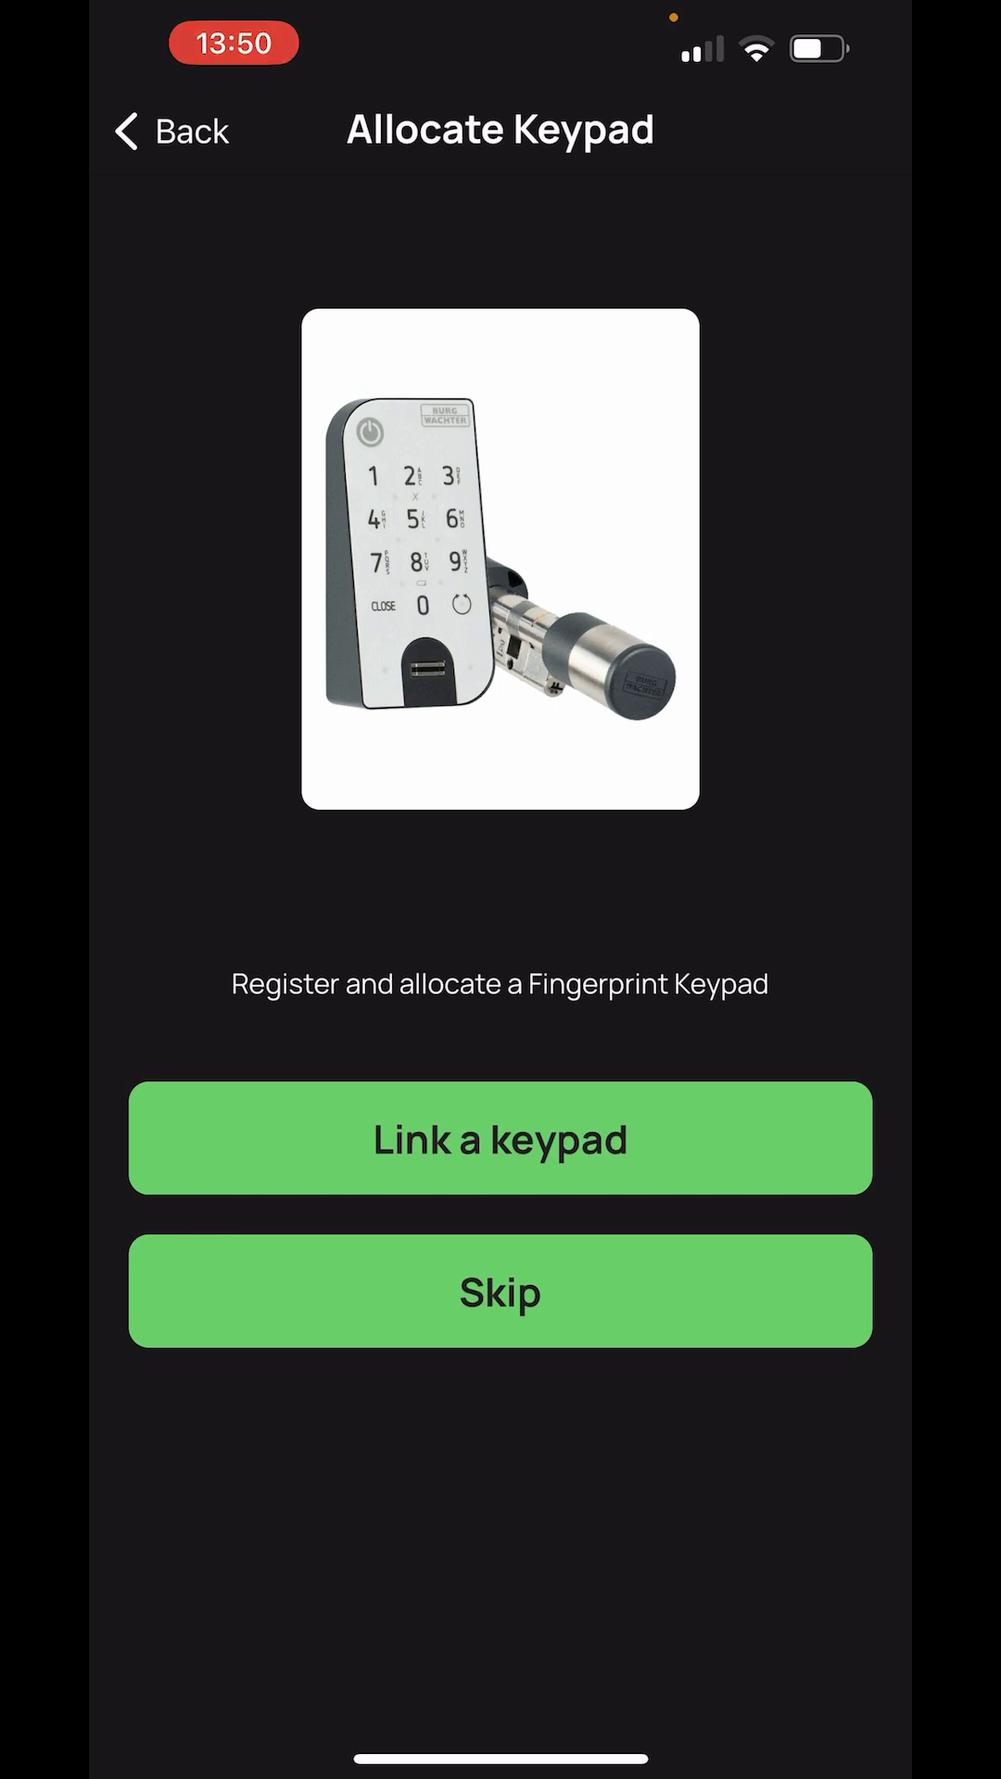
left_click(499, 1292)
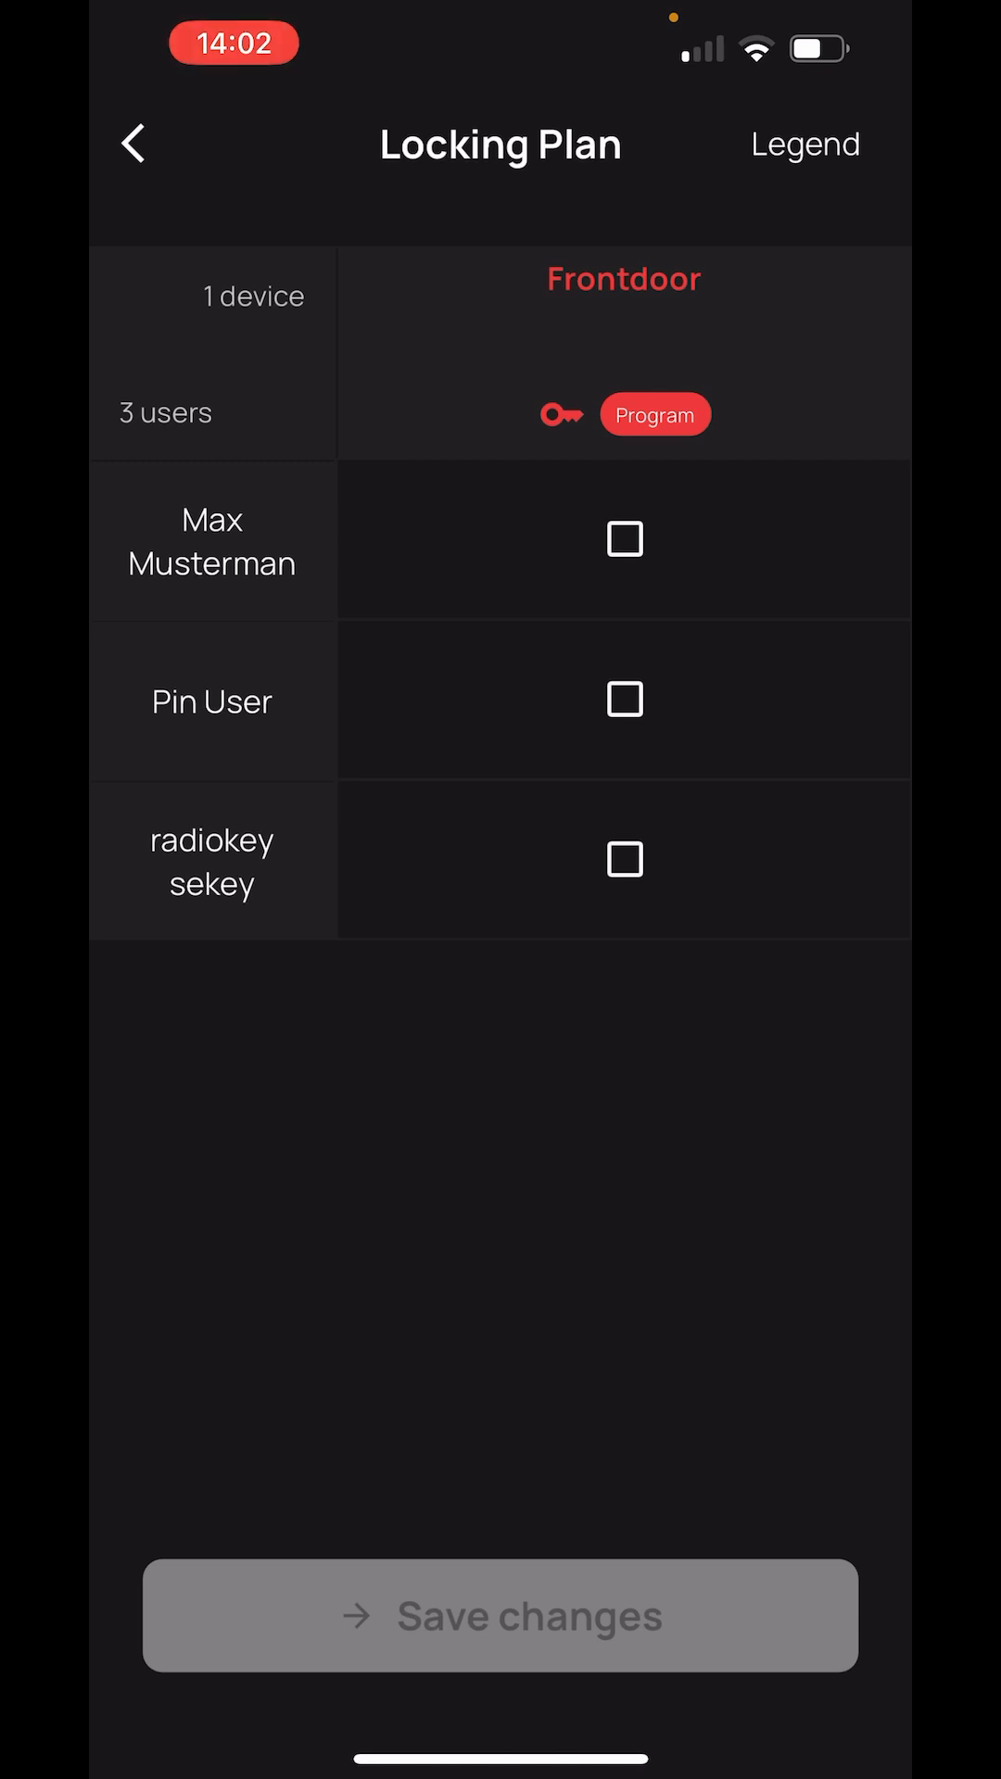
Step: Tick Frontdoor access for Max Mustermann, Pin User and radiokey sekey and submit, starting the admin code
left_click(622, 539)
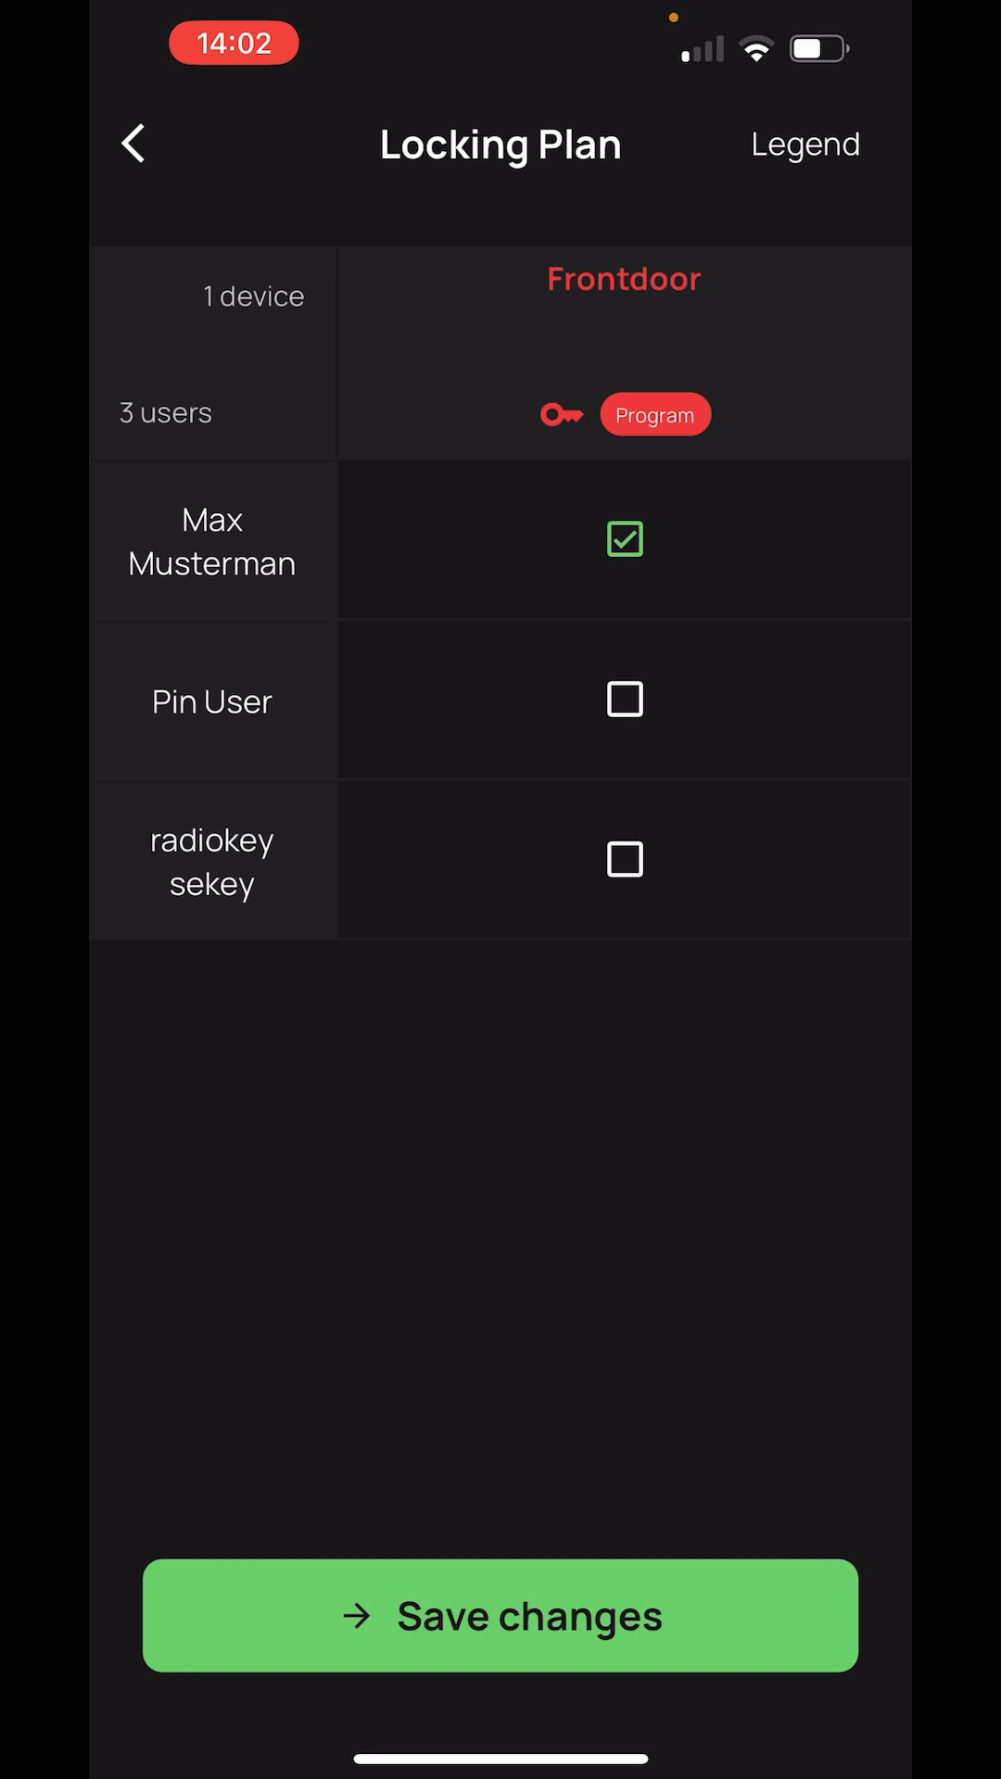
left_click(624, 701)
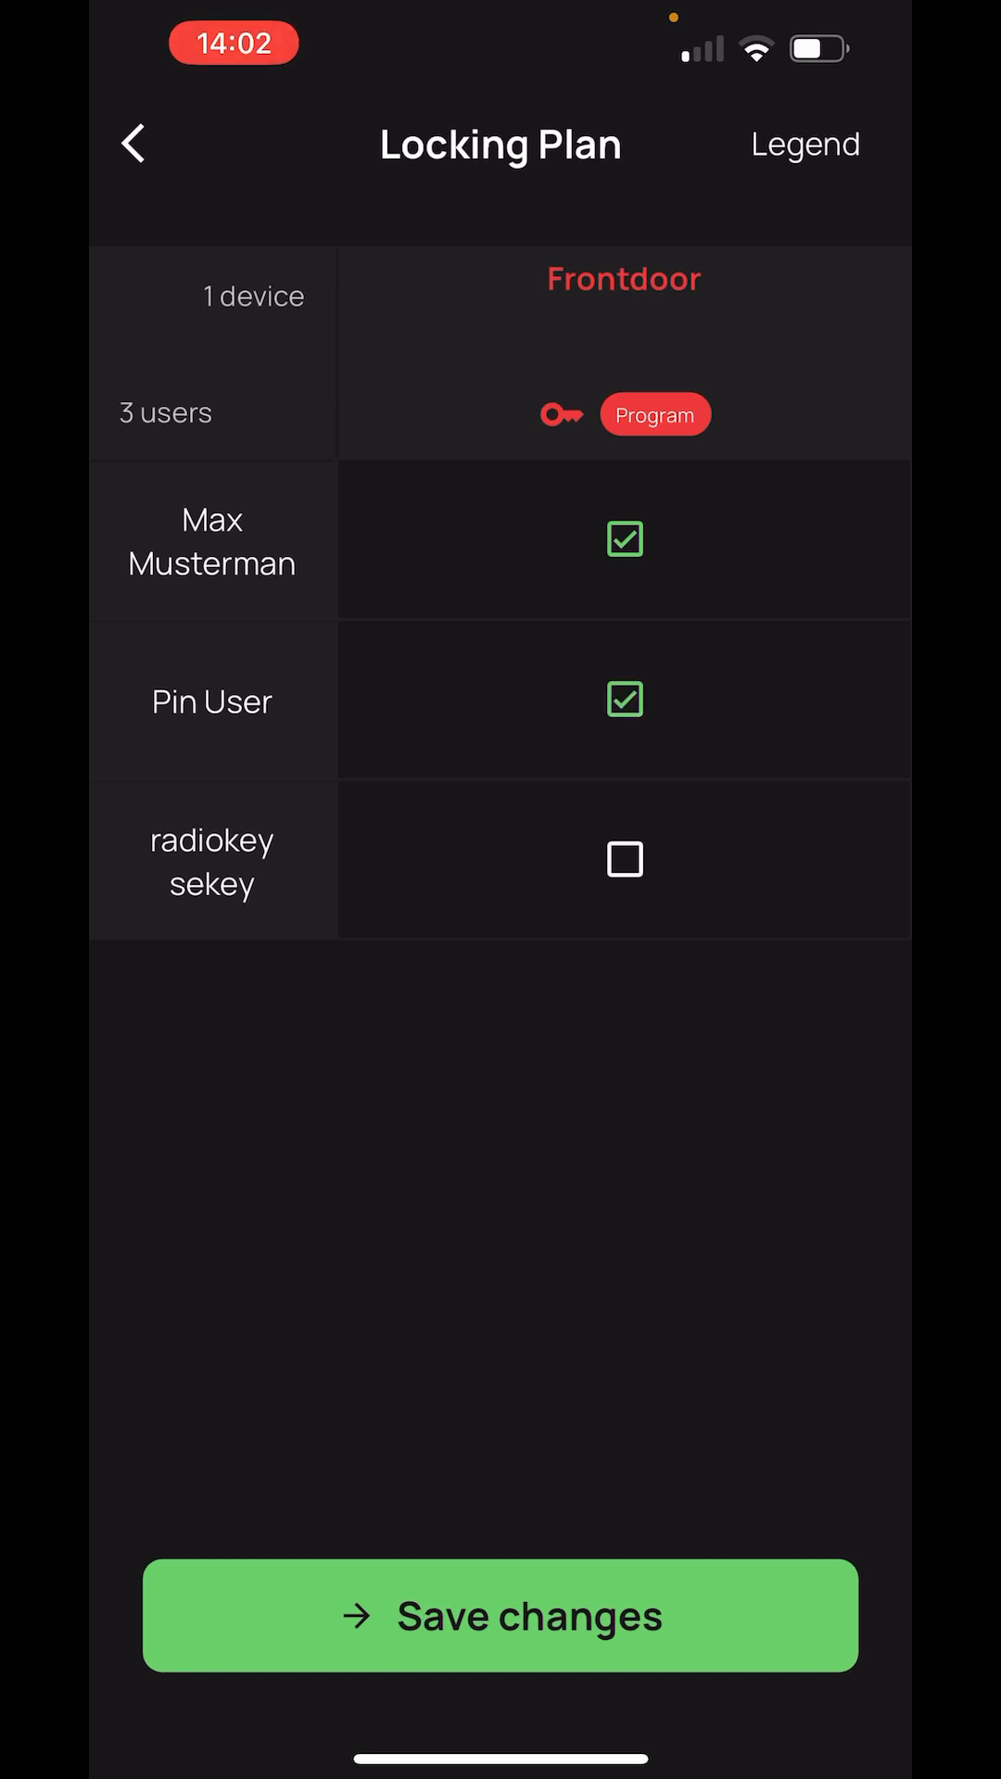
left_click(625, 860)
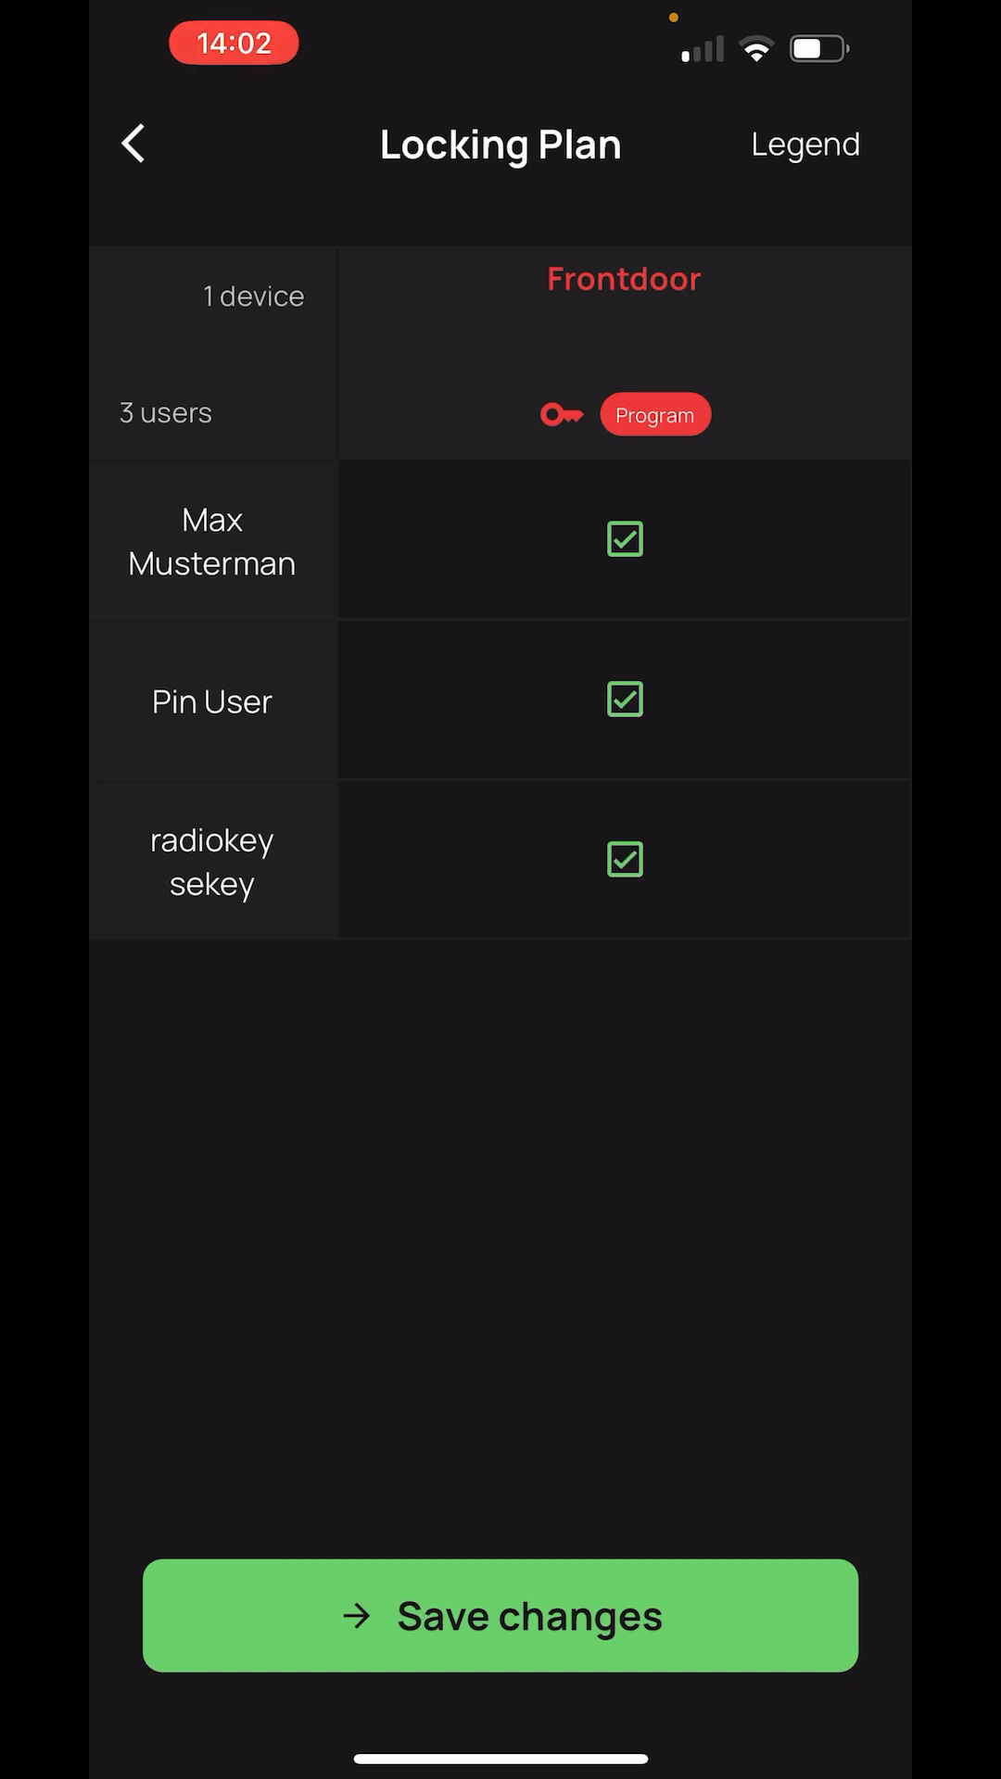
left_click(498, 1616)
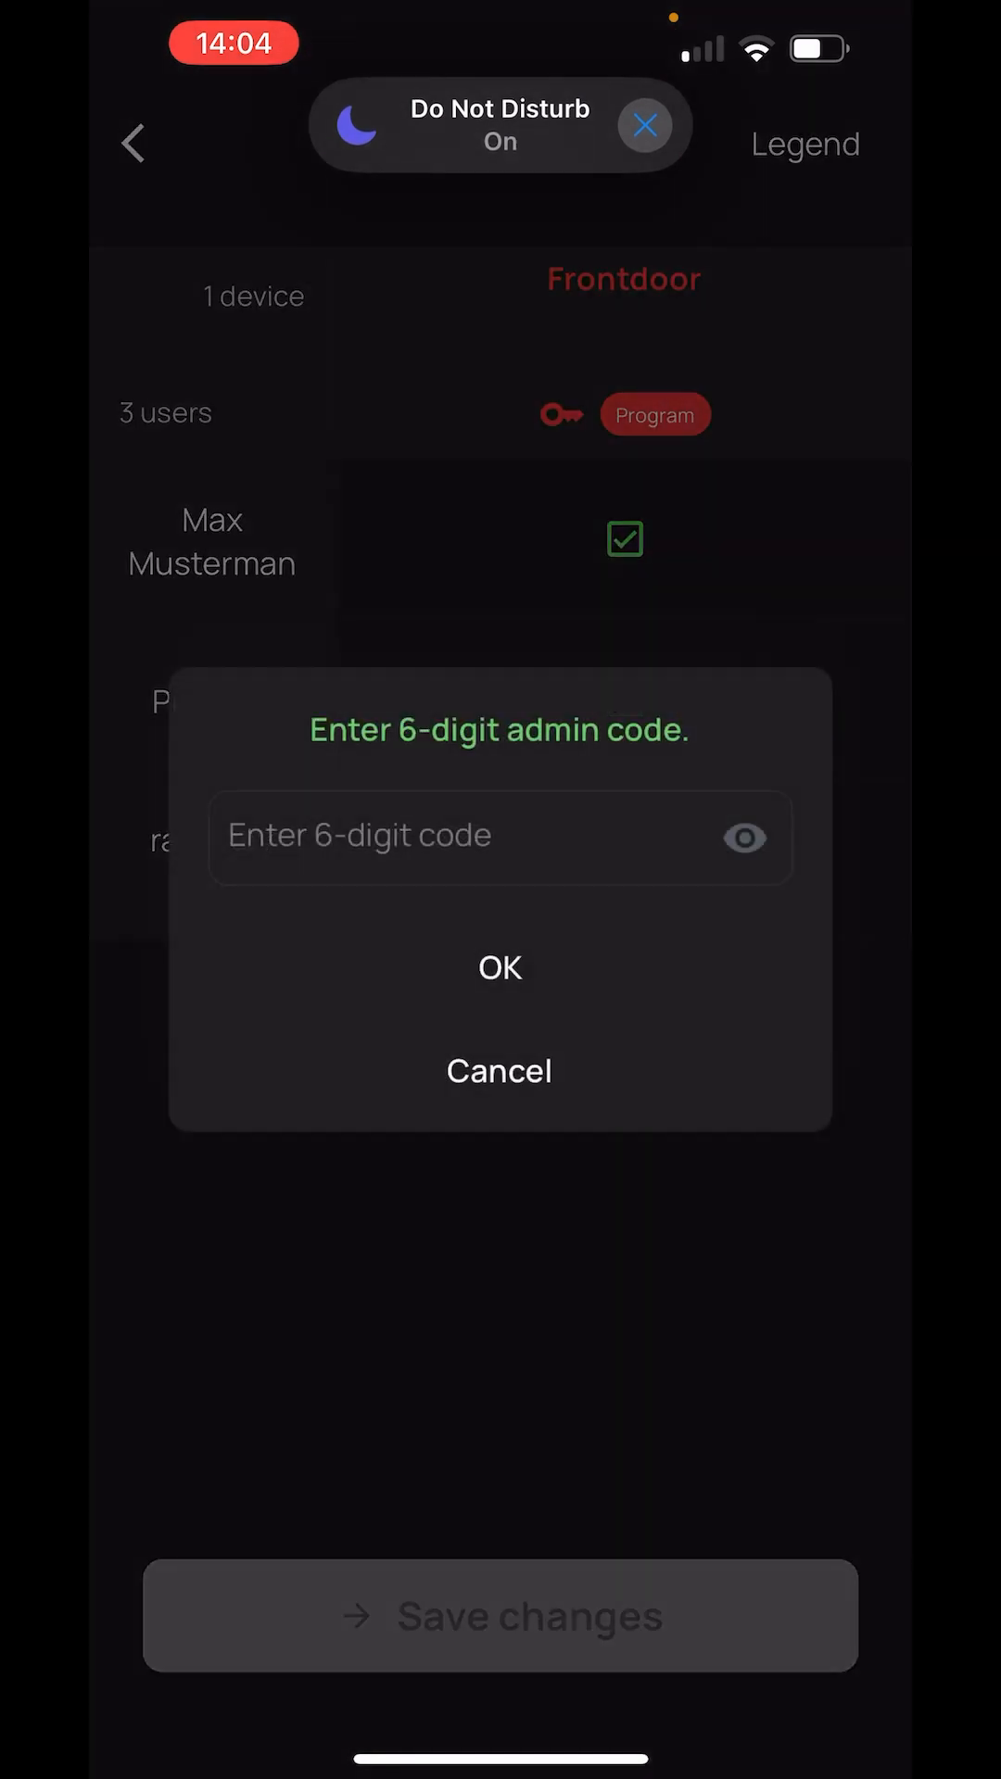
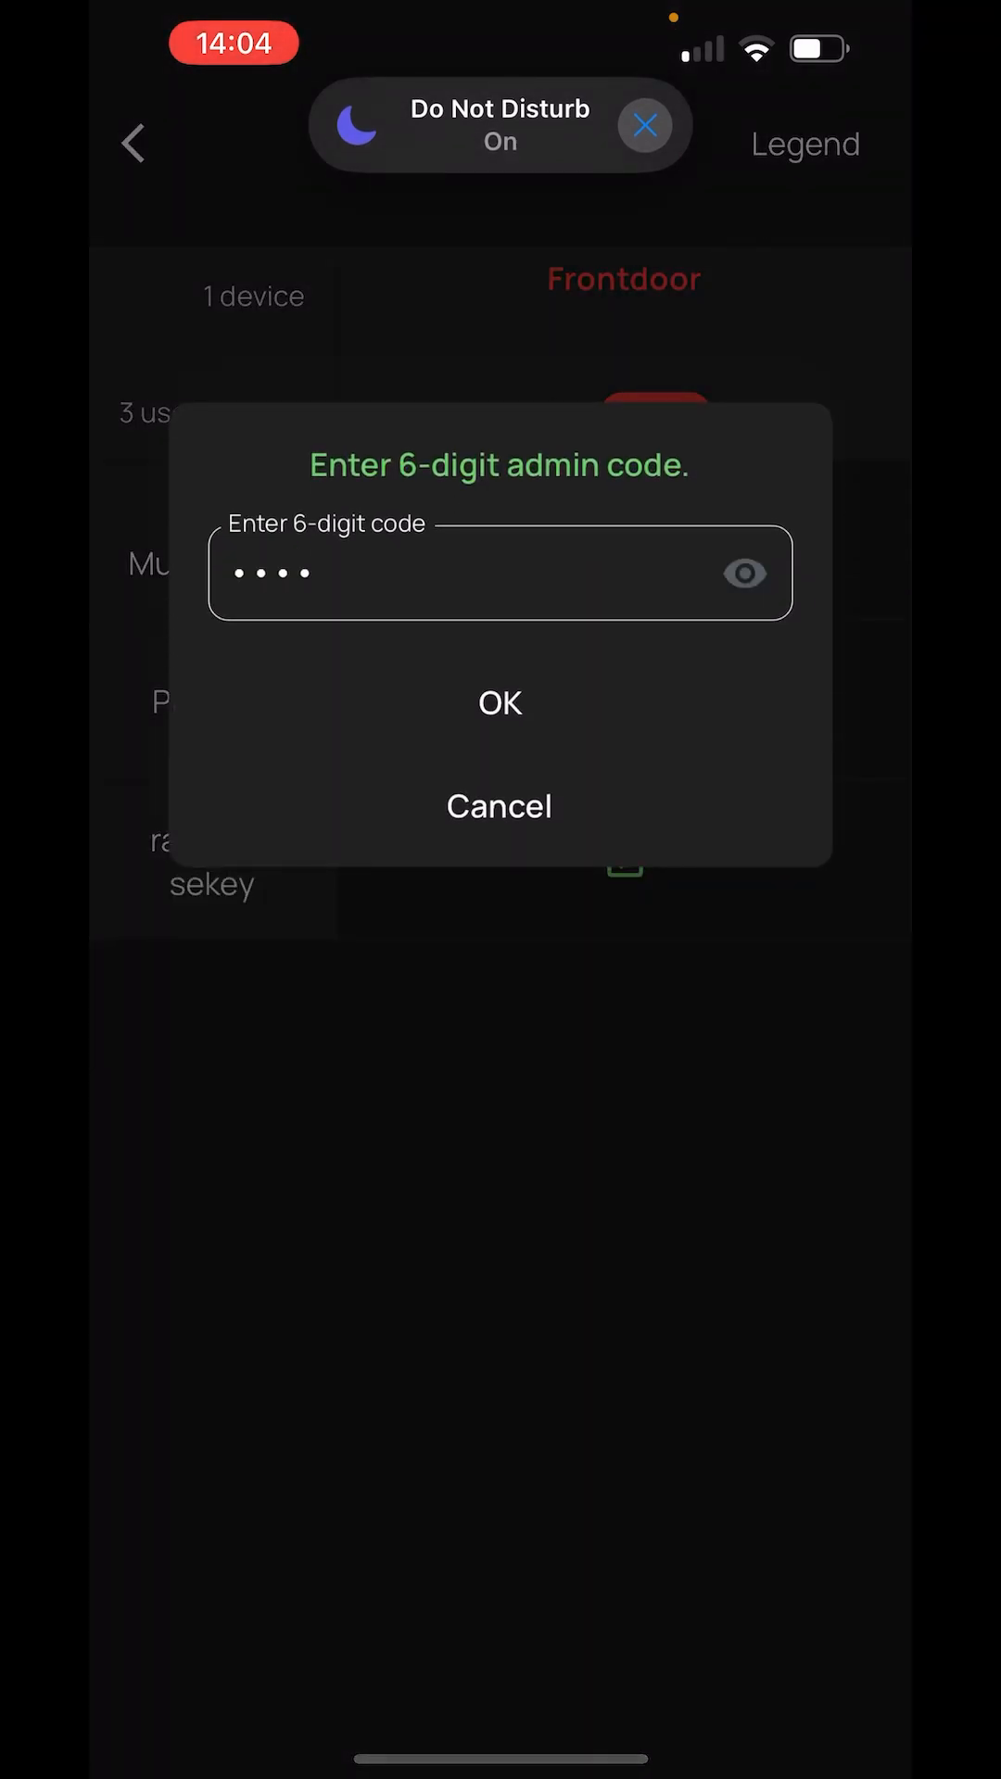
Step: Finish the 6-digit admin code to program Frontdoor, acknowledge success and return to the dashboard
left_click(499, 702)
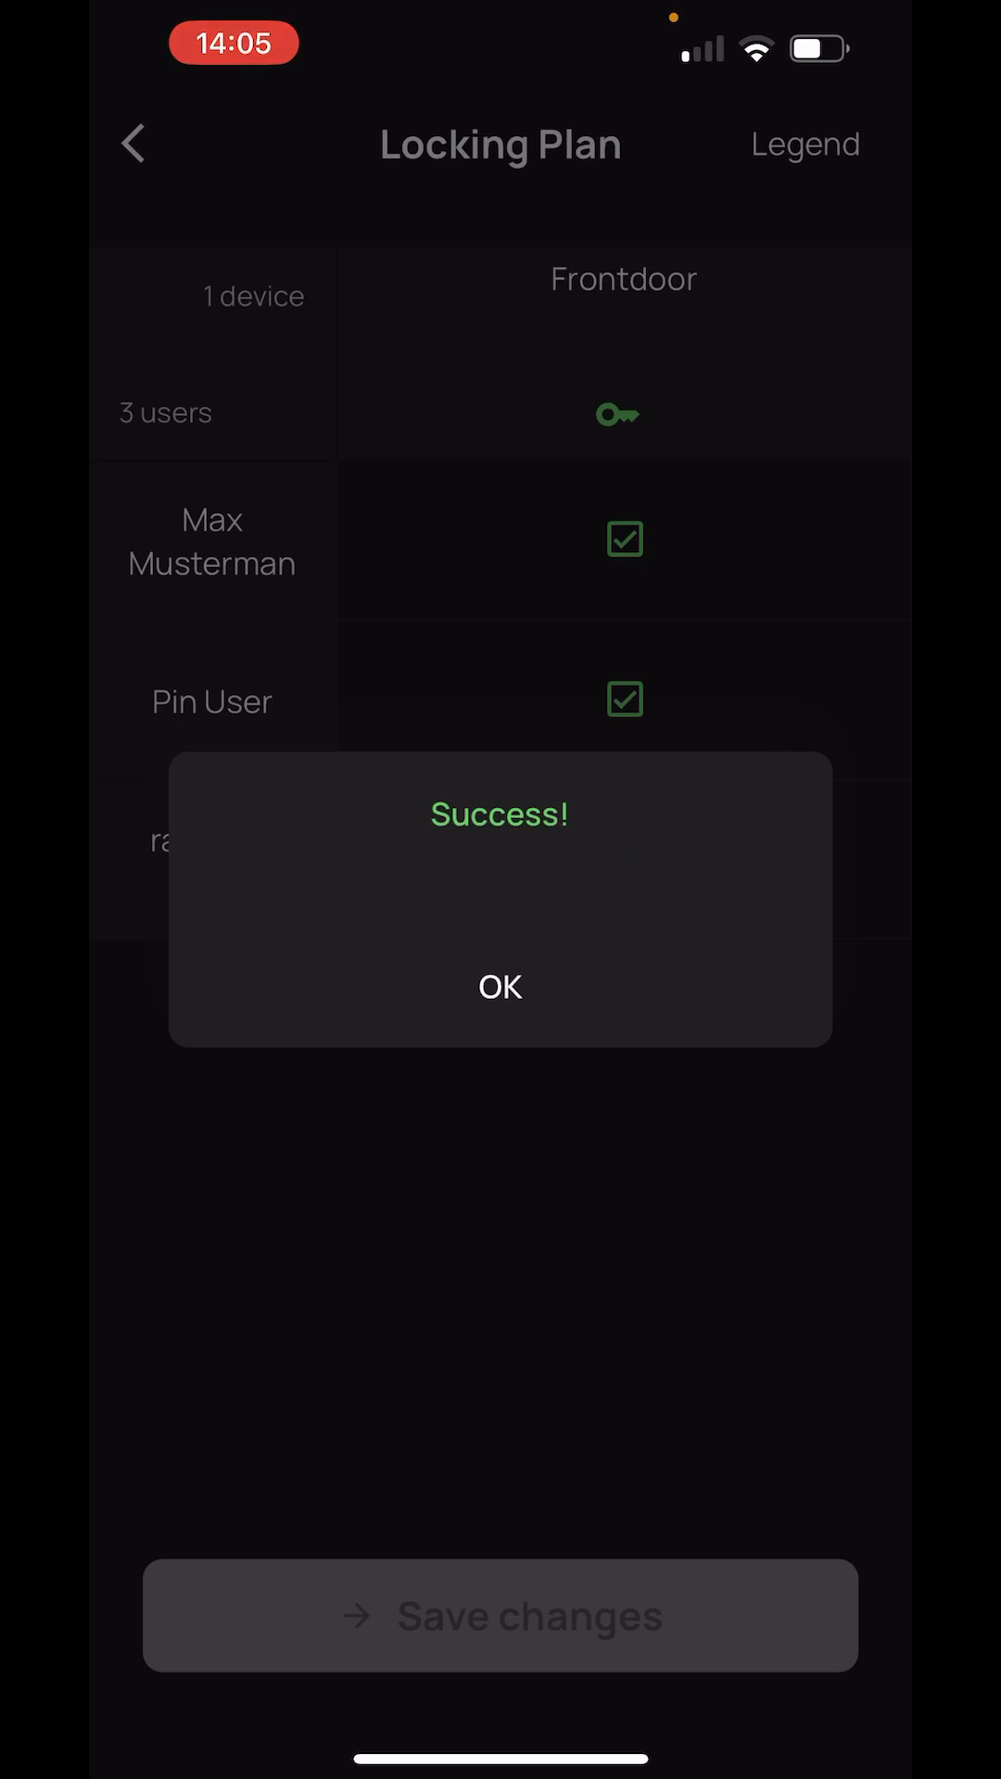
left_click(498, 986)
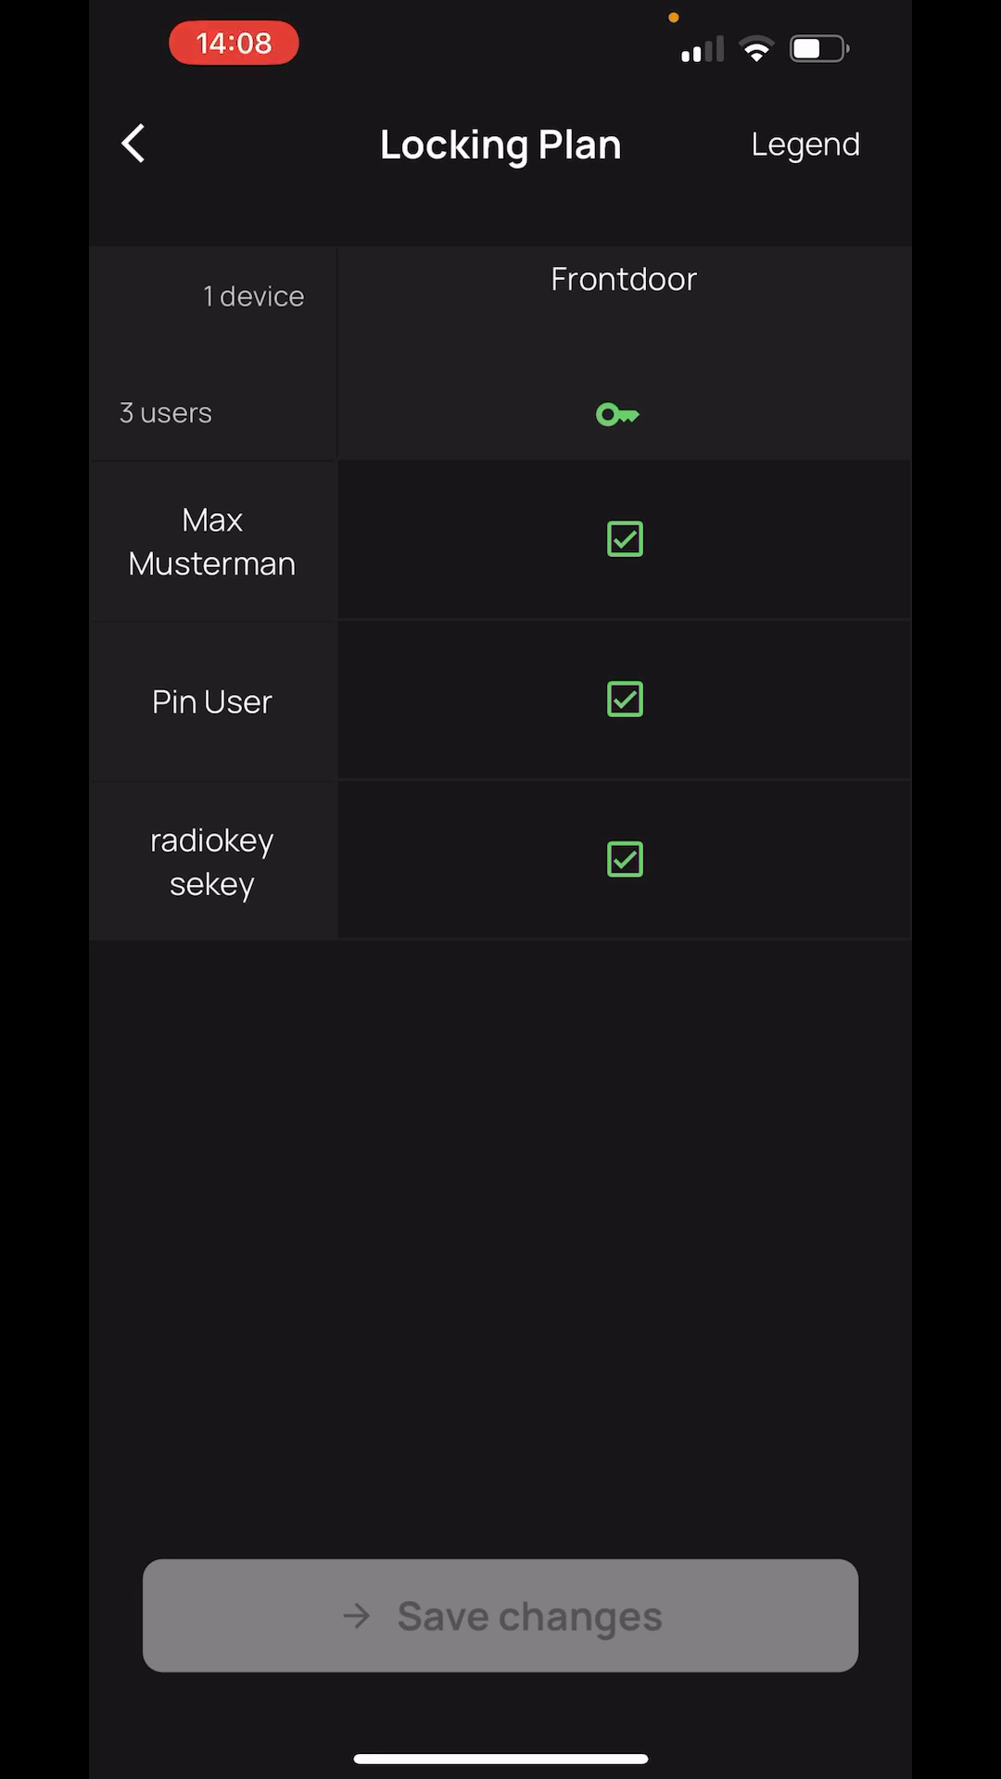
left_click(131, 145)
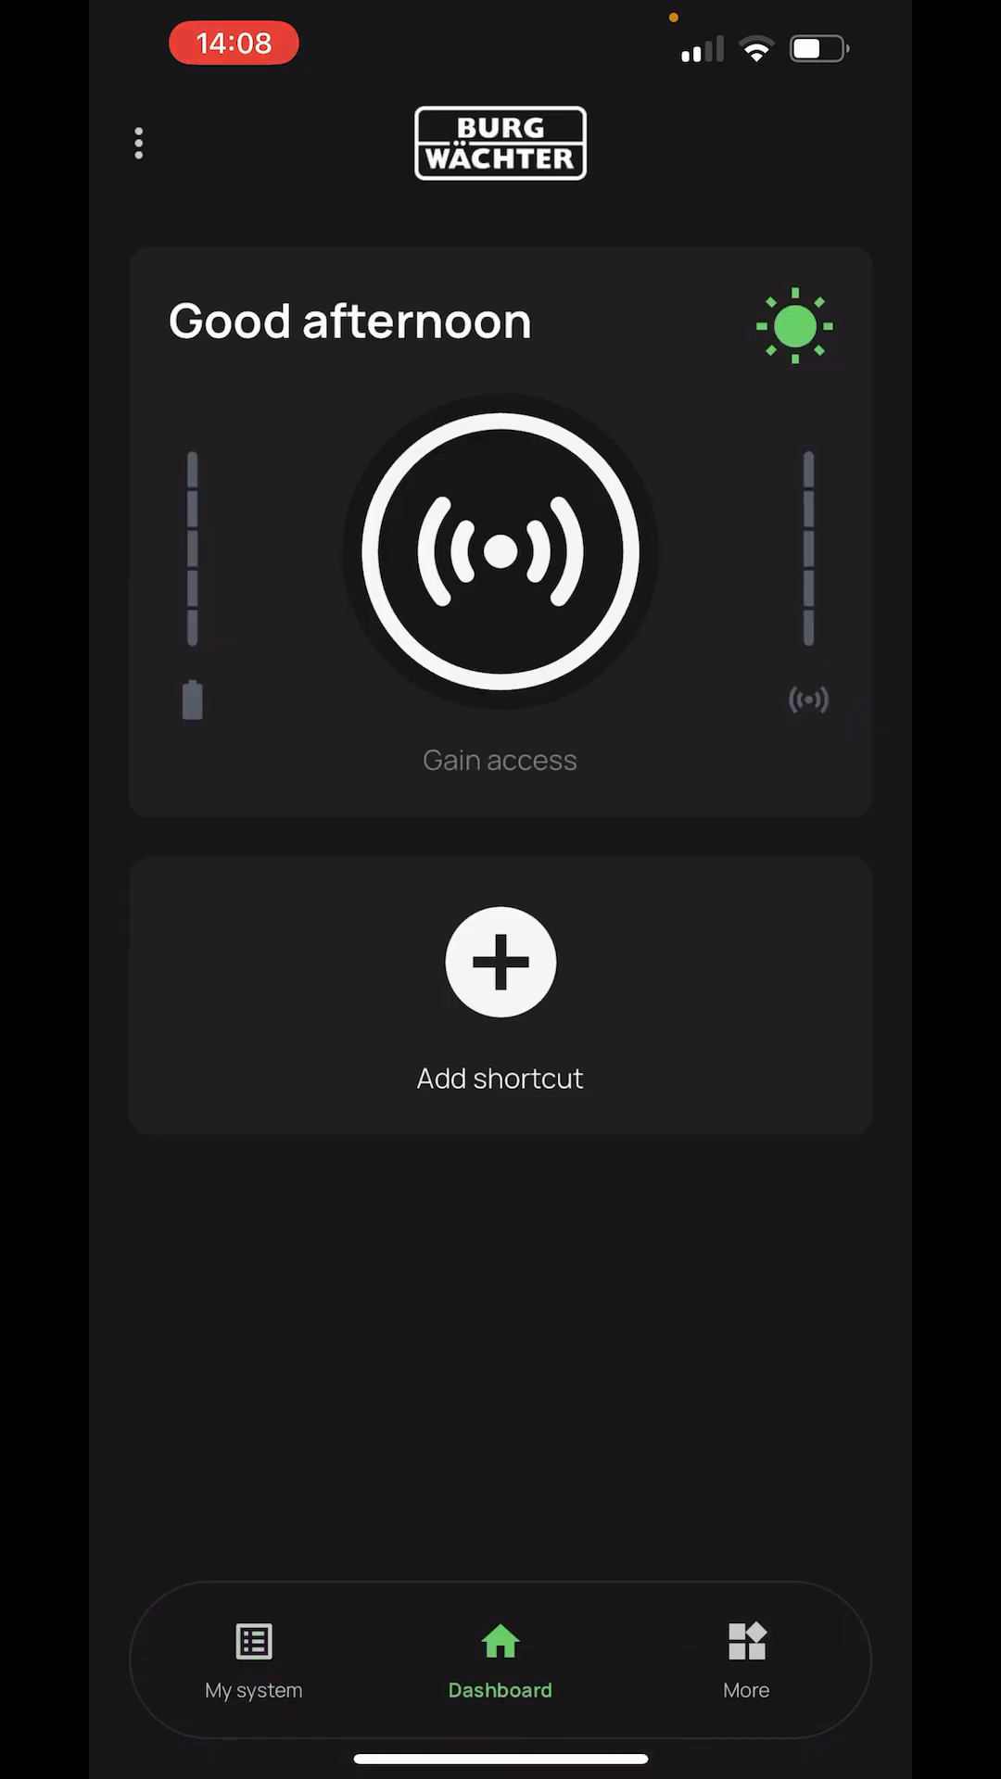
Step: Gain access to Frontdoor, add its shortcut to the dashboard and start another access attempt
left_click(498, 551)
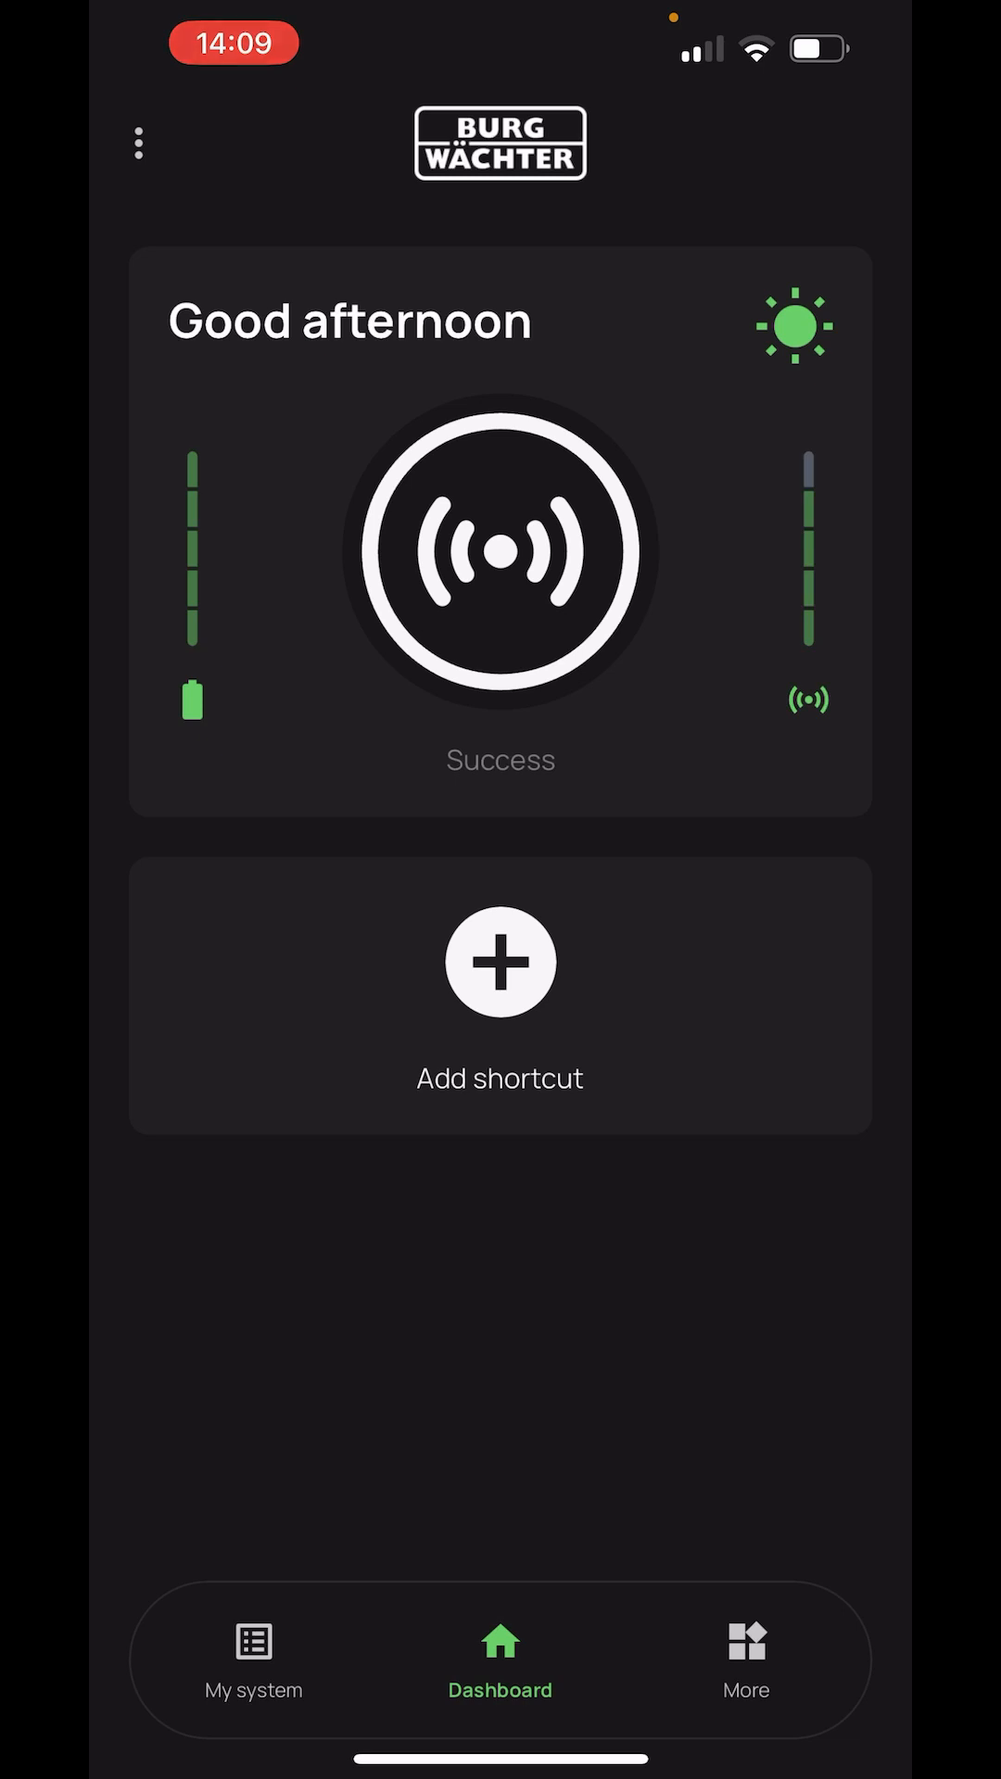
left_click(499, 995)
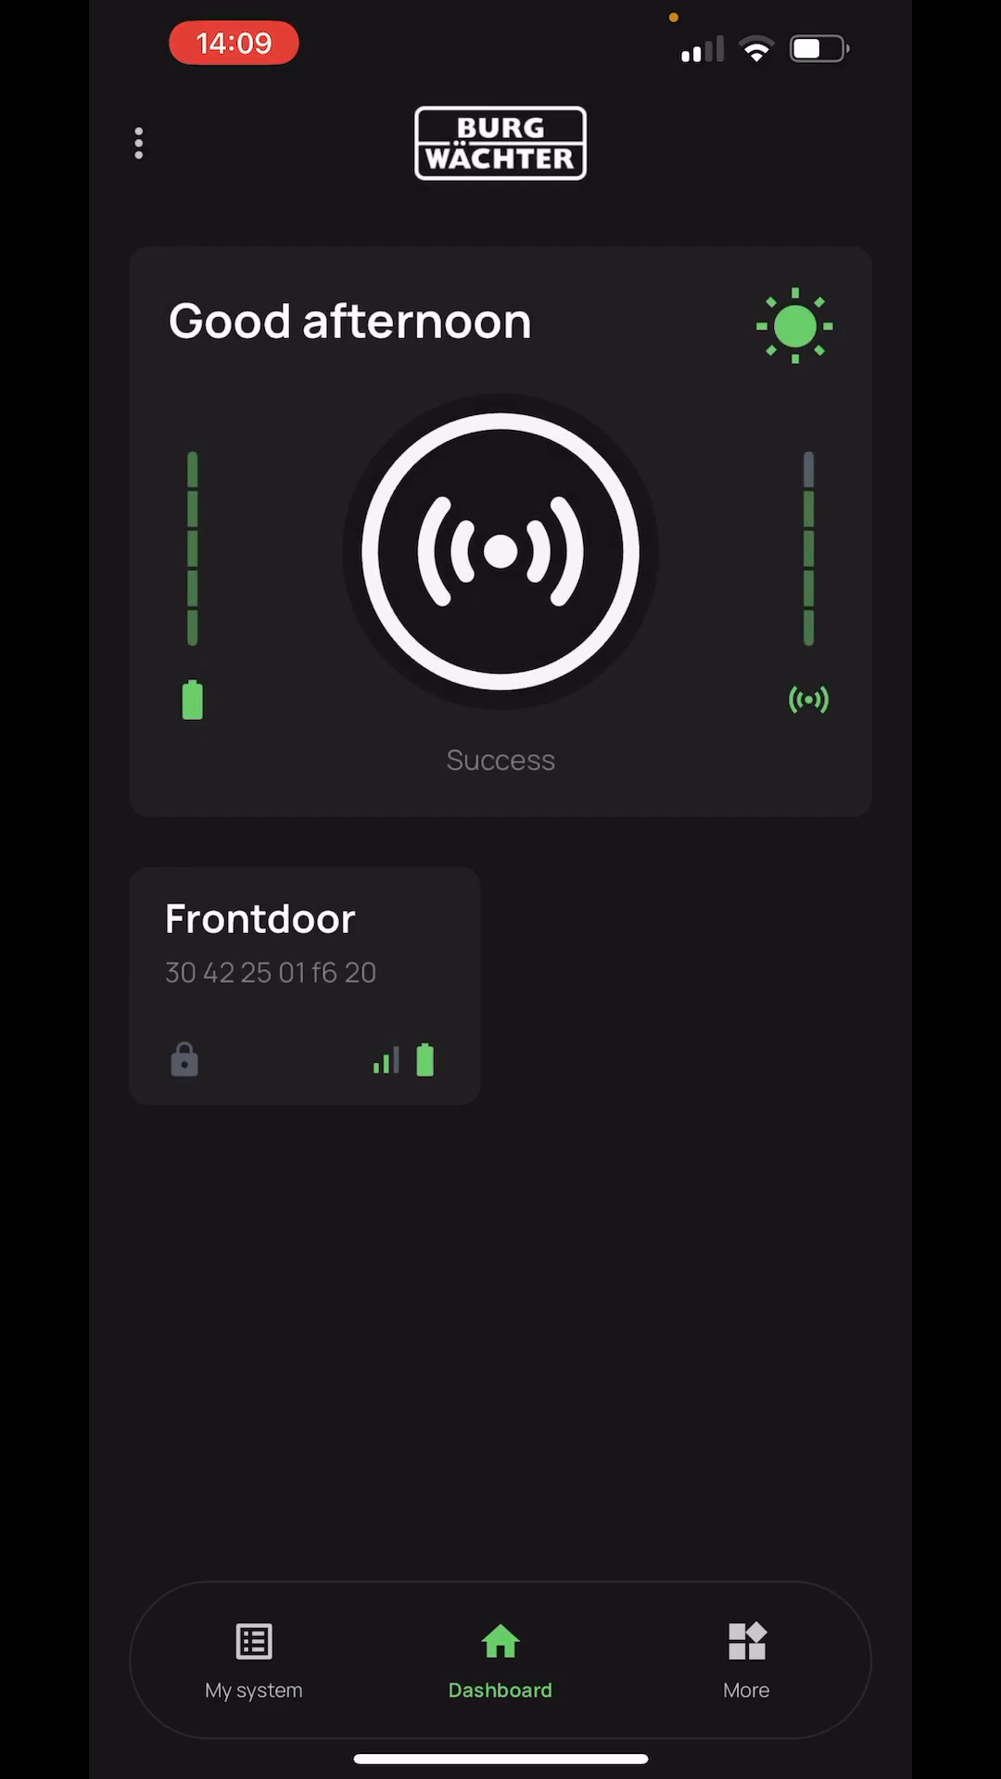
left_click(499, 550)
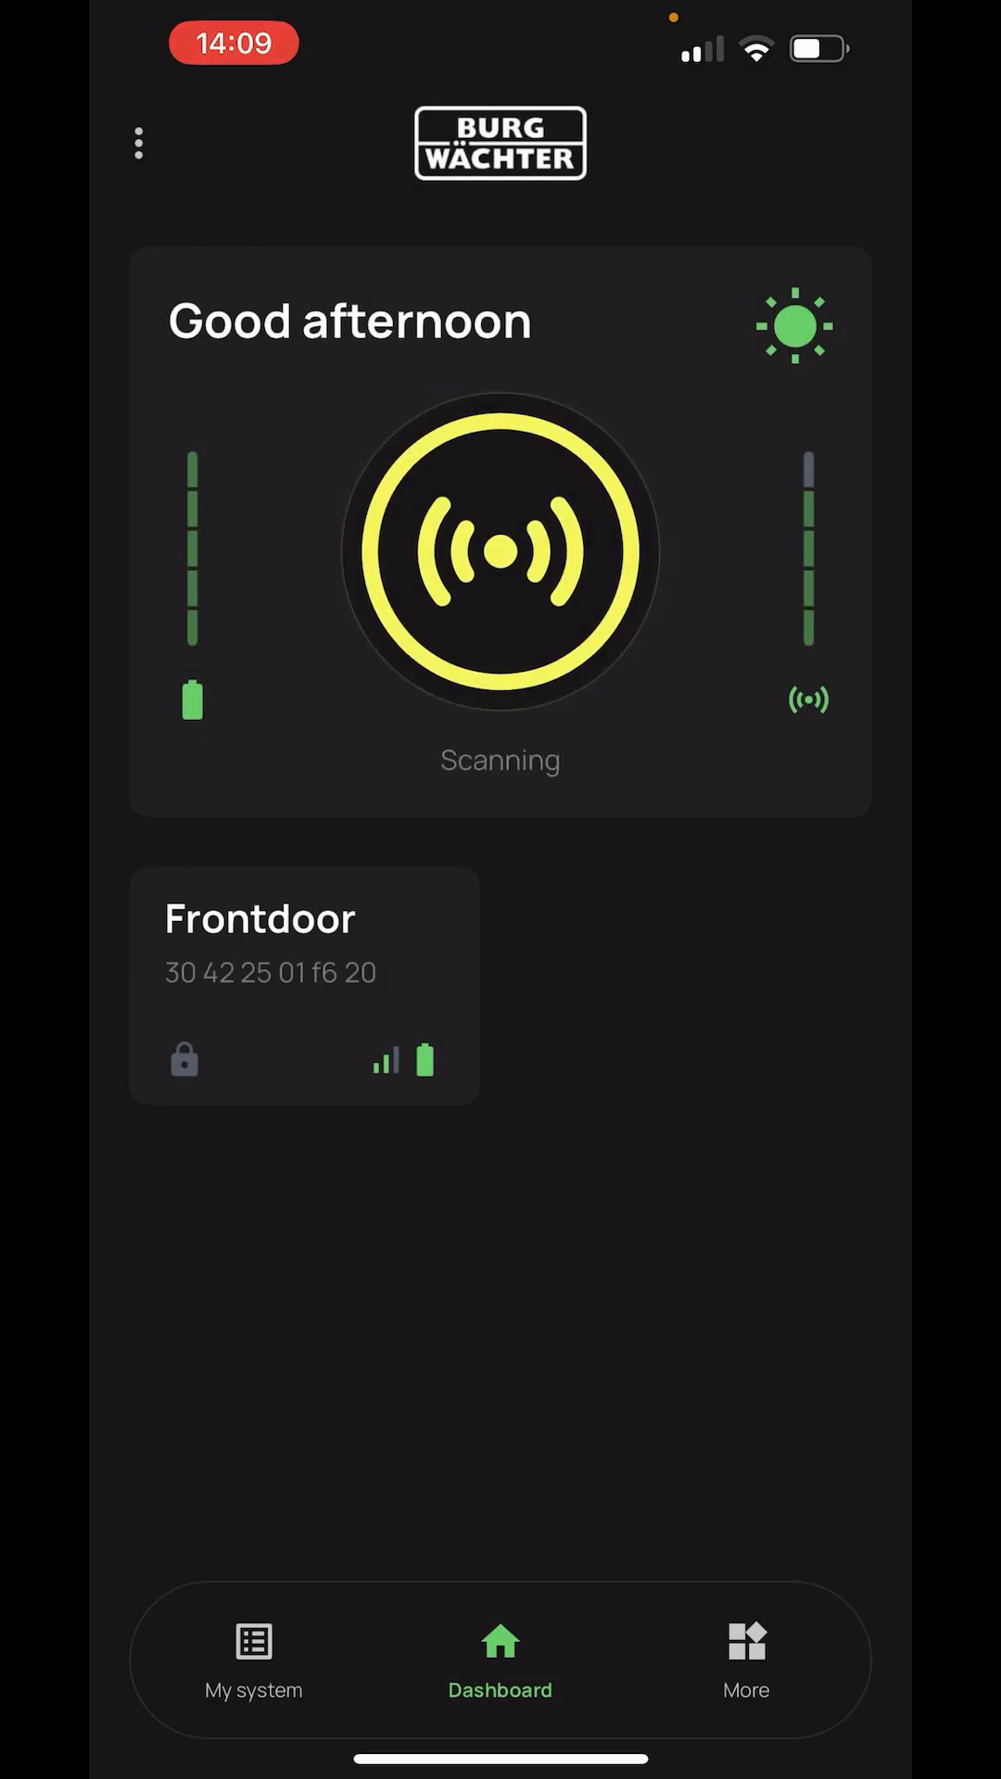